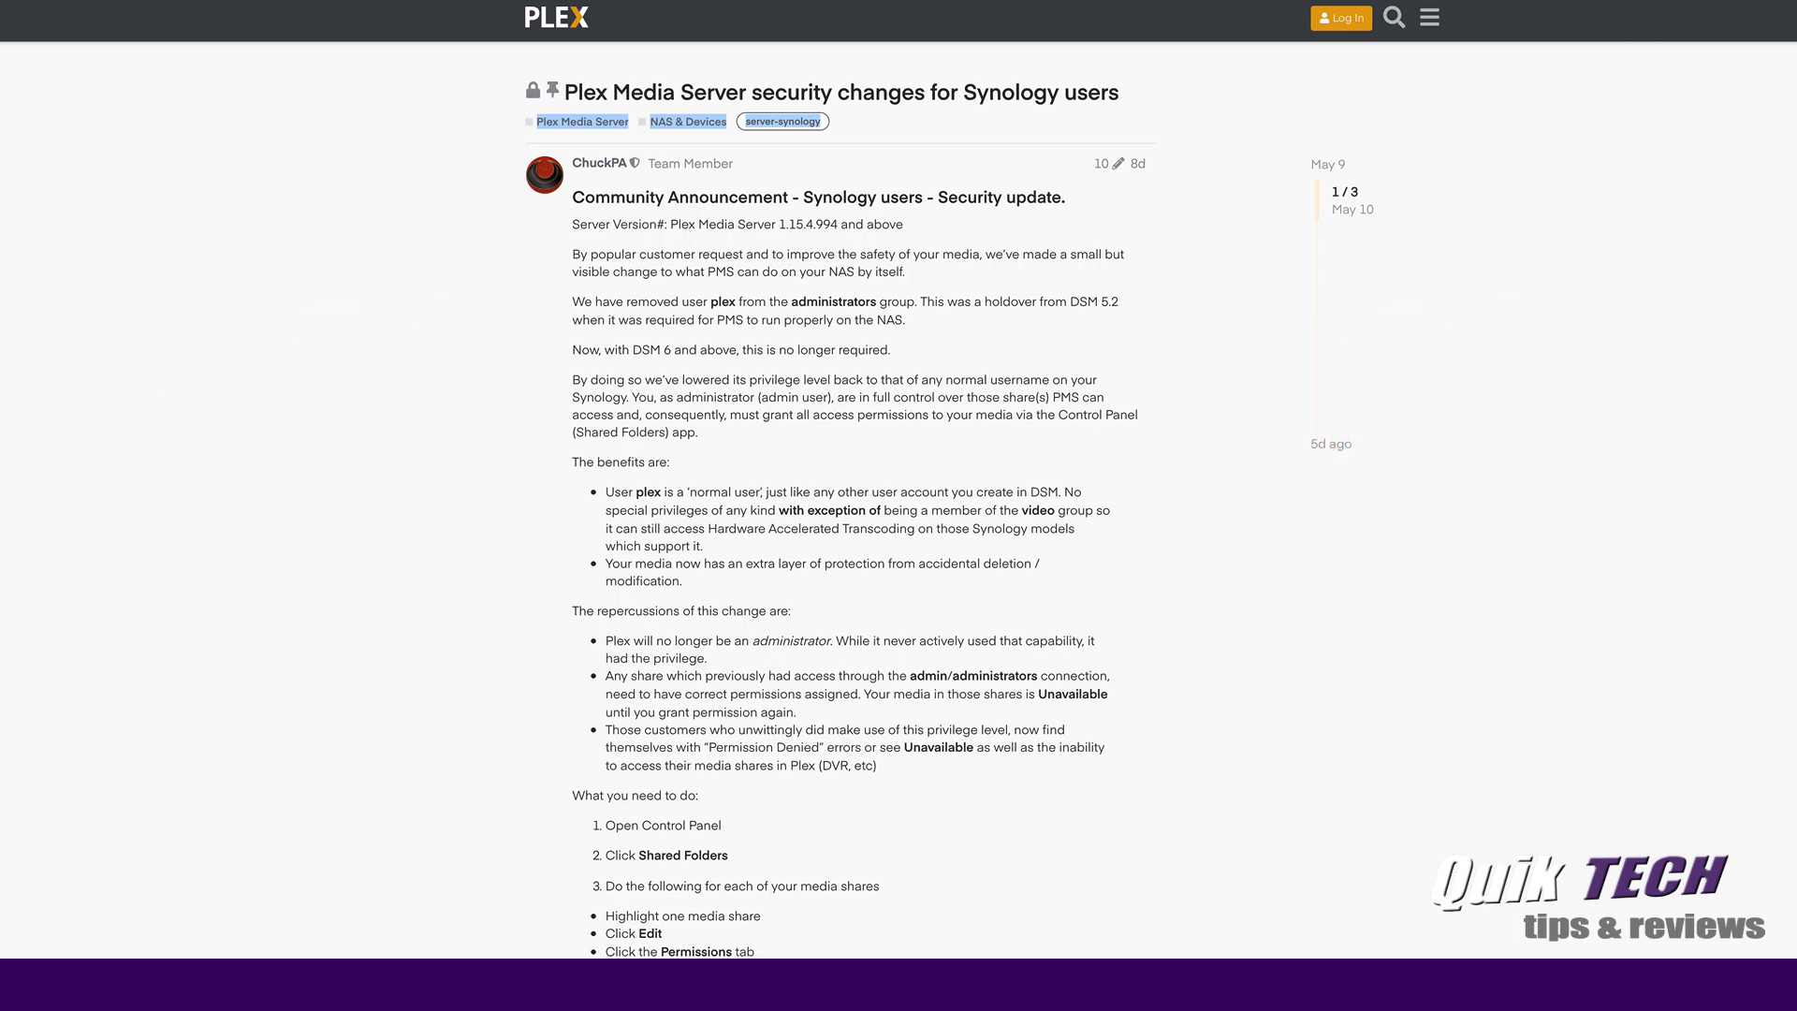
From Control Panel > Shared Folder, select the Plex share and bring up its Edit window.
scroll("down", 3)
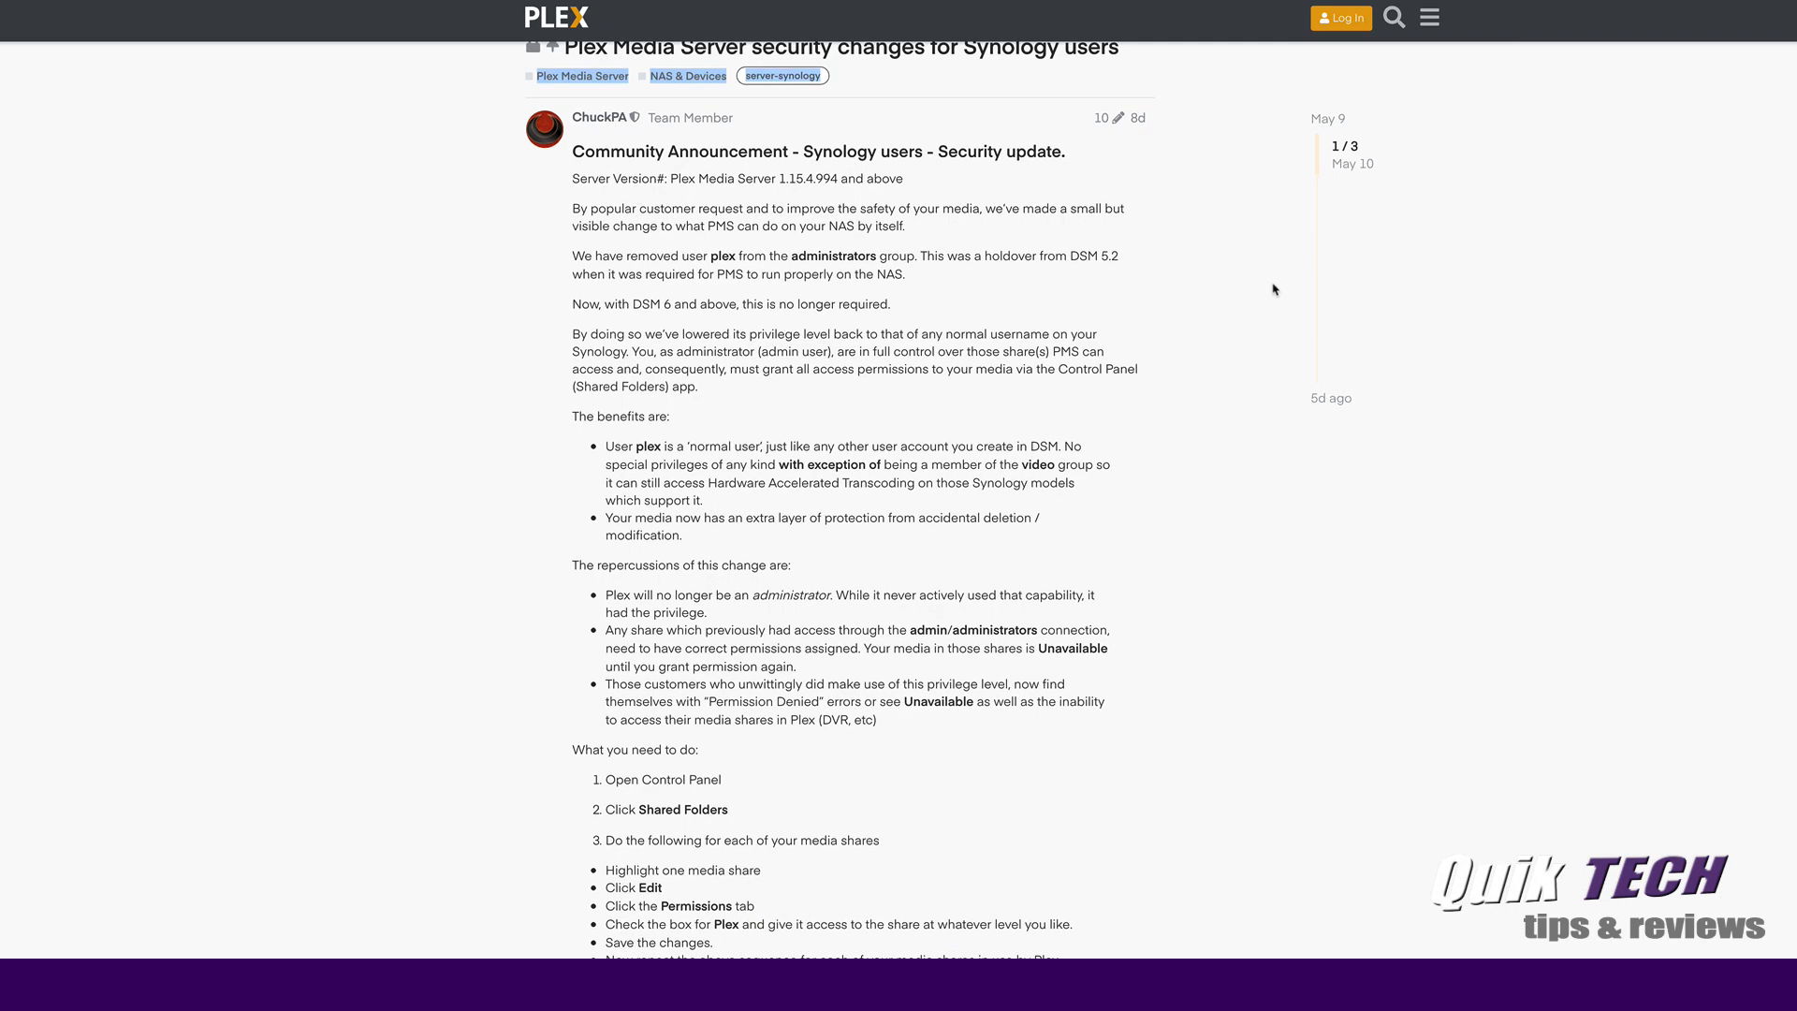
scroll("down", 3)
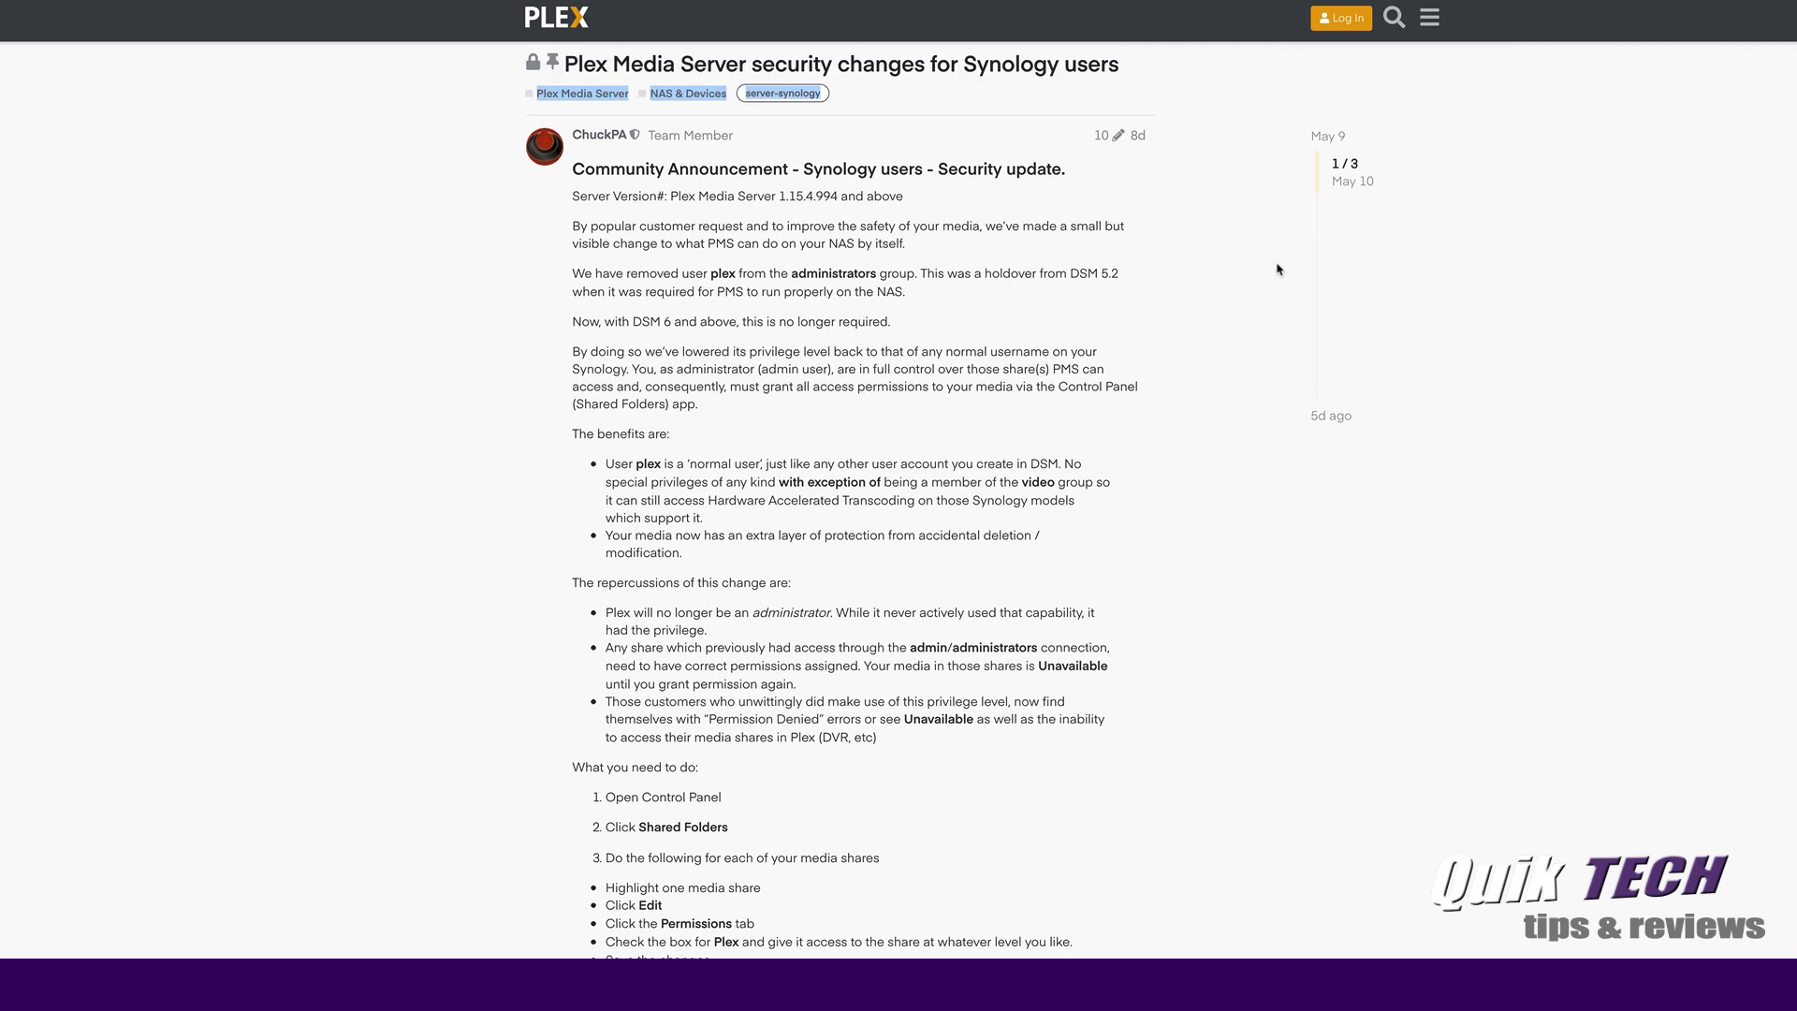
mouse_move(1066, 200)
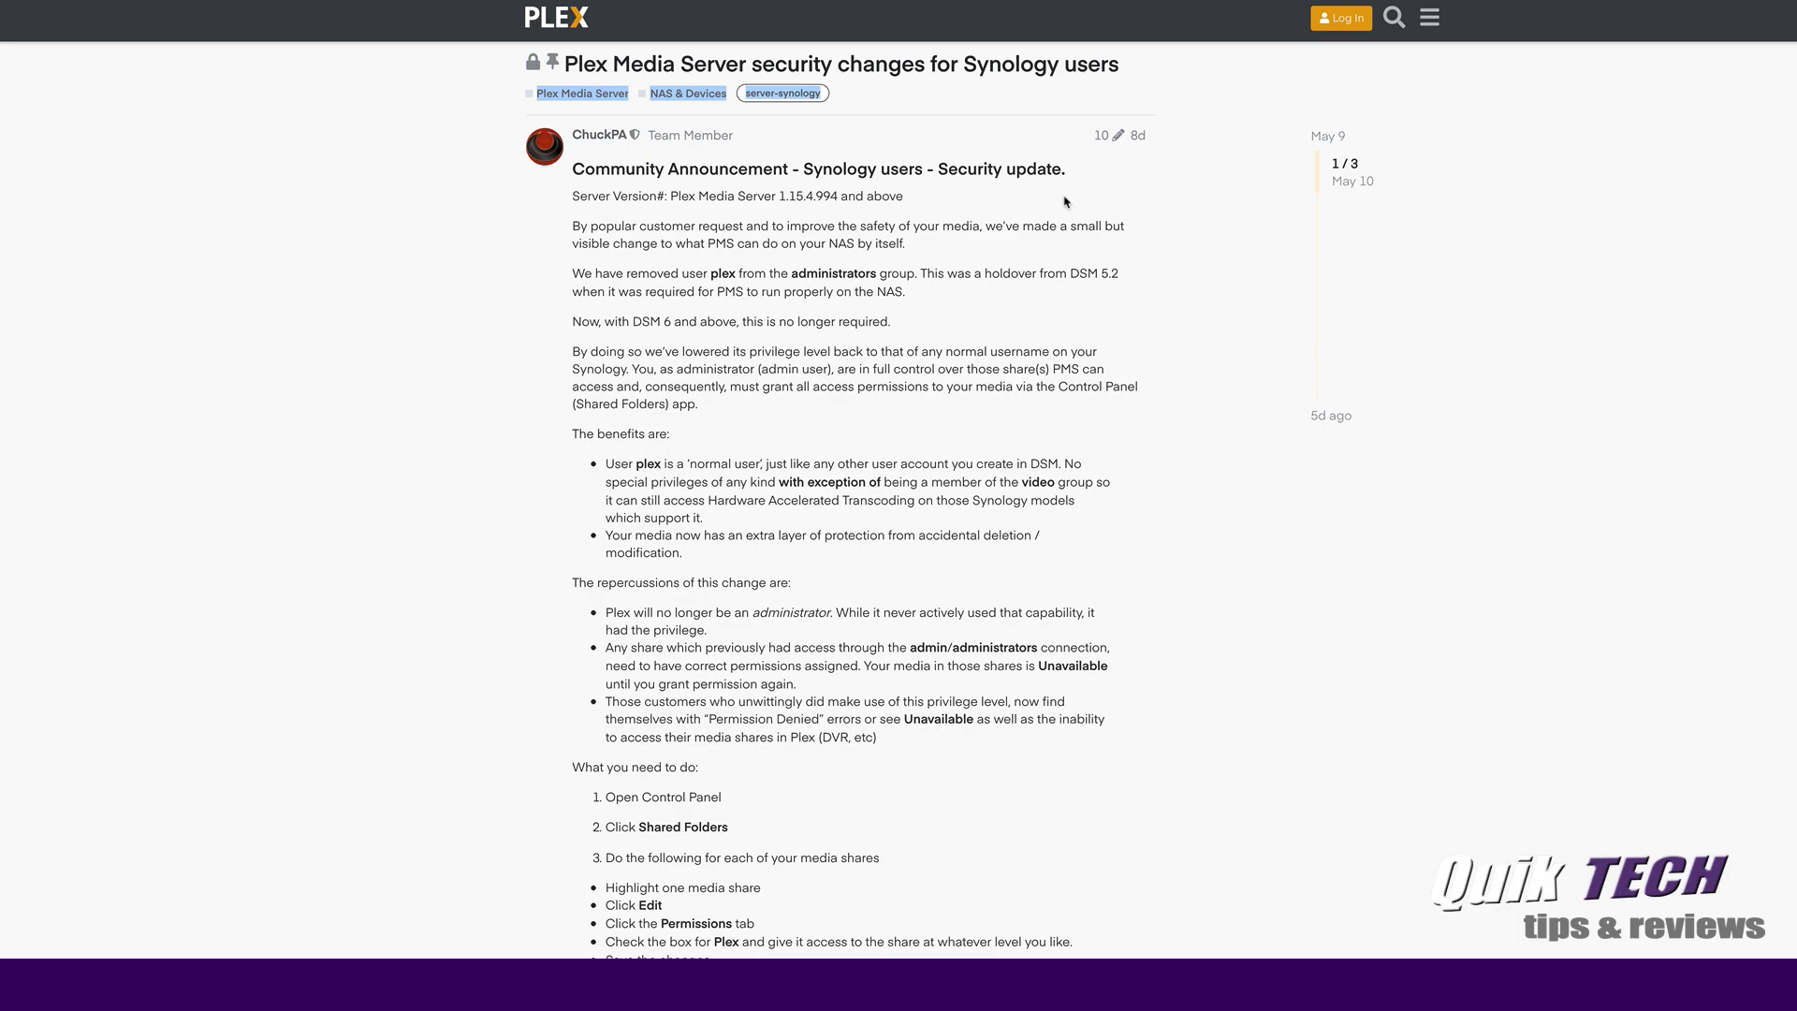
scroll("down", 3)
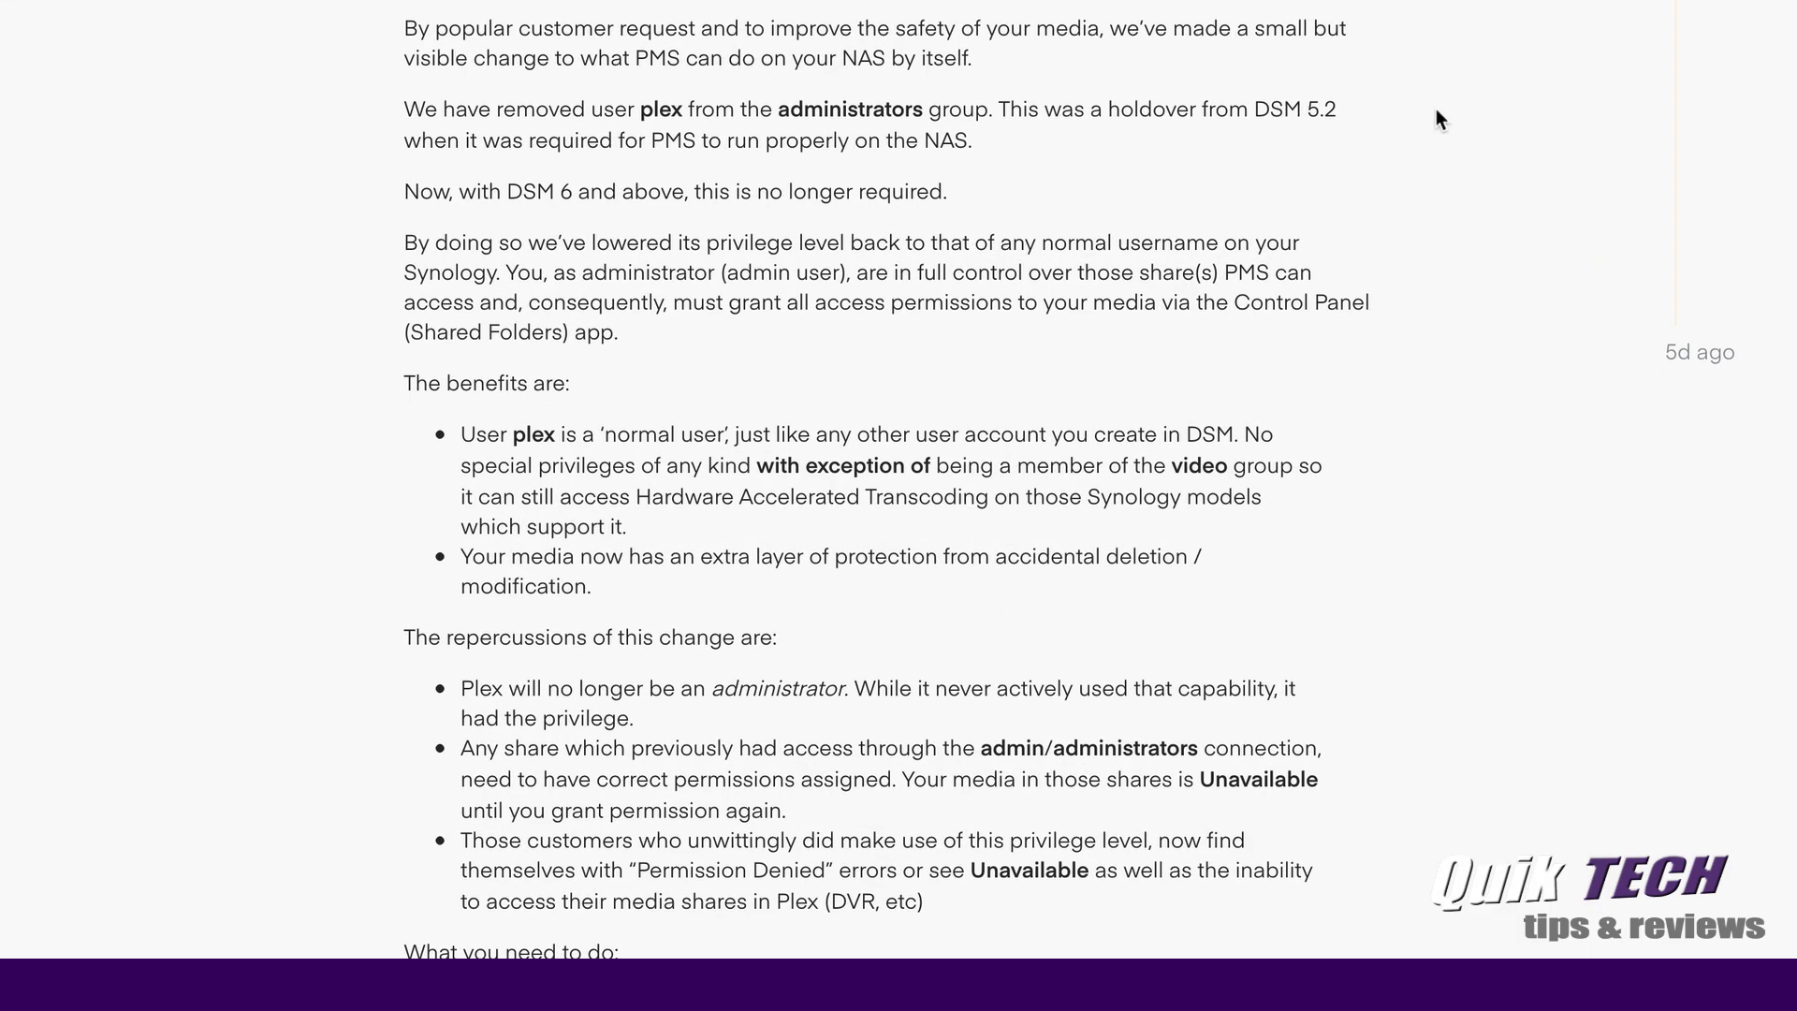
mouse_move(1436, 80)
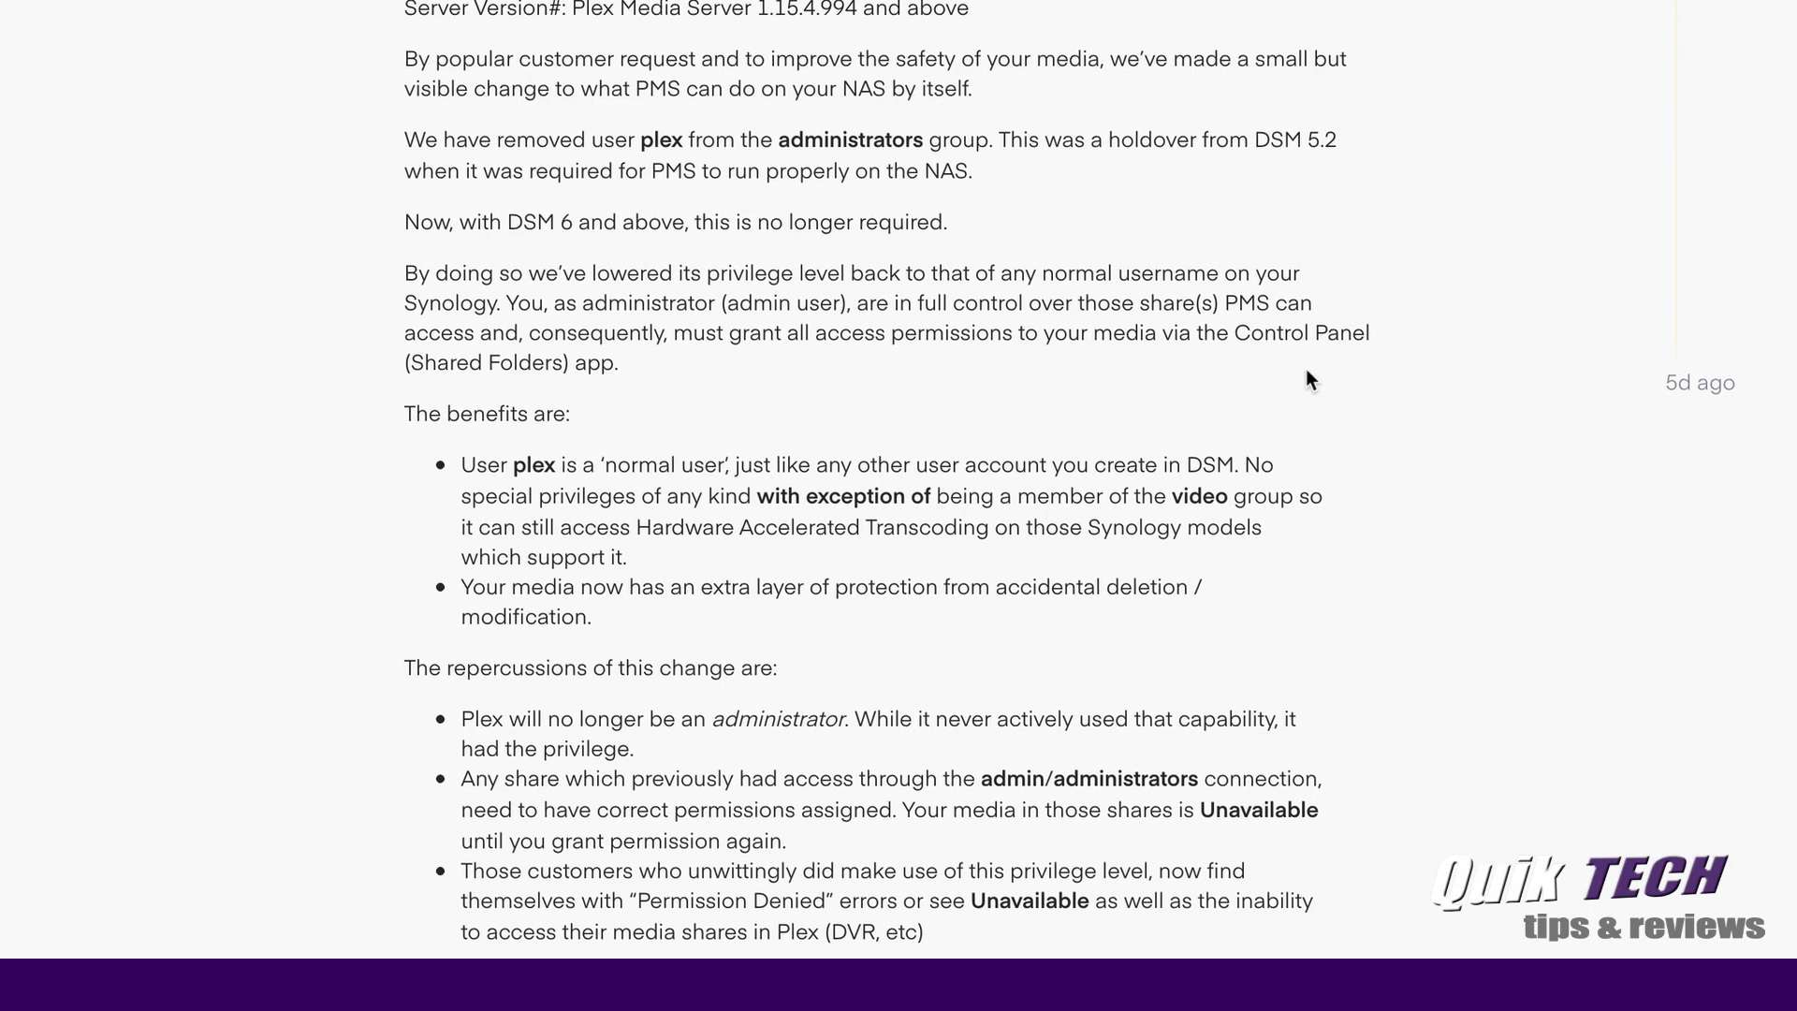
scroll("down", 3)
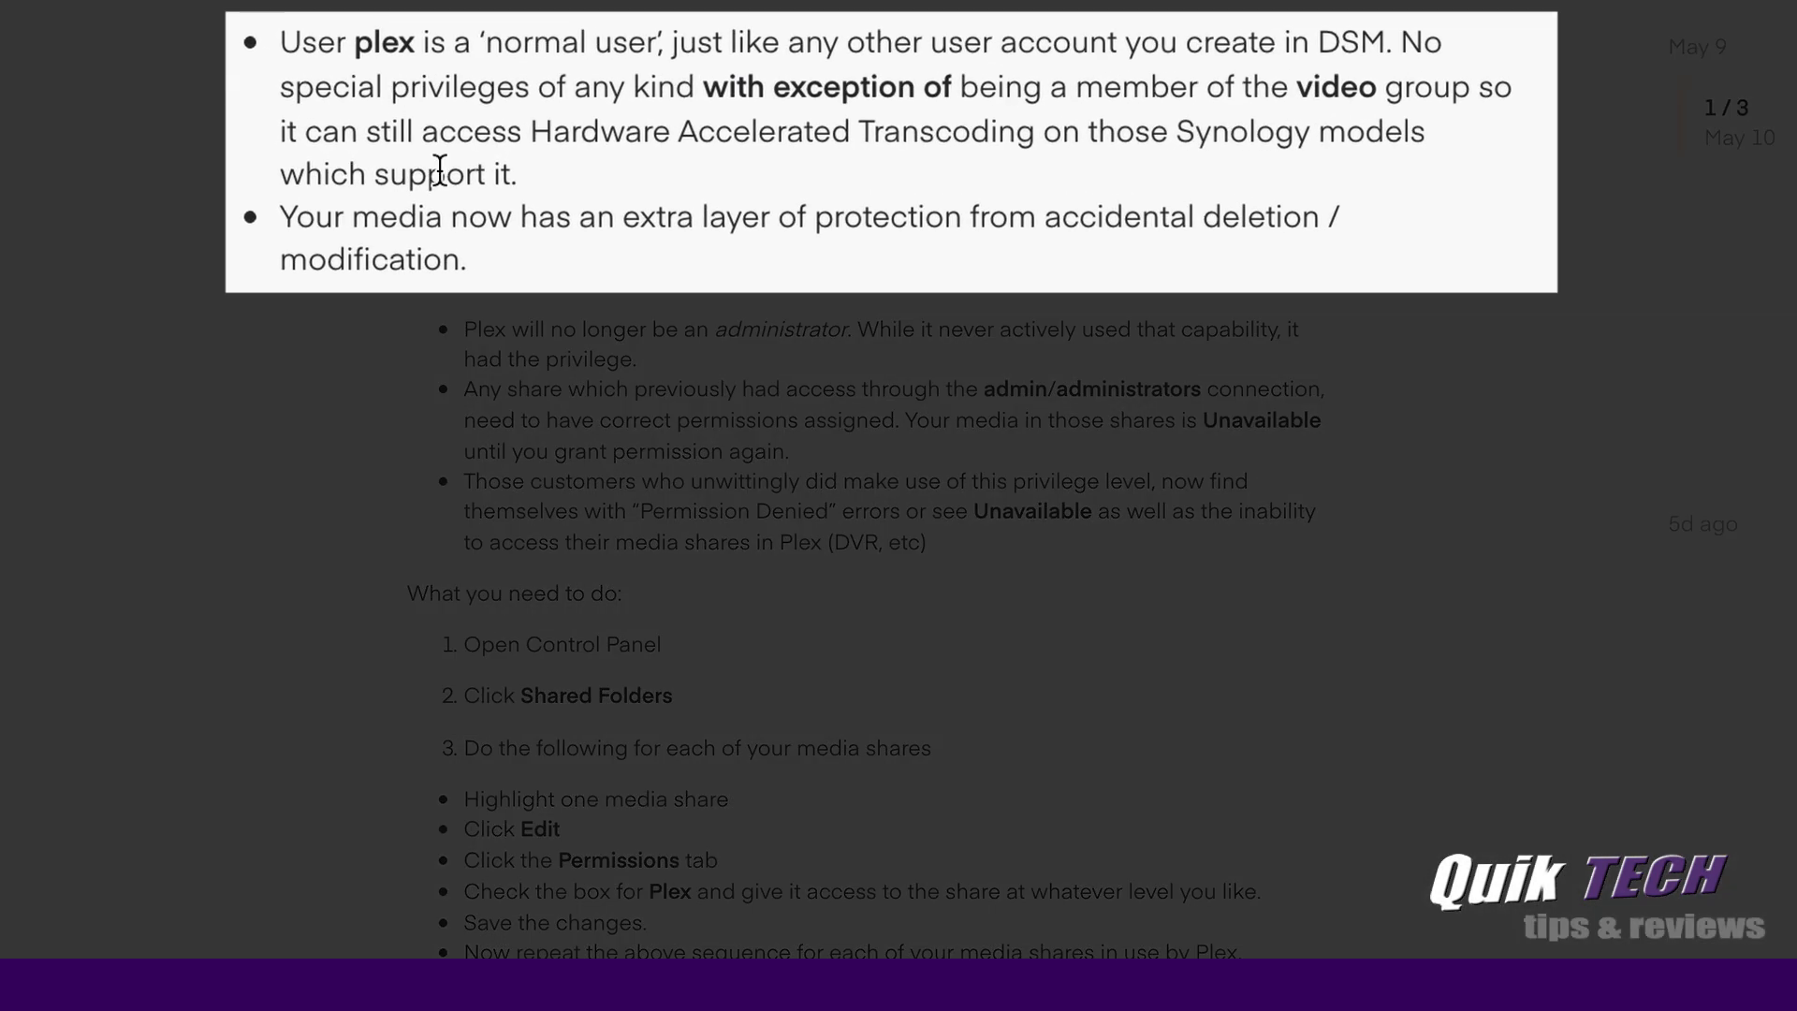
mouse_move(1494, 373)
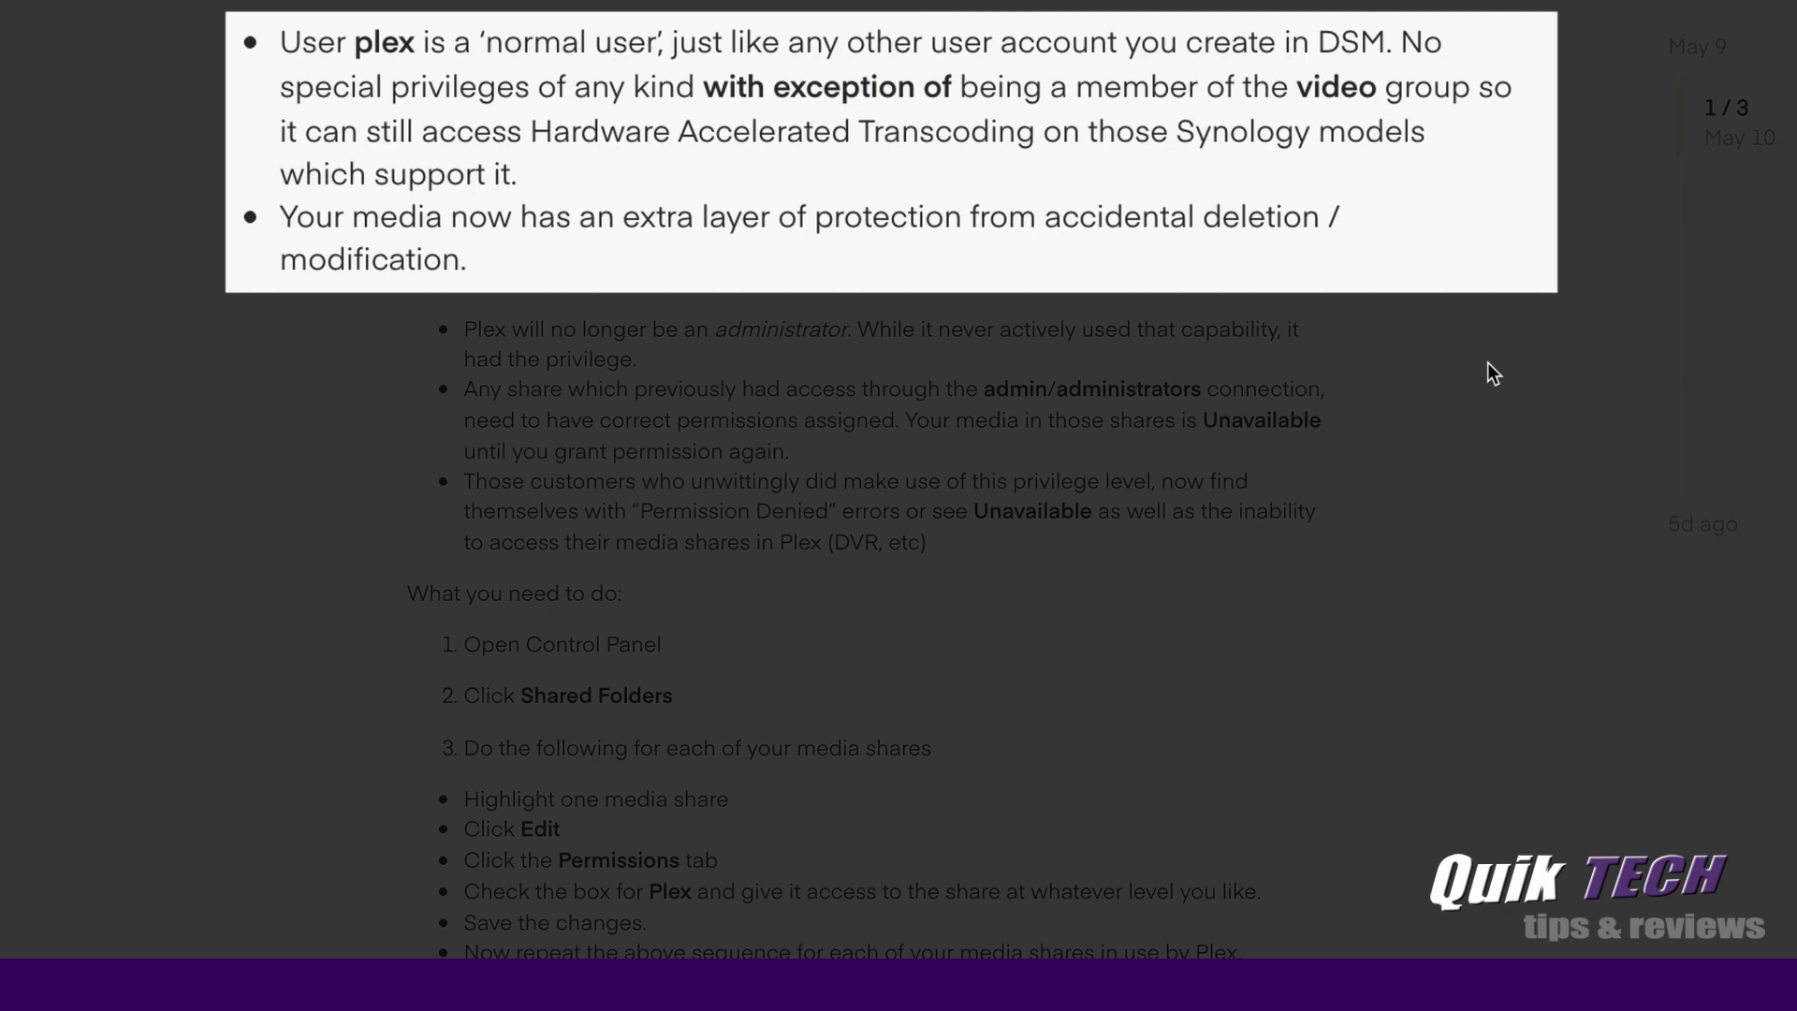
scroll("down", 3)
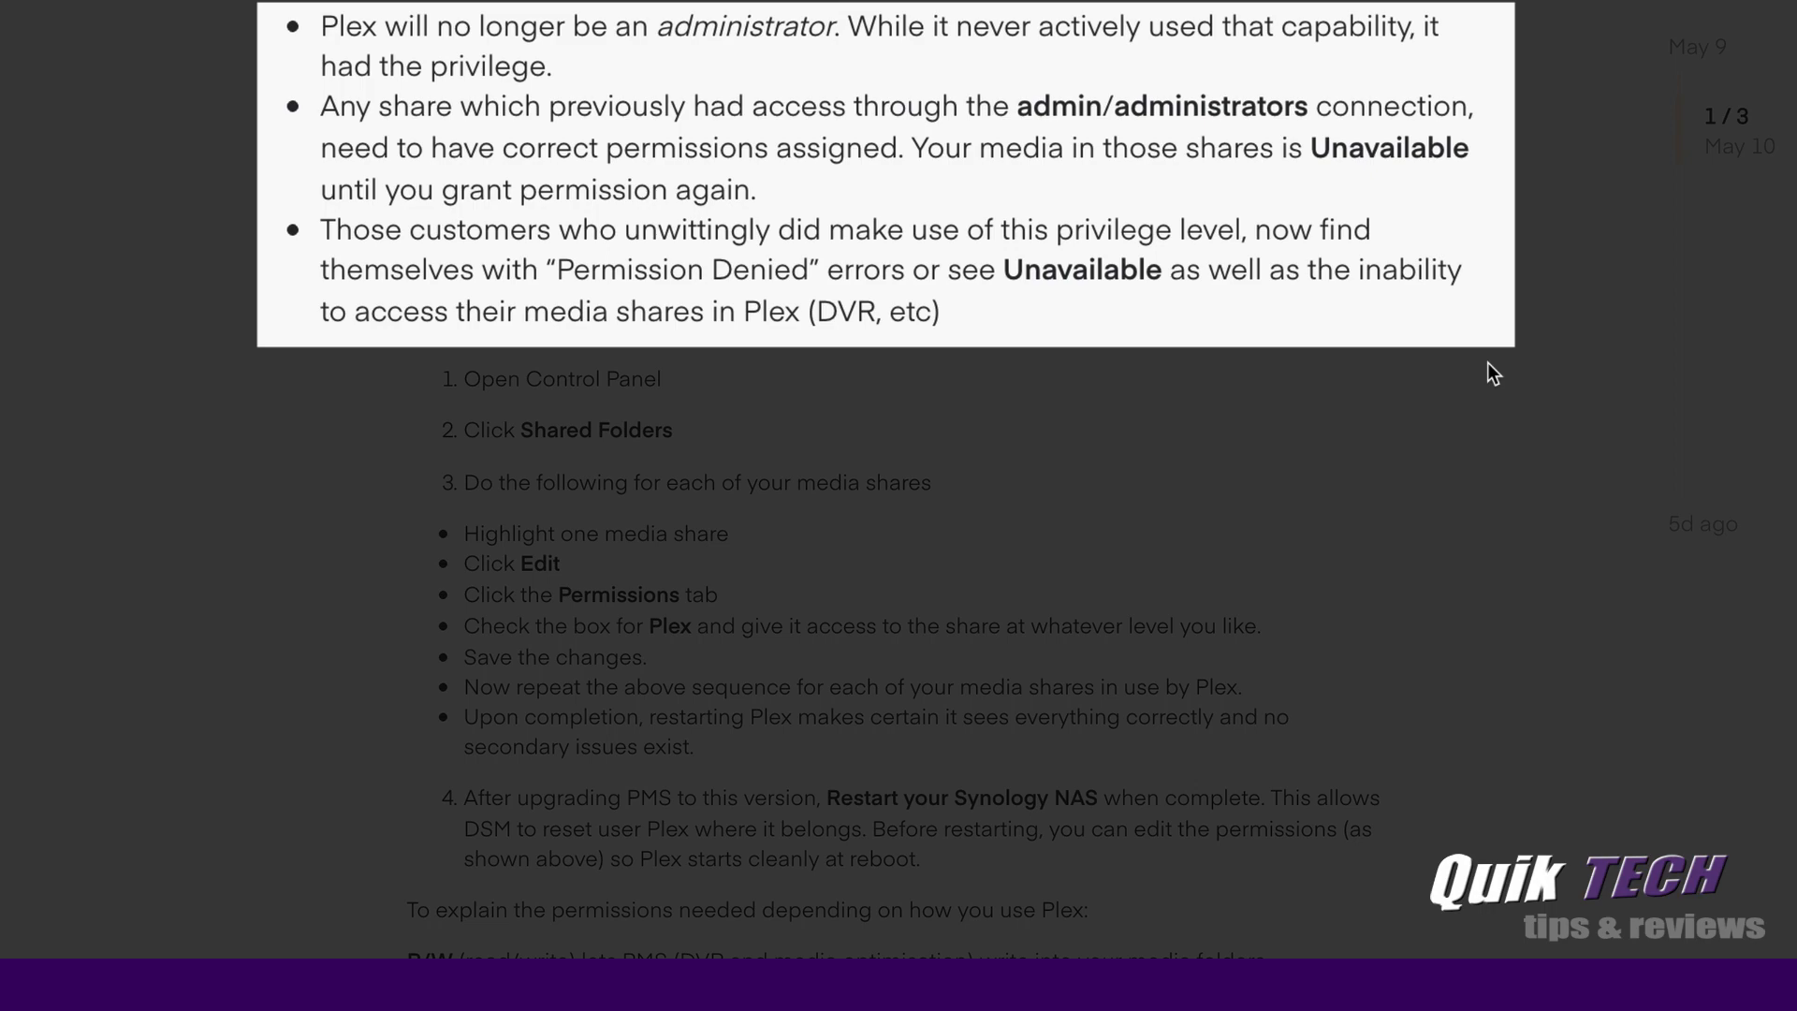
scroll("down", 3)
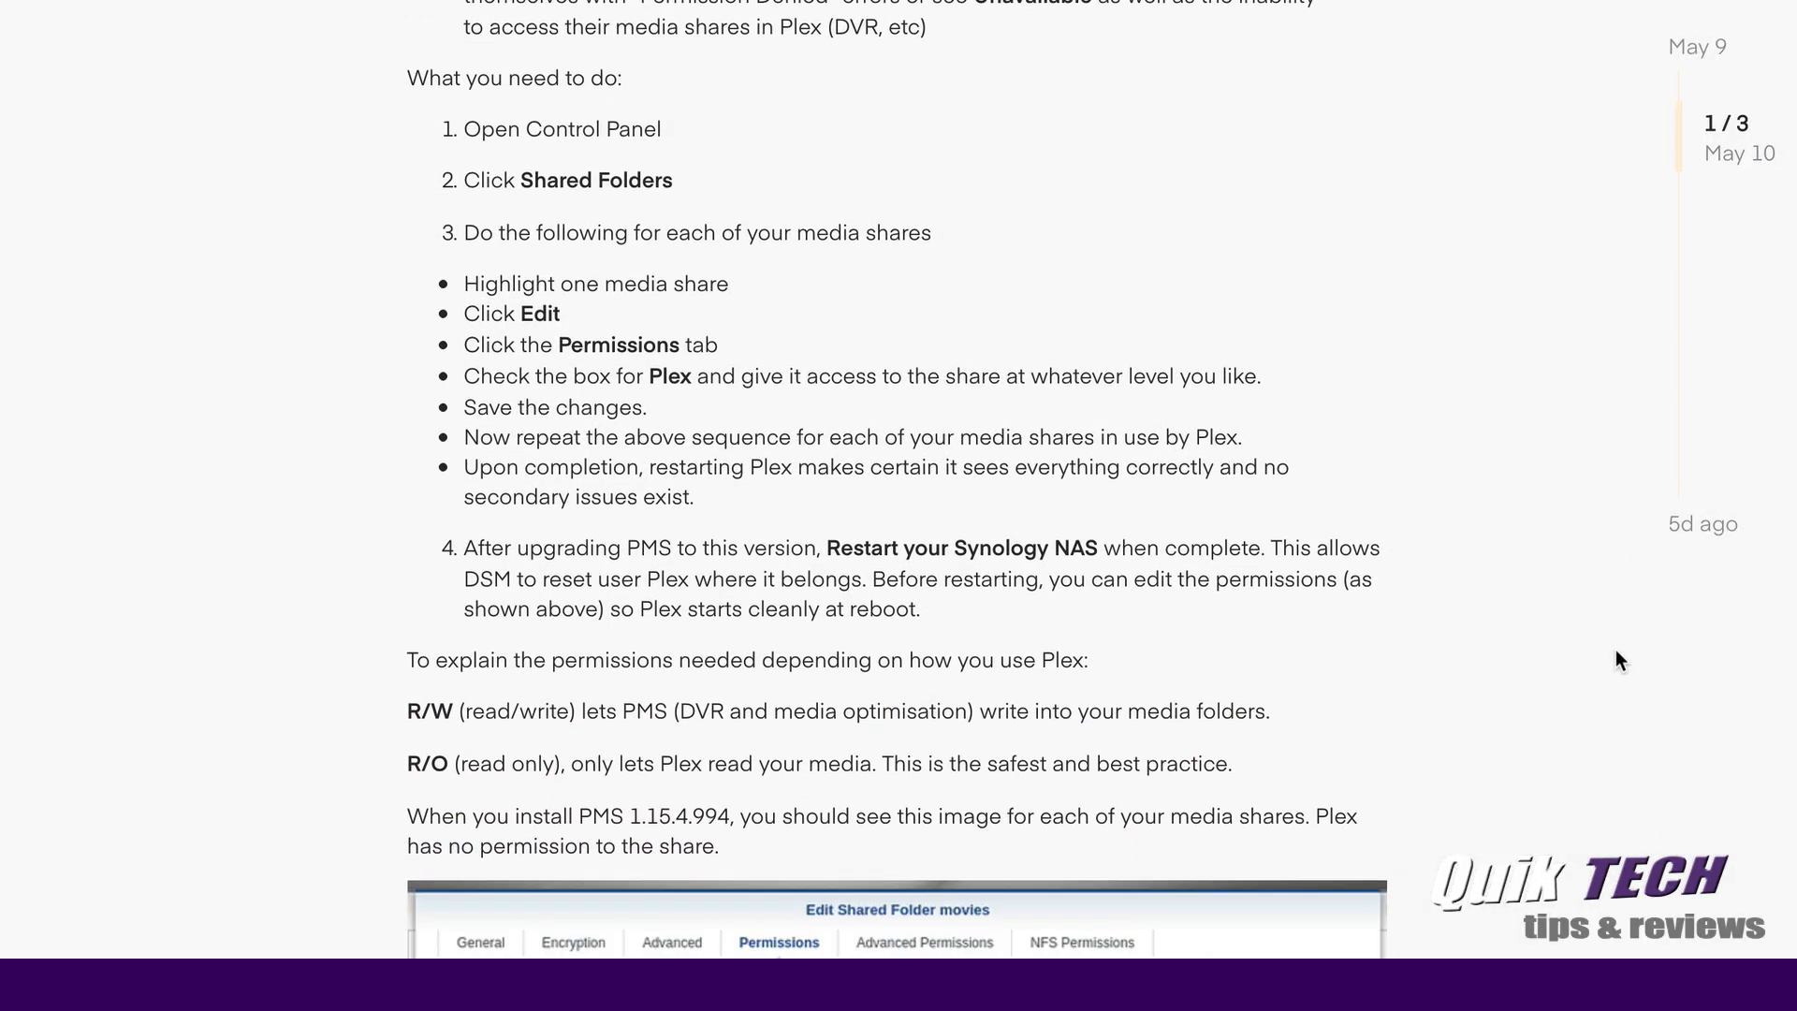
scroll("down", 3)
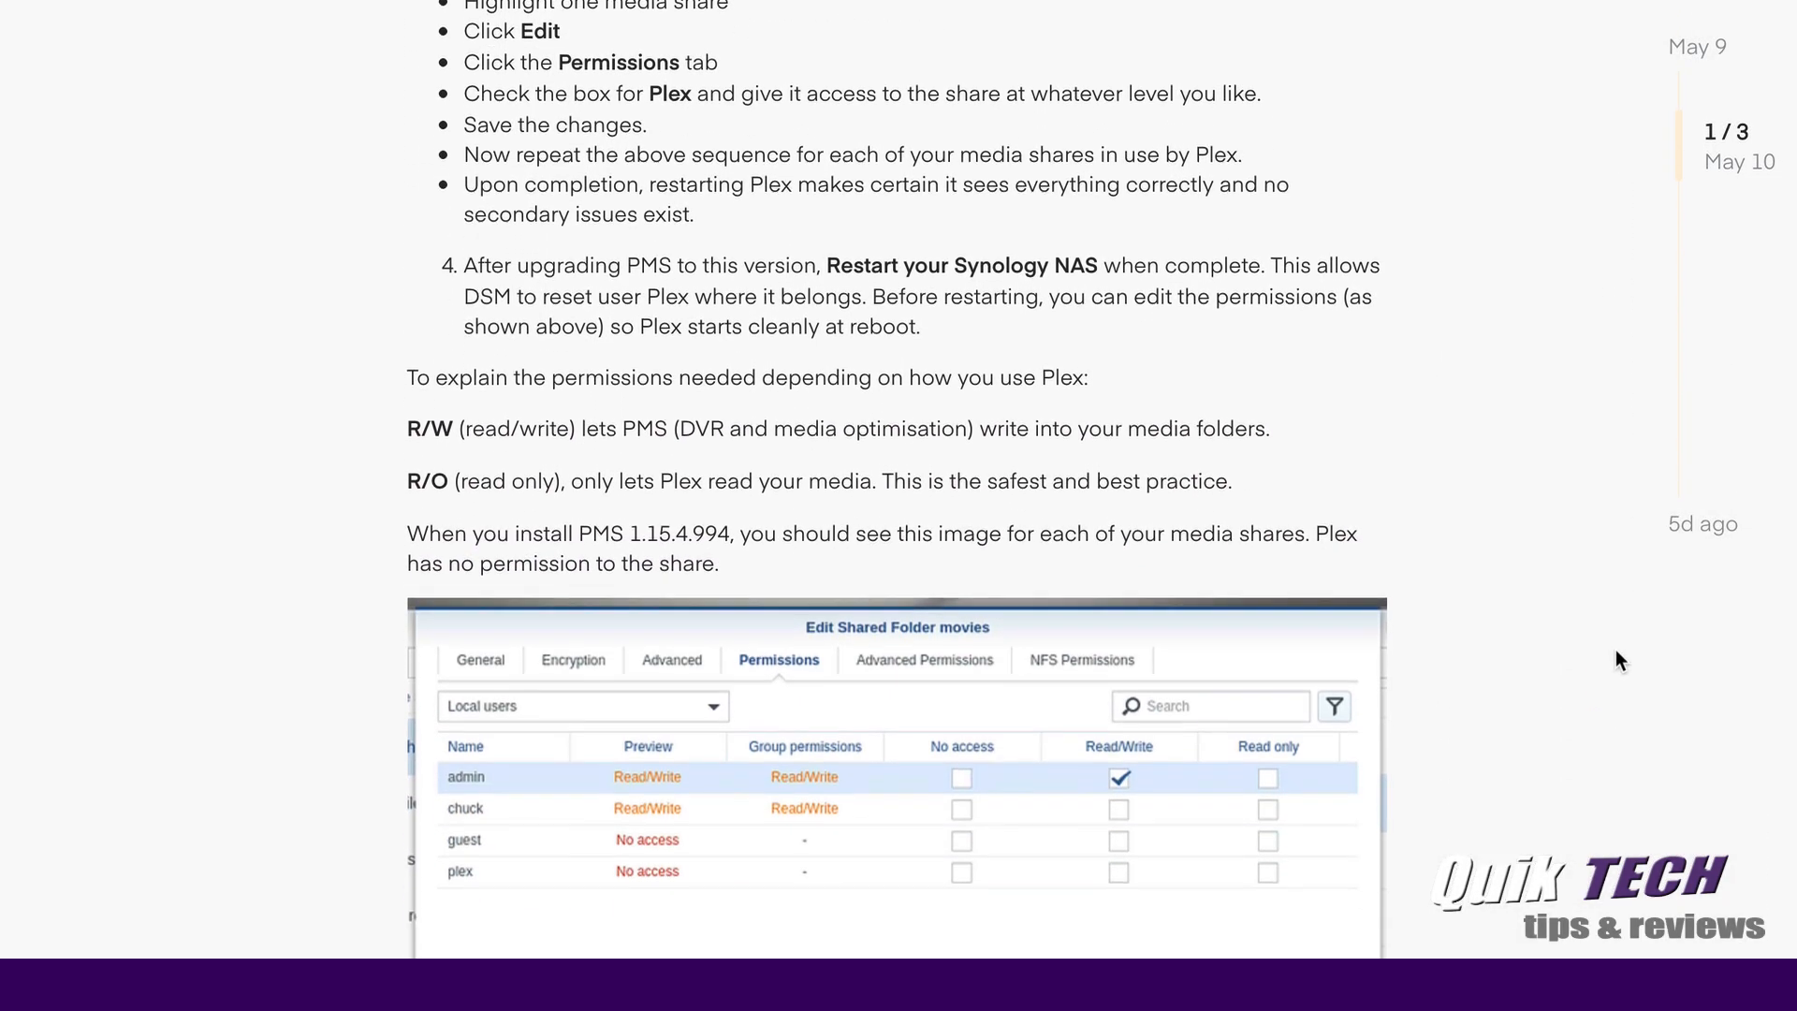
scroll("down", 3)
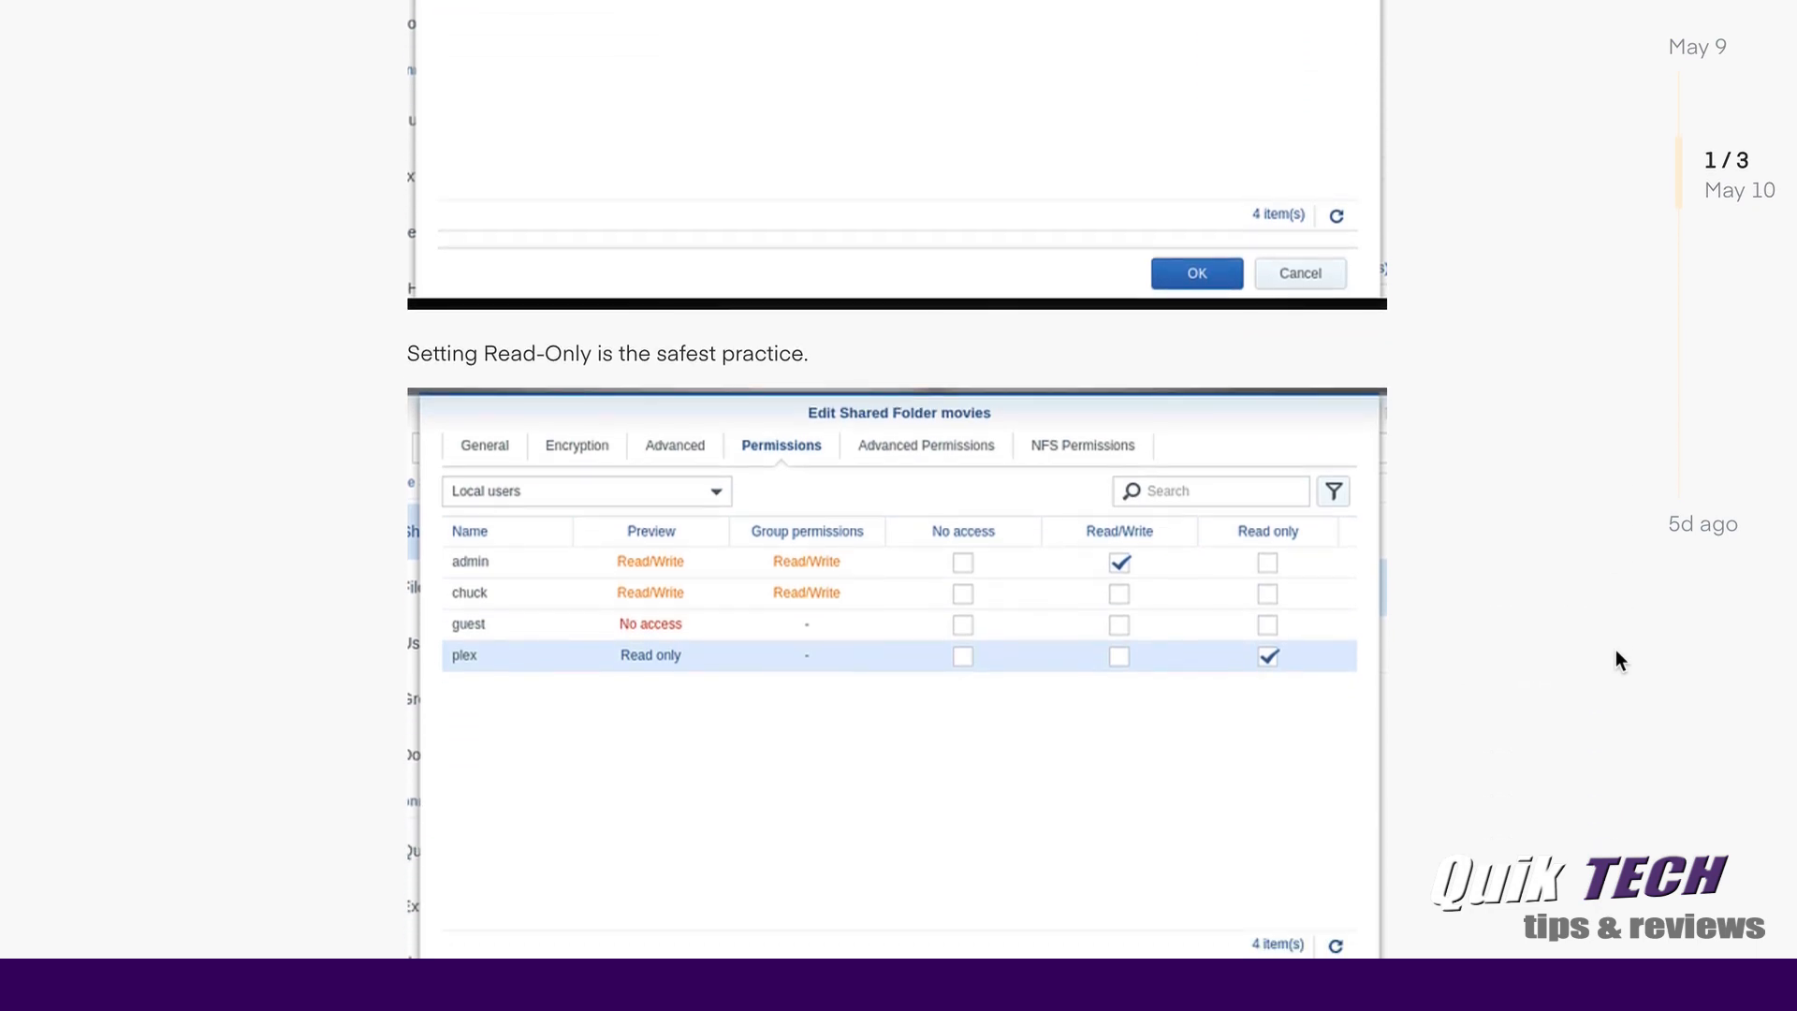
scroll("down", 3)
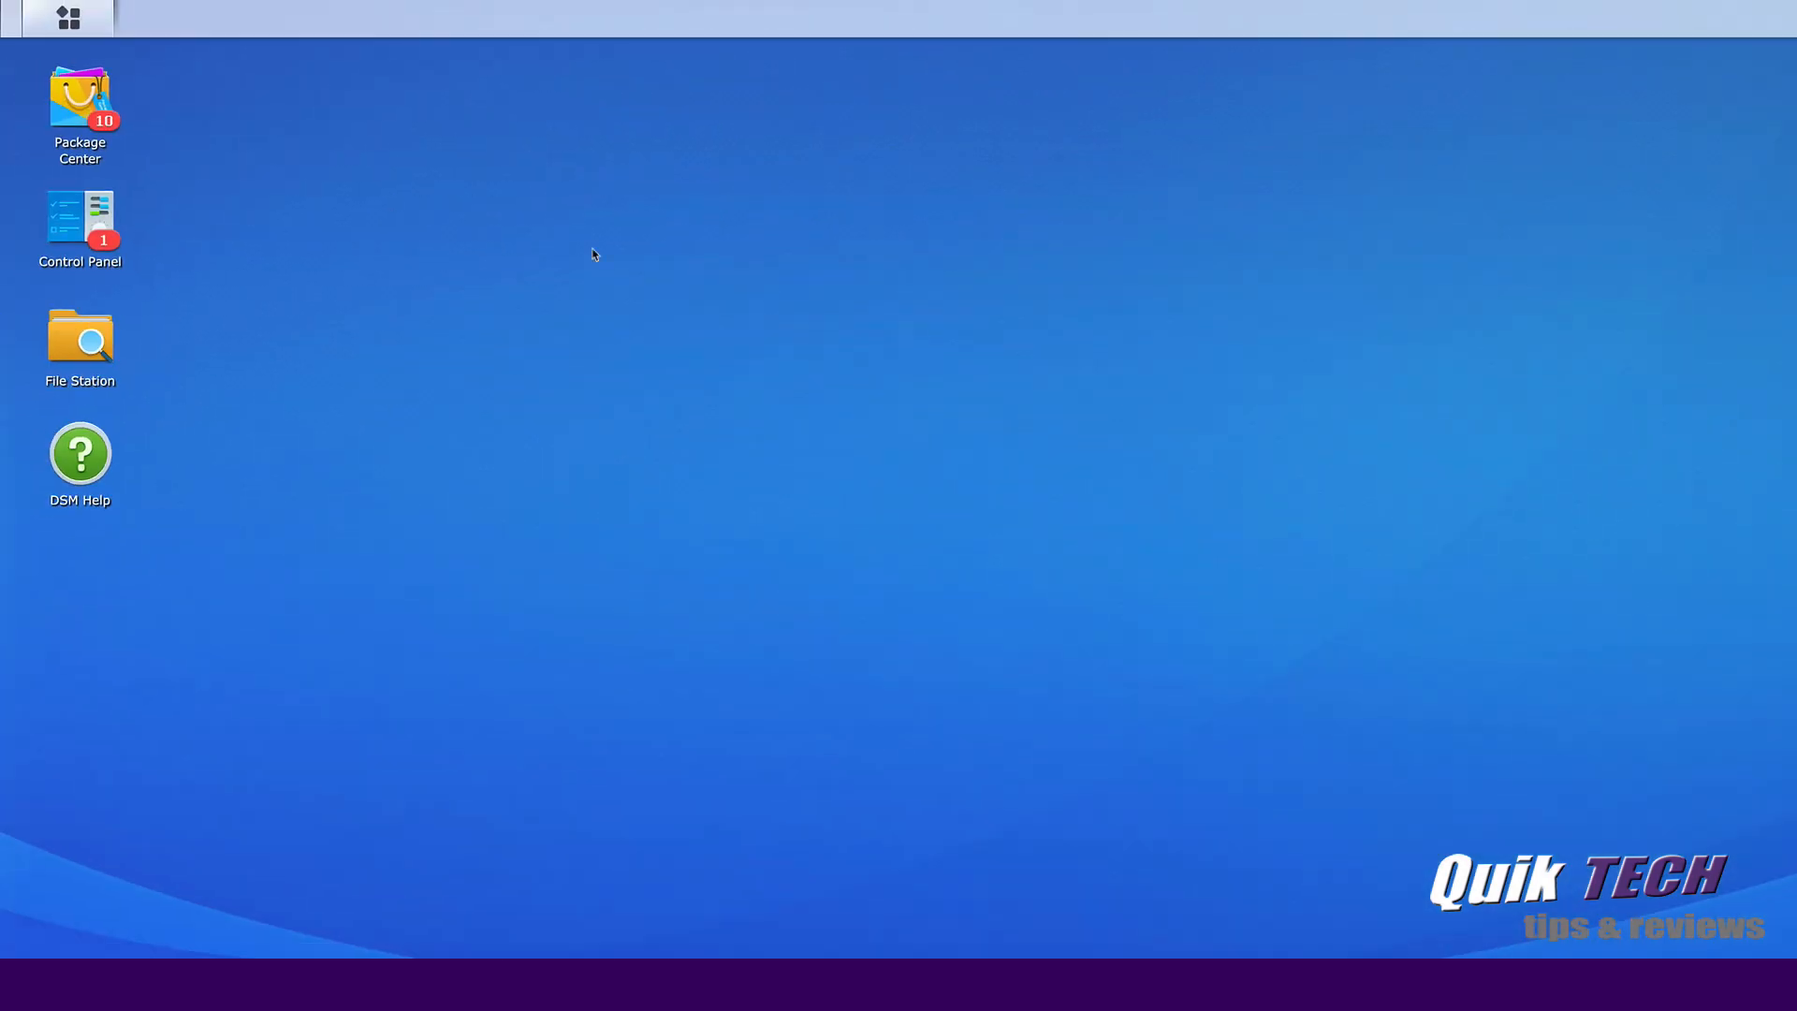
mouse_move(382, 362)
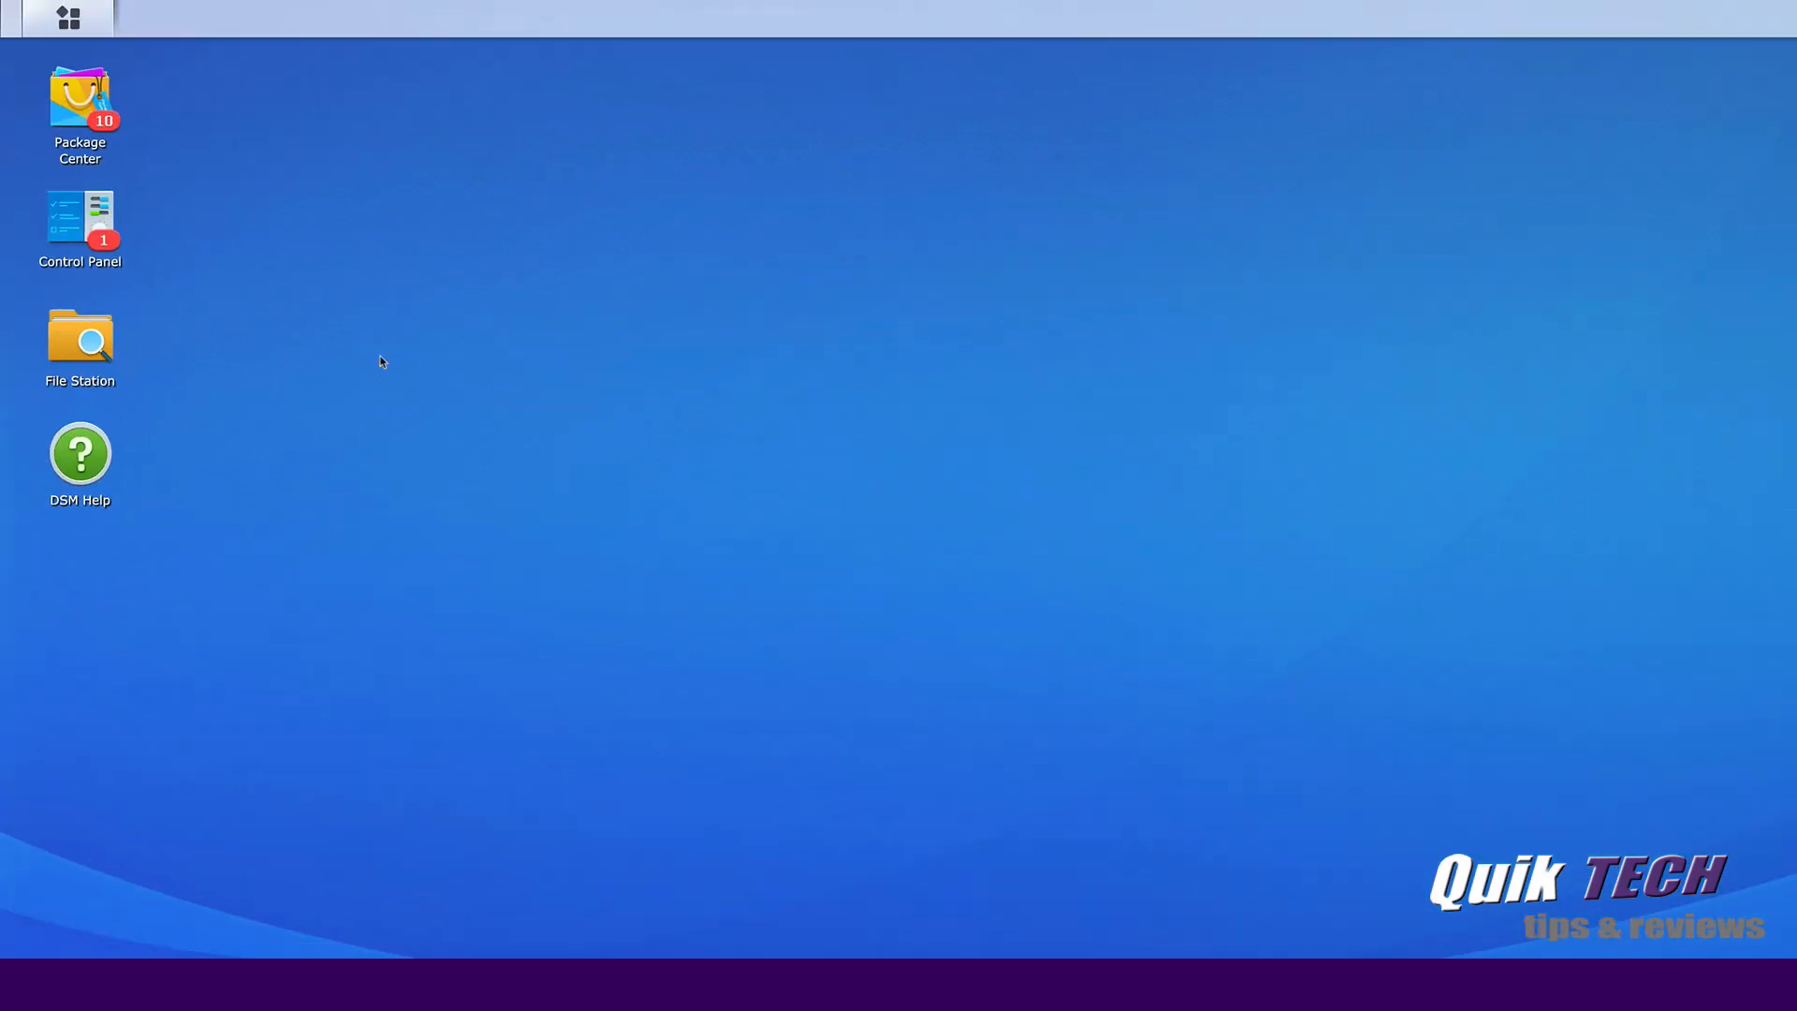
double_click(79, 225)
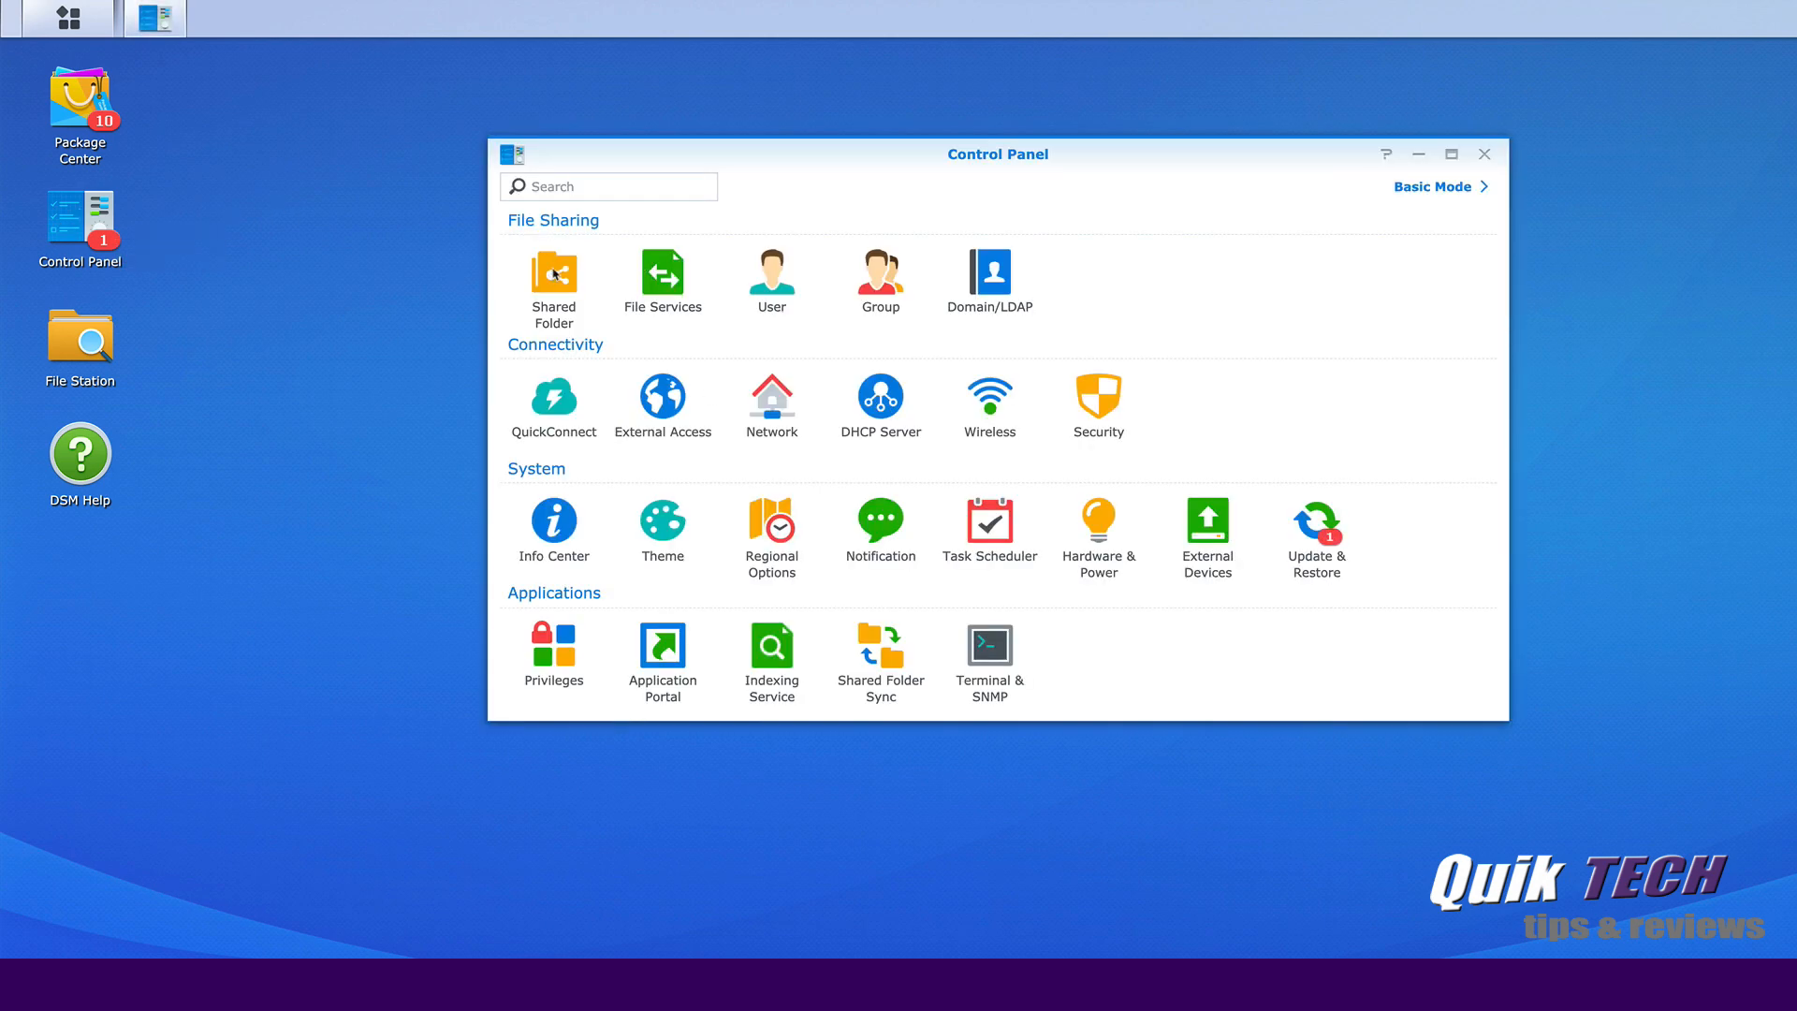
left_click(553, 280)
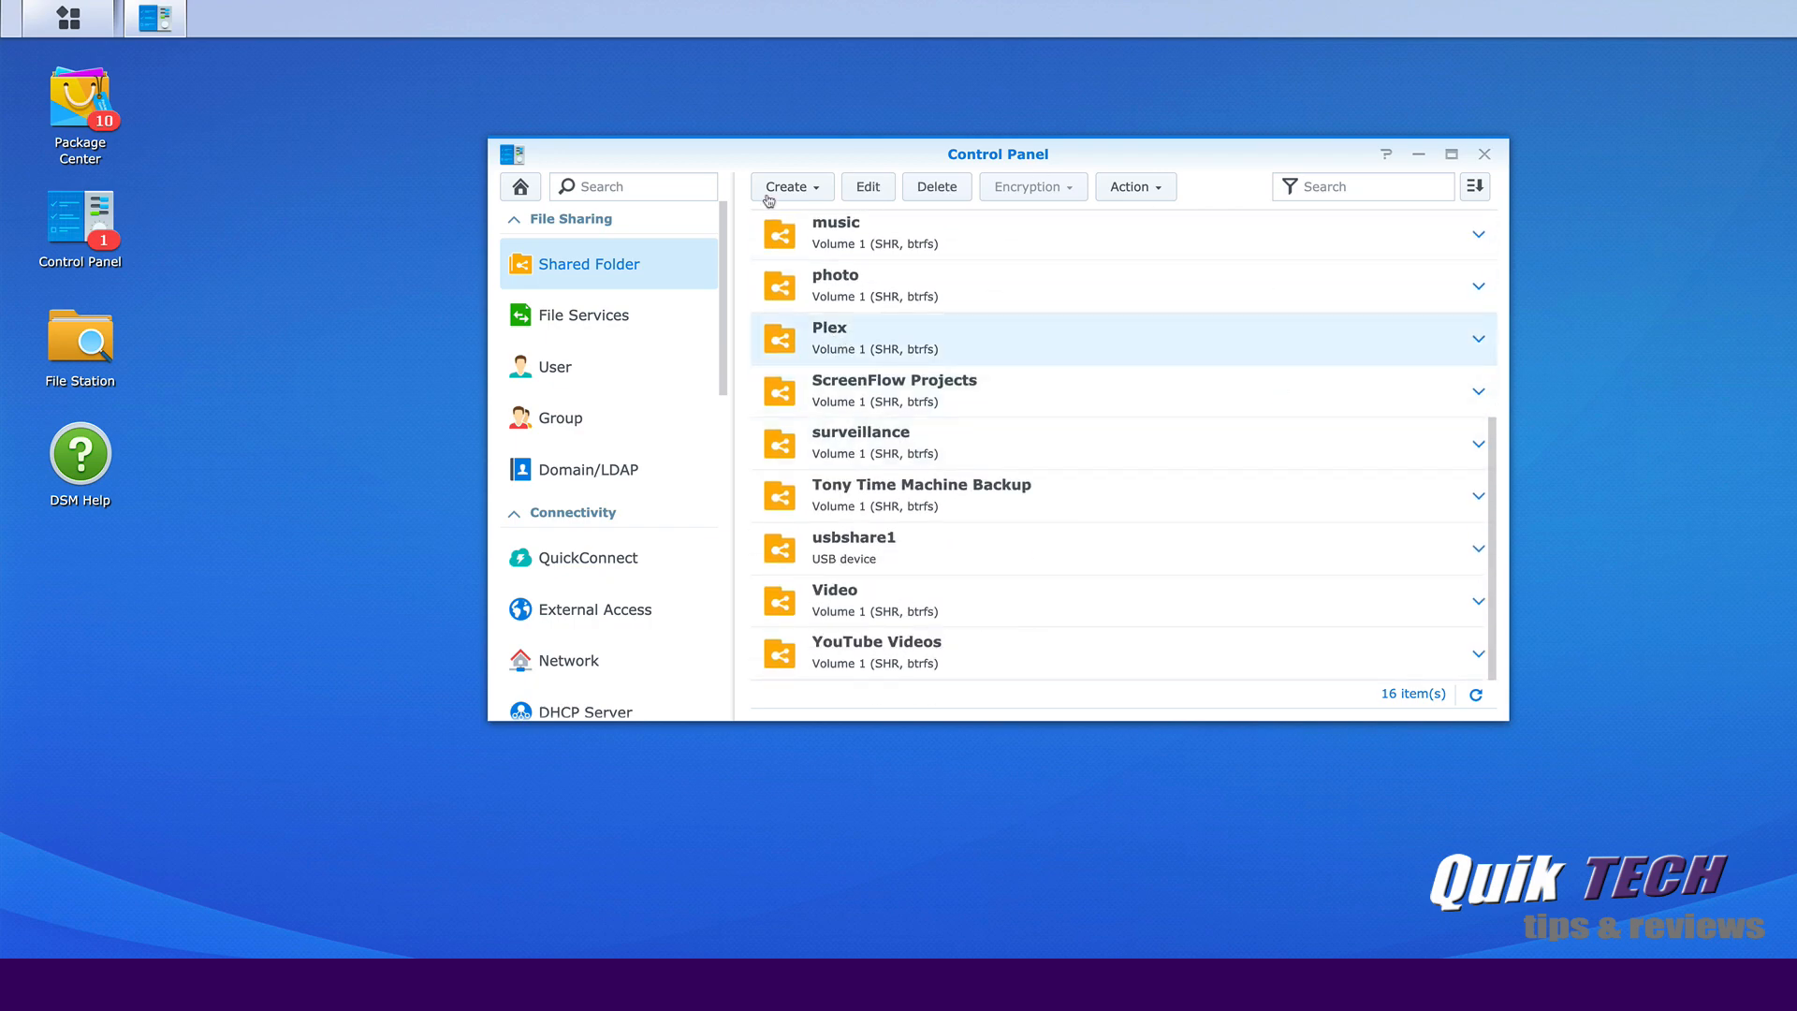
left_click(867, 186)
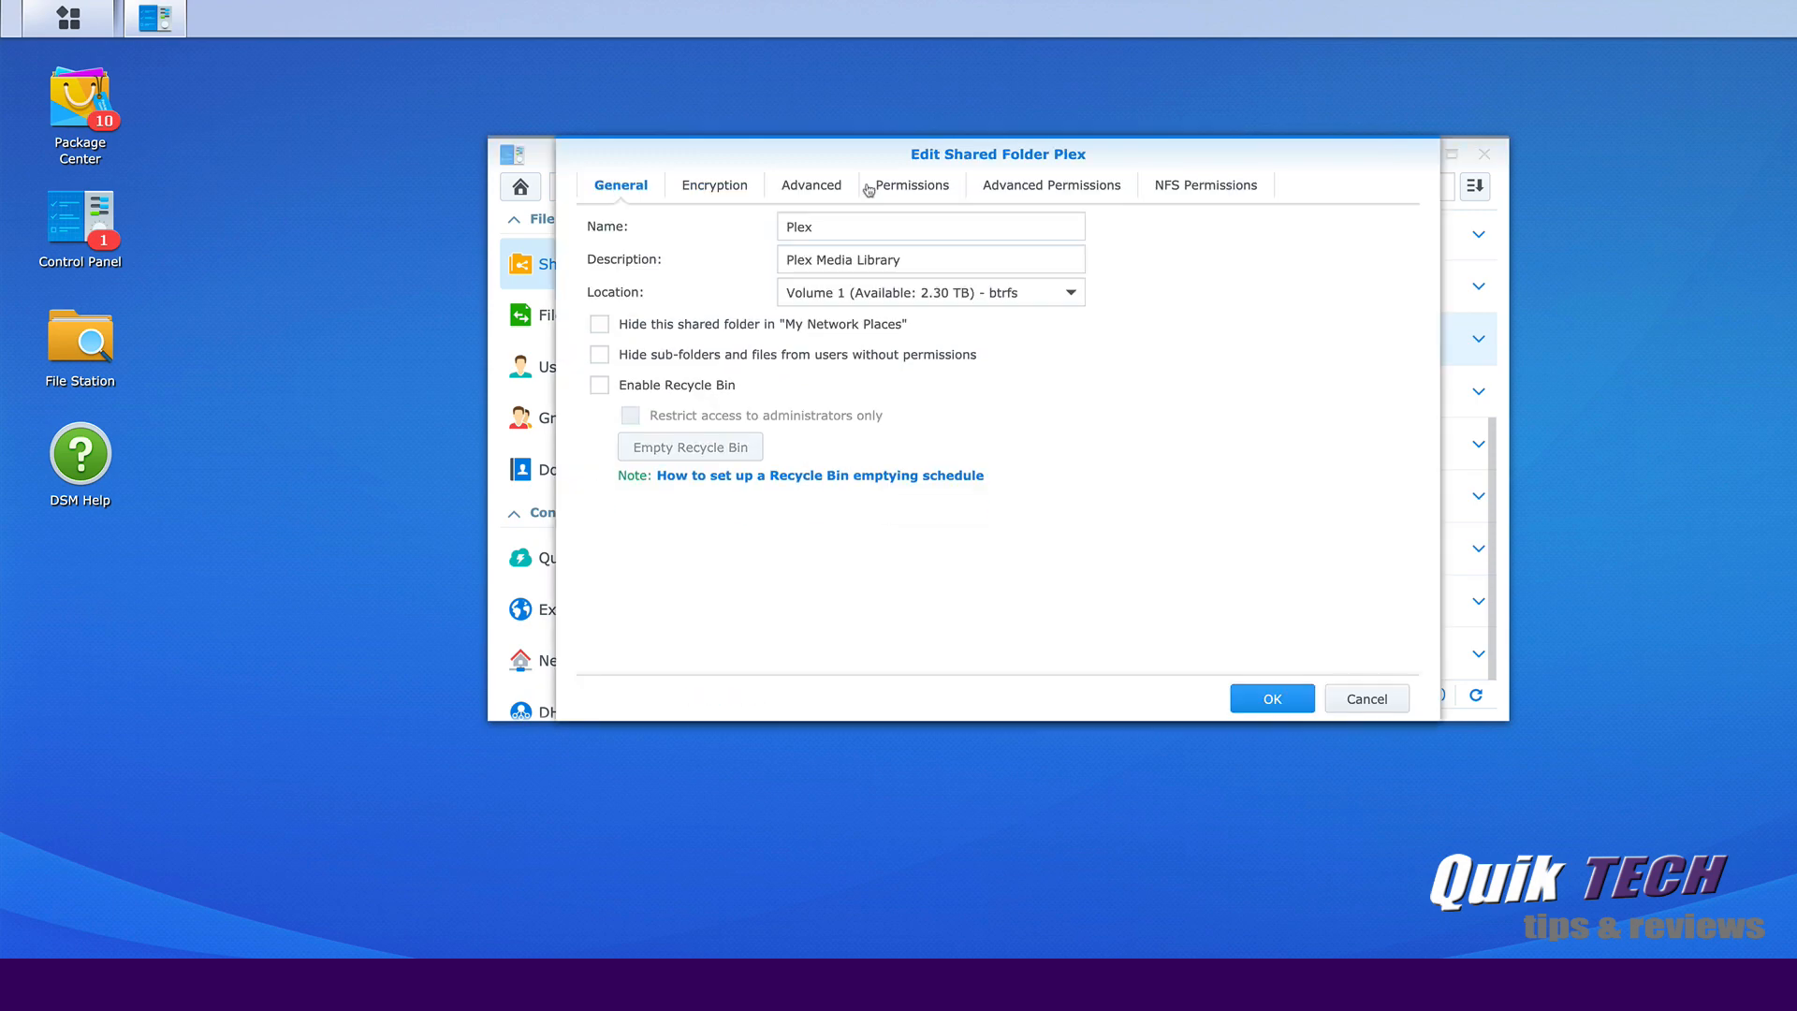
Show the Permissions list for the Plex share, where plex currently has no access.
left_click(911, 184)
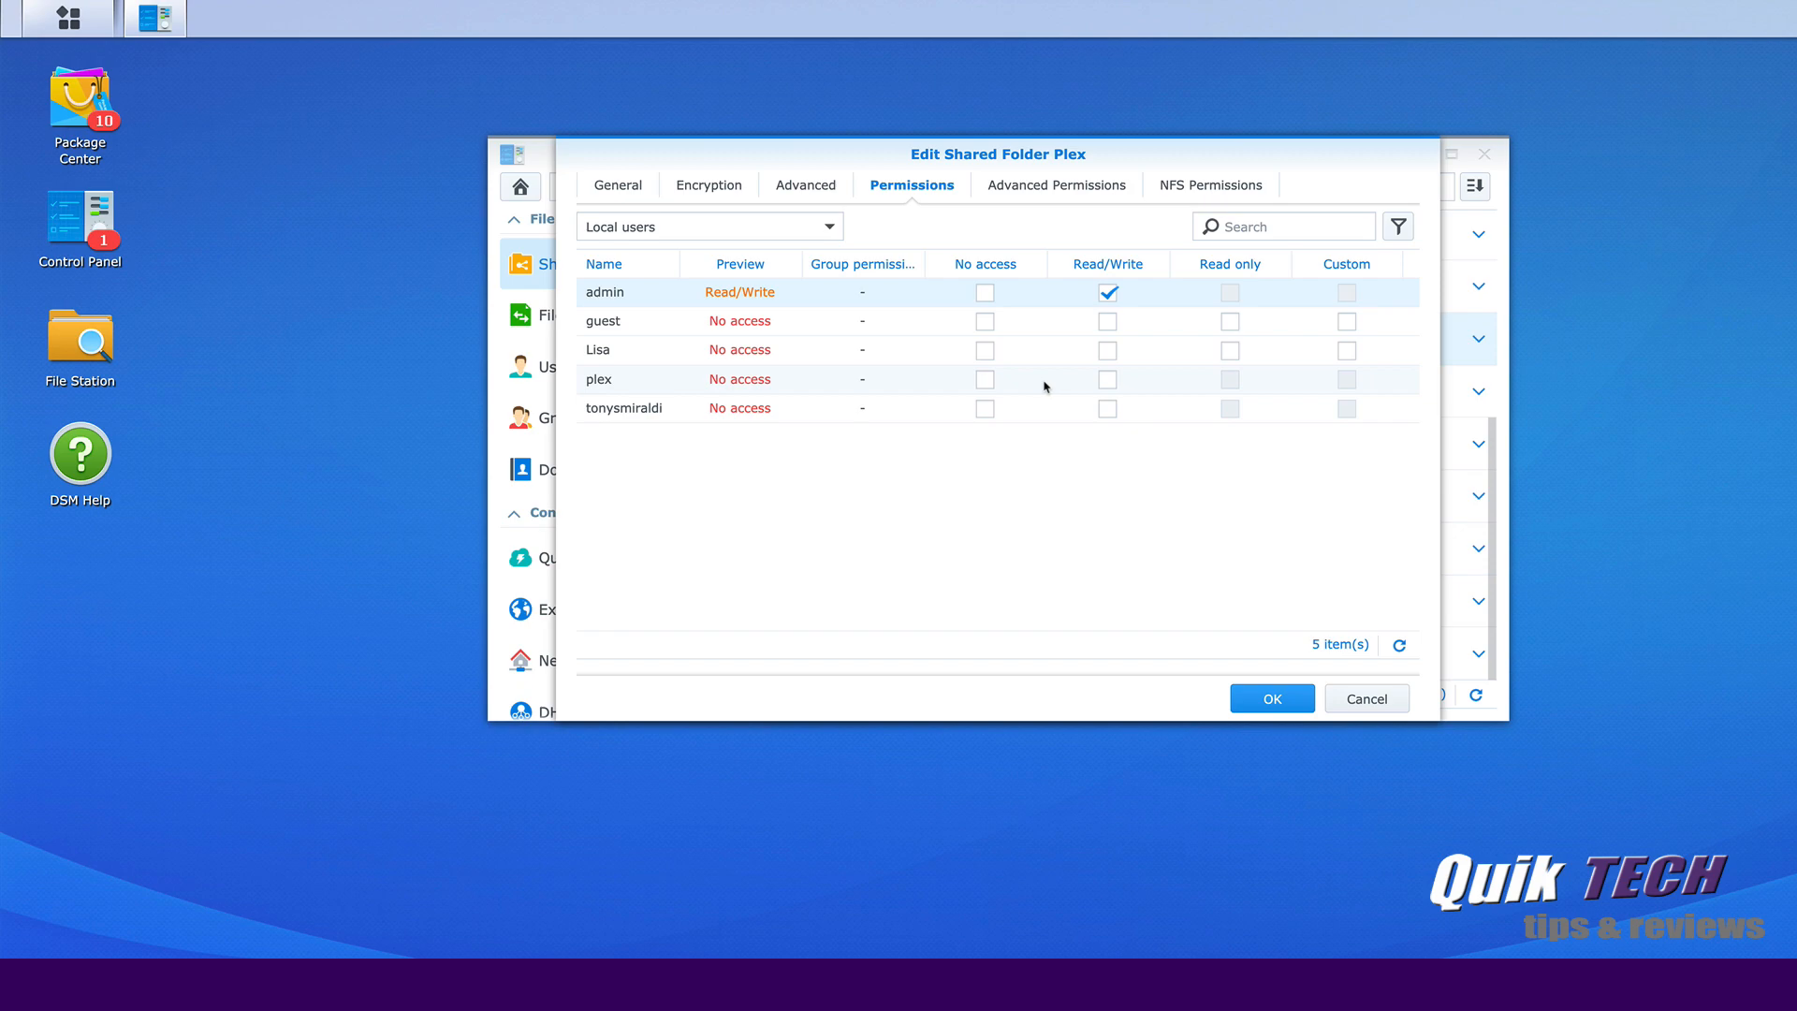
mouse_move(596, 428)
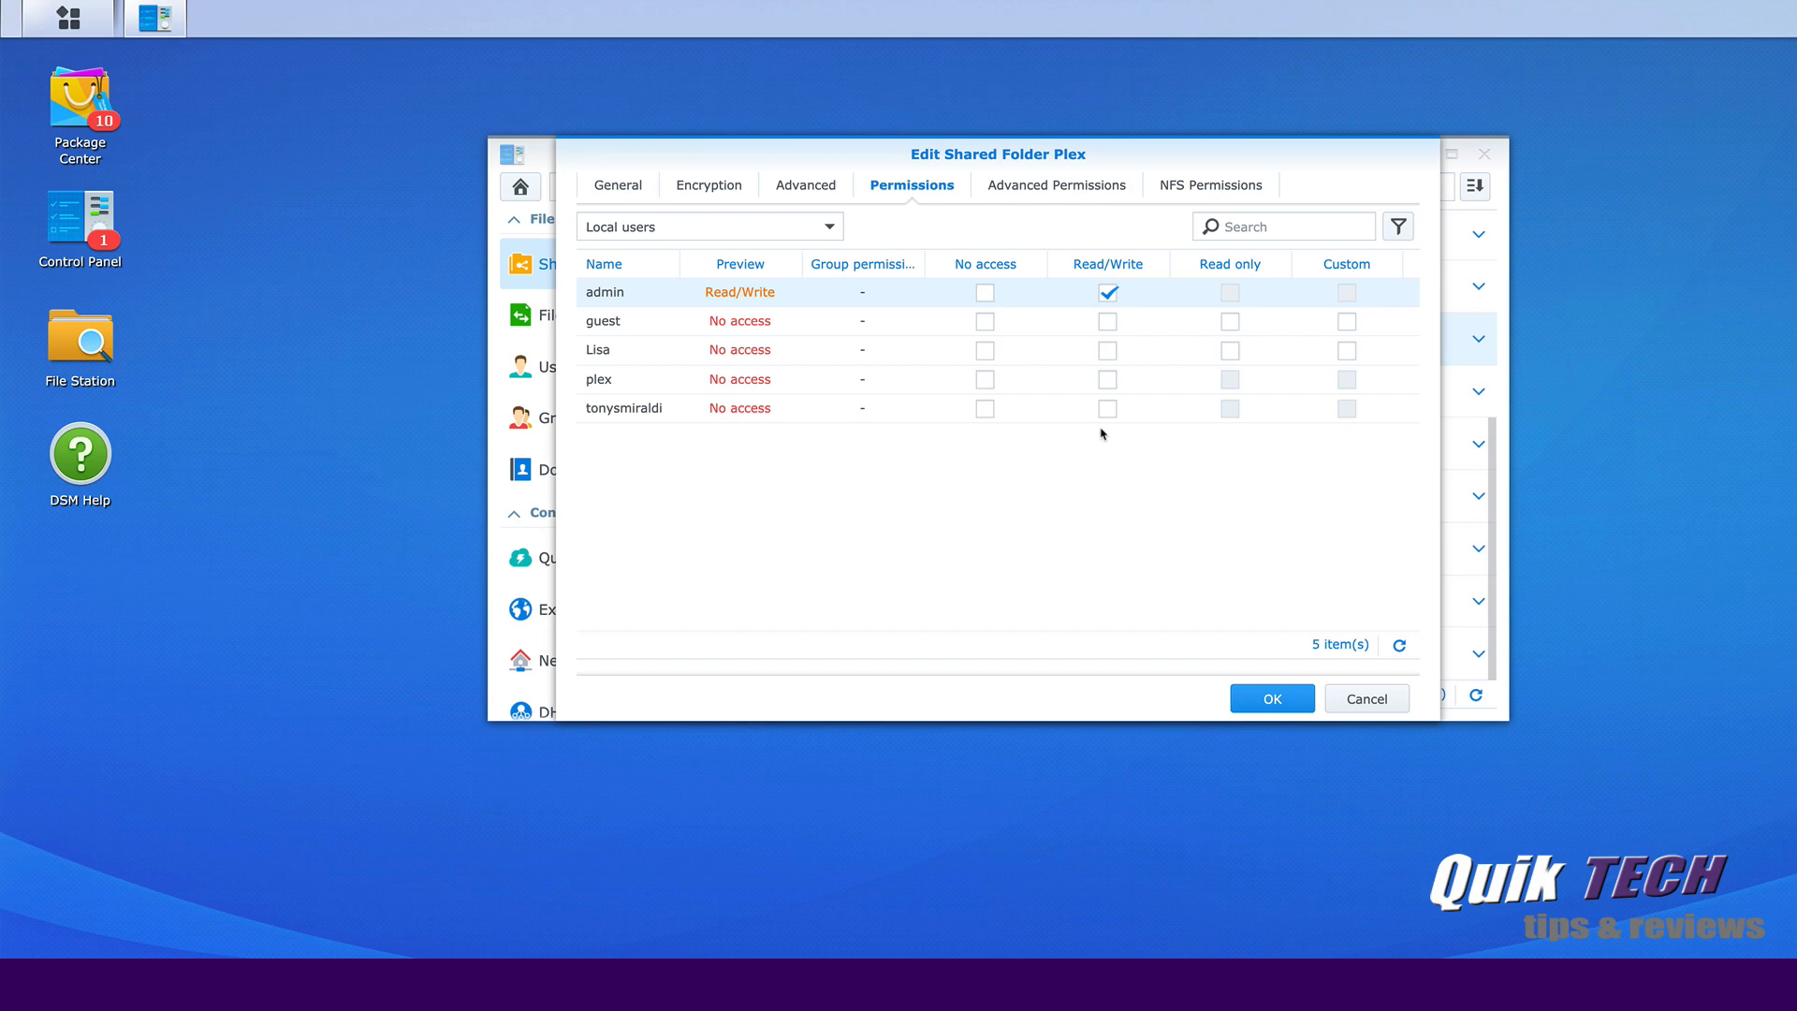
mouse_move(1111, 429)
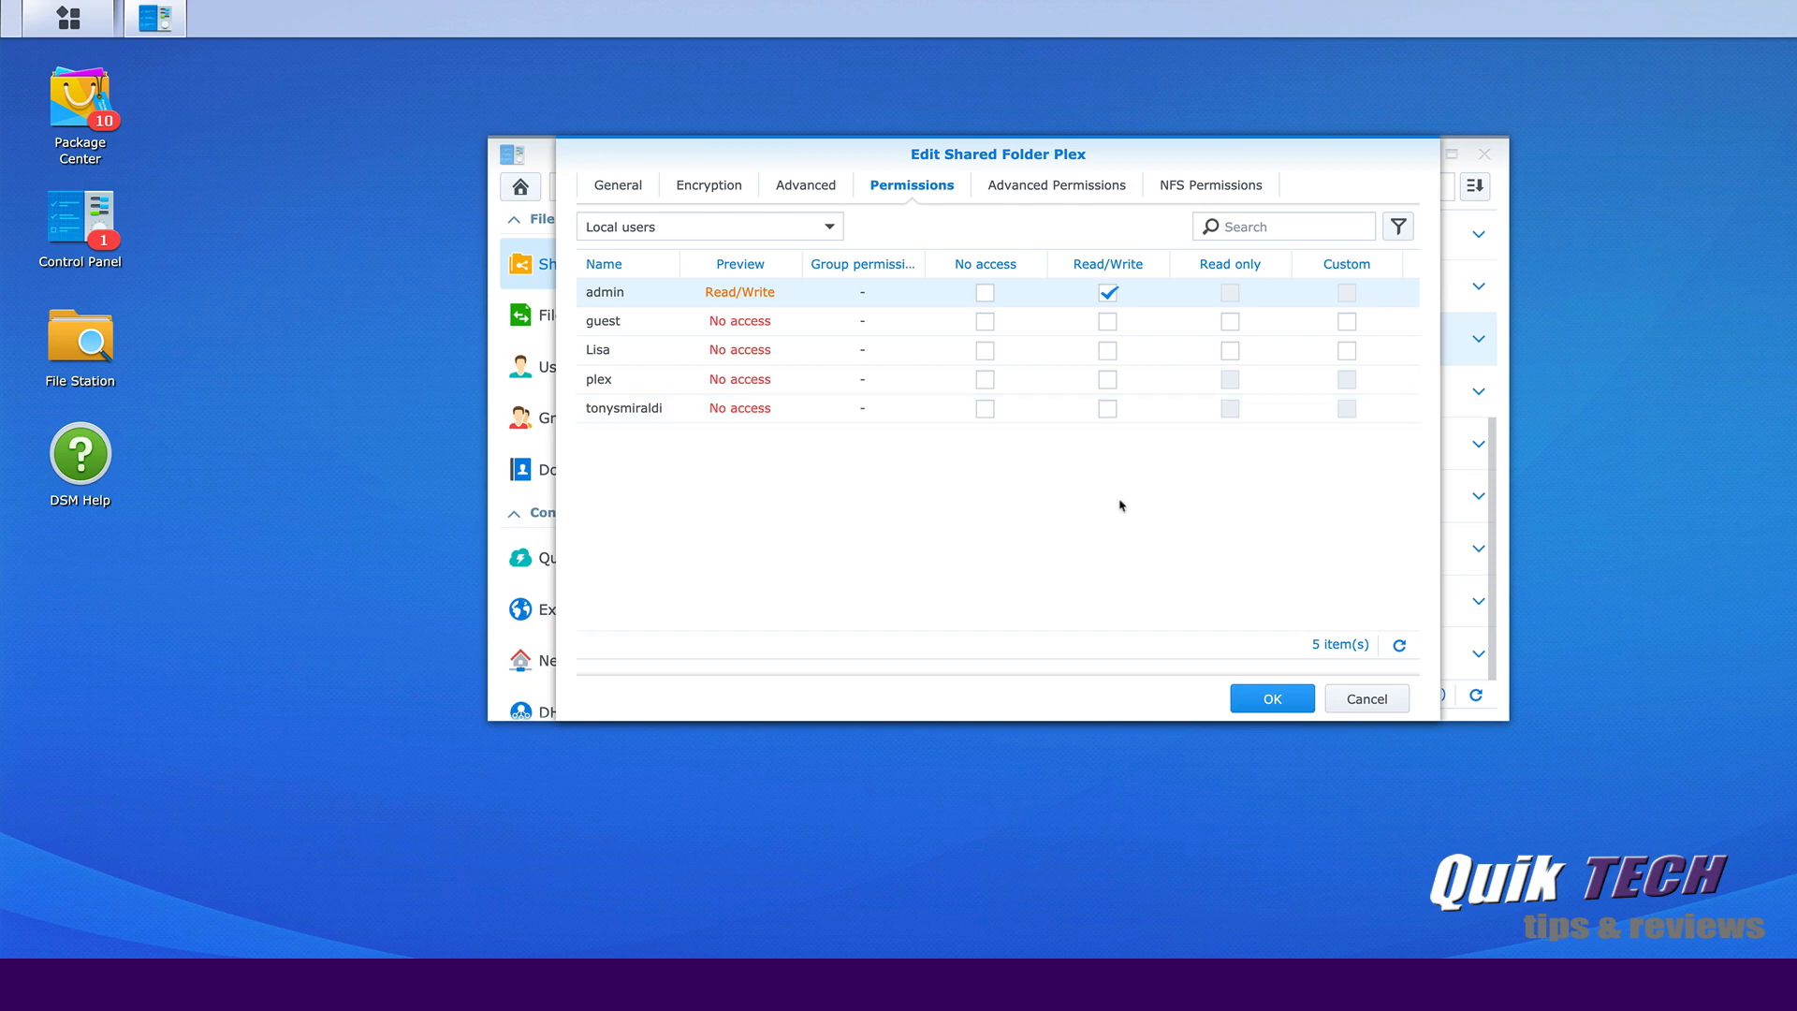
mouse_move(1129, 483)
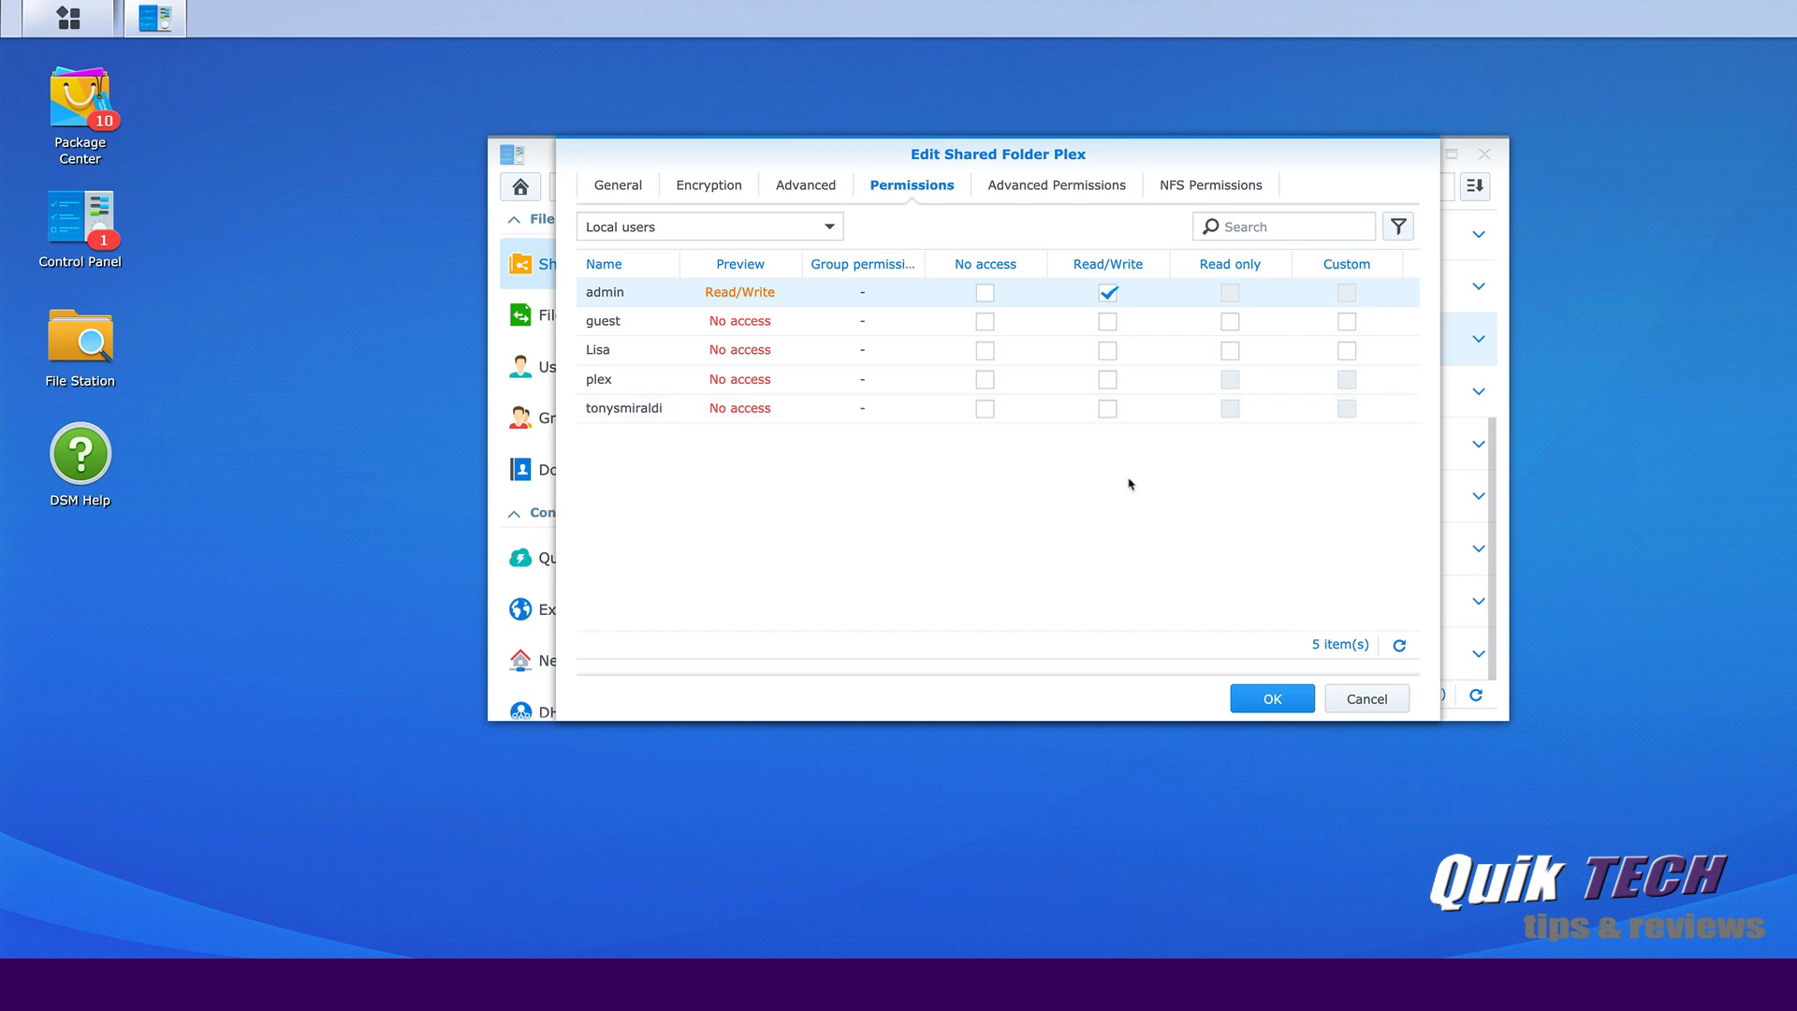
mouse_move(1097, 448)
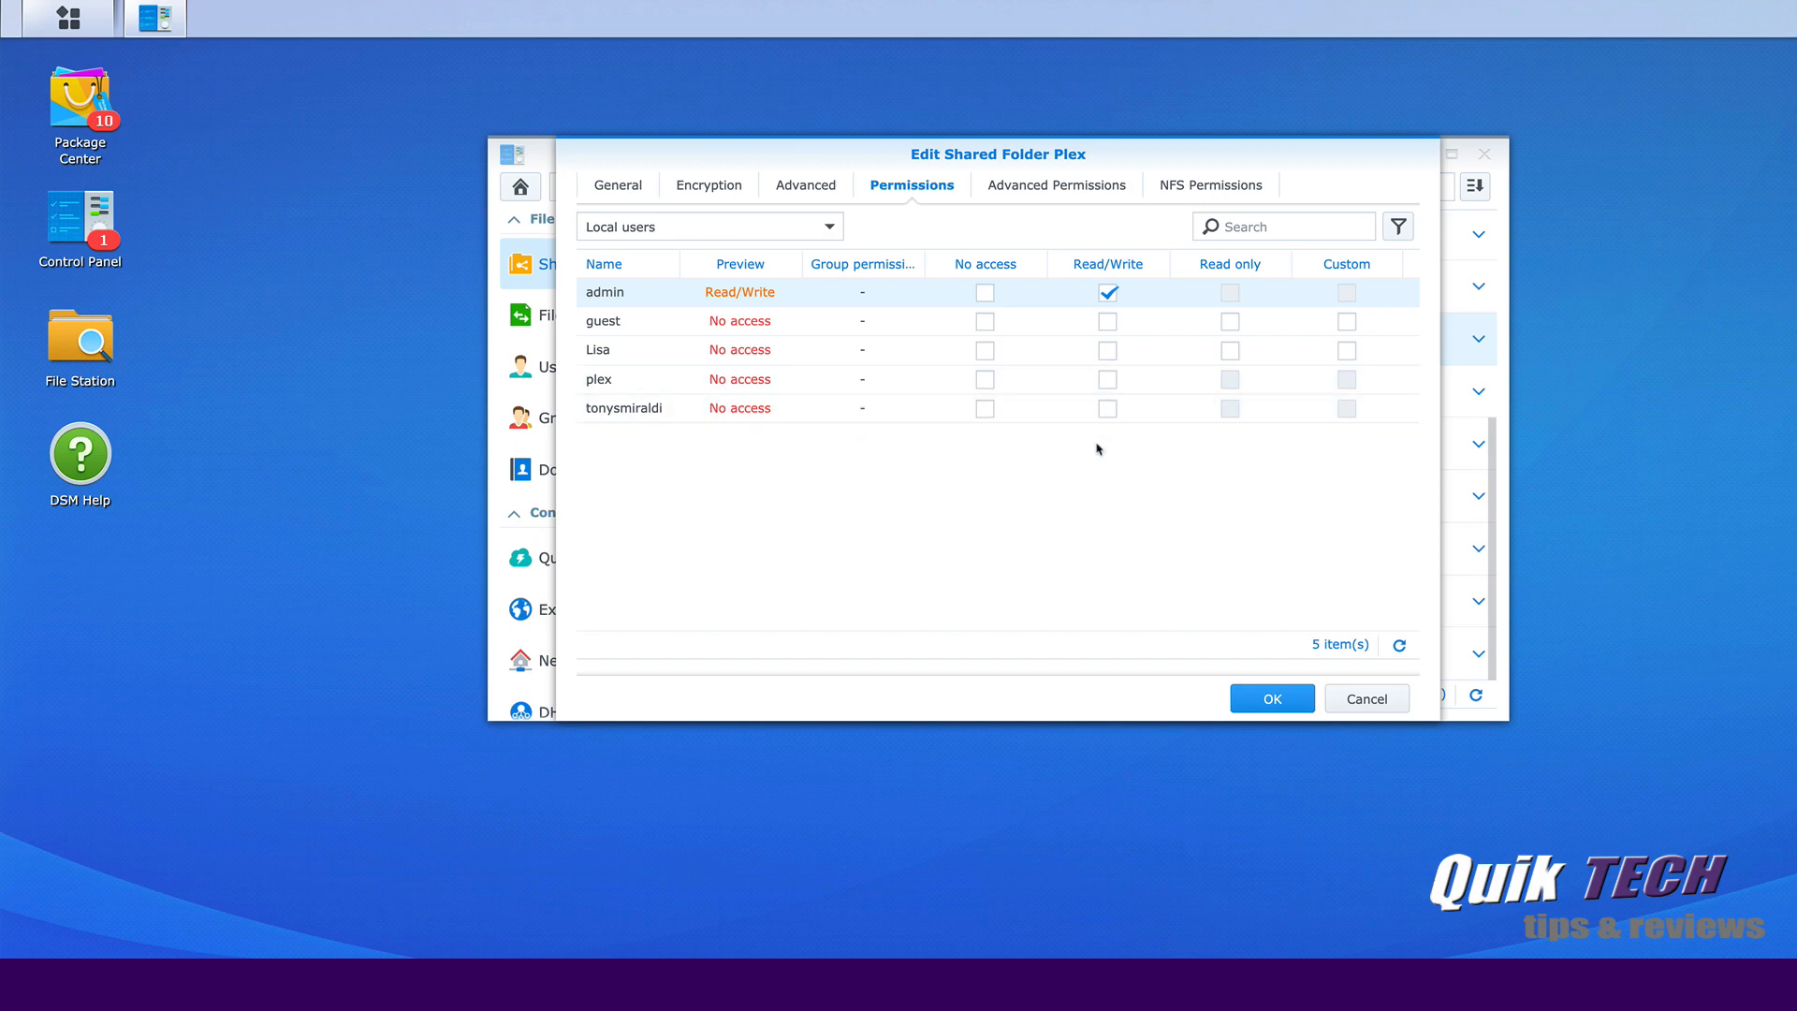
mouse_move(1149, 526)
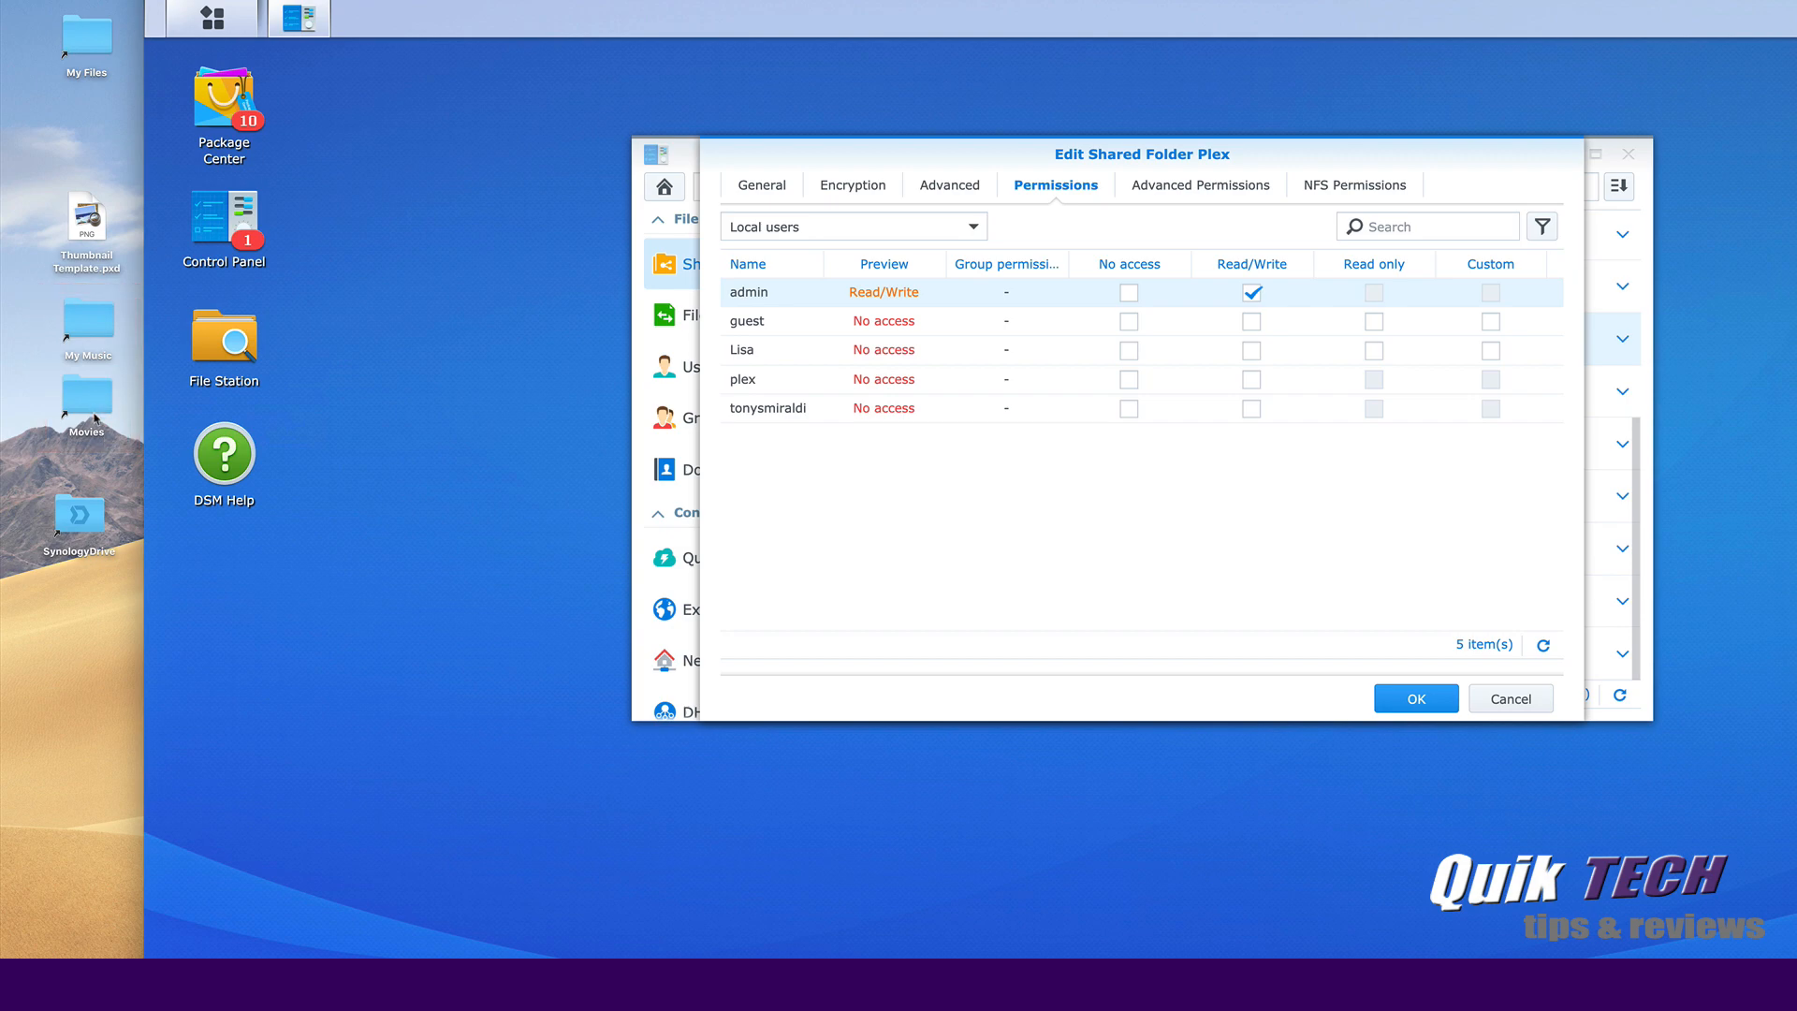
mouse_move(97, 450)
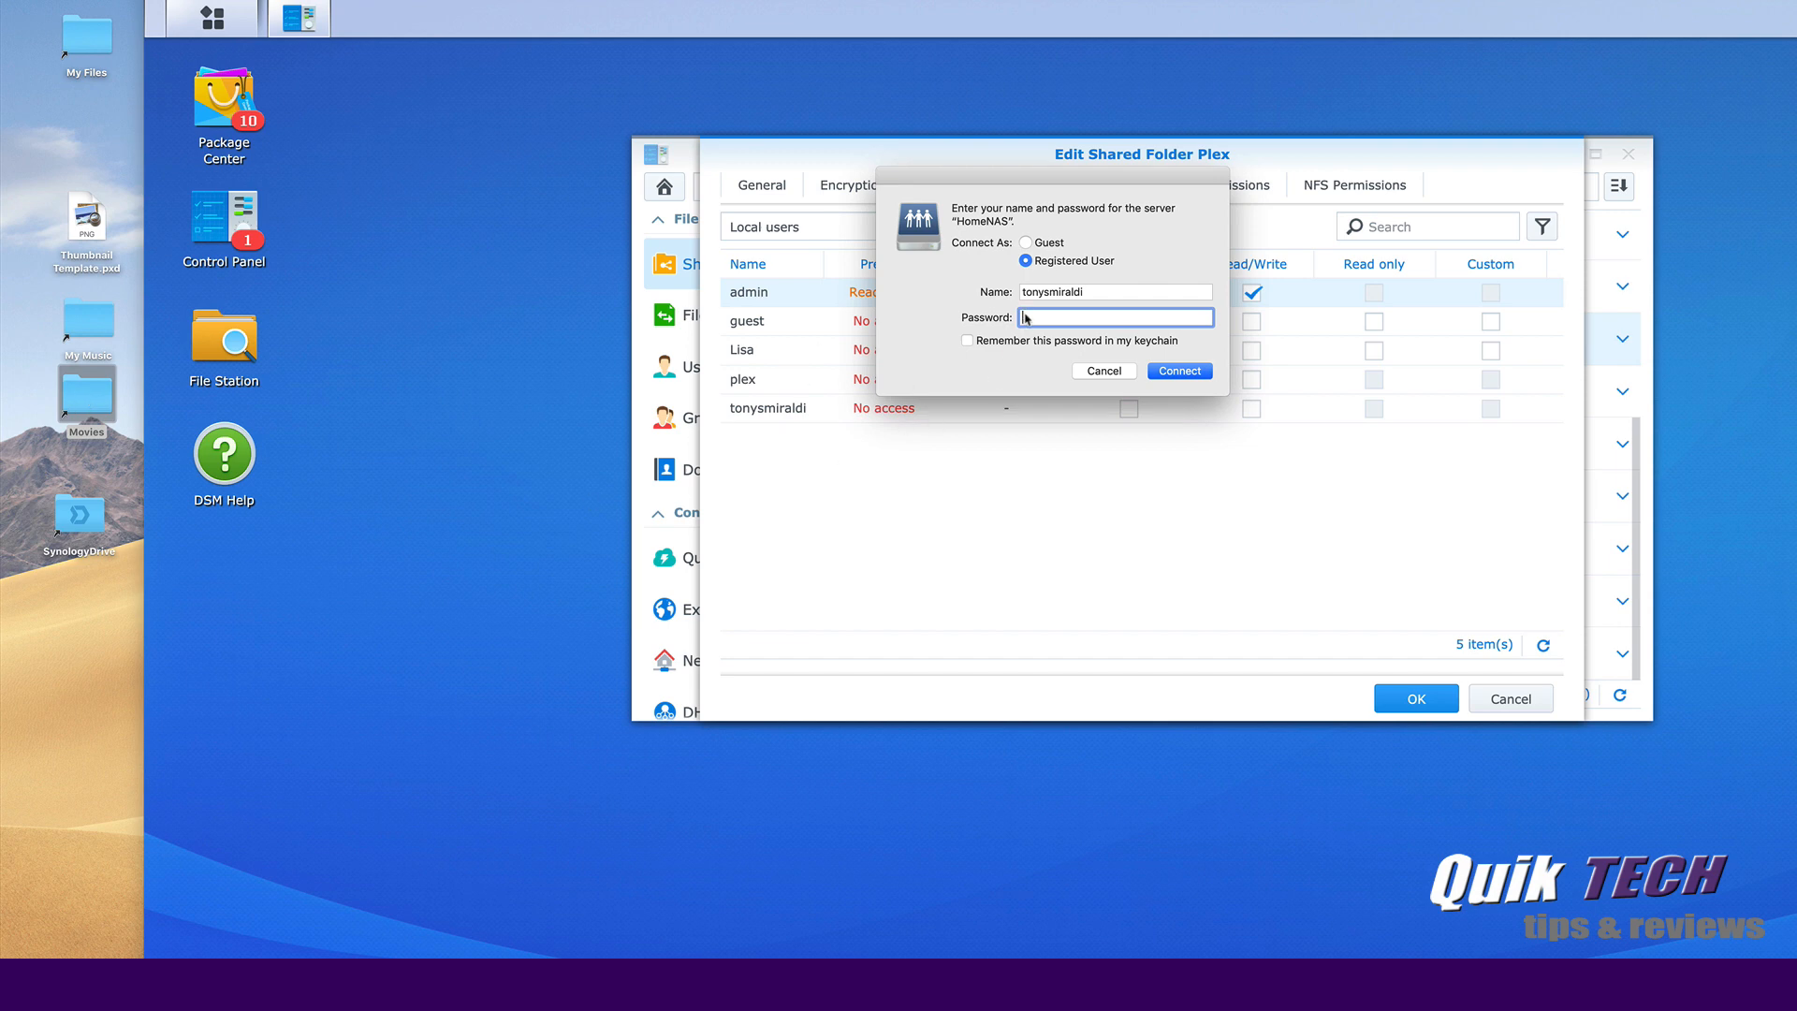
type("password")
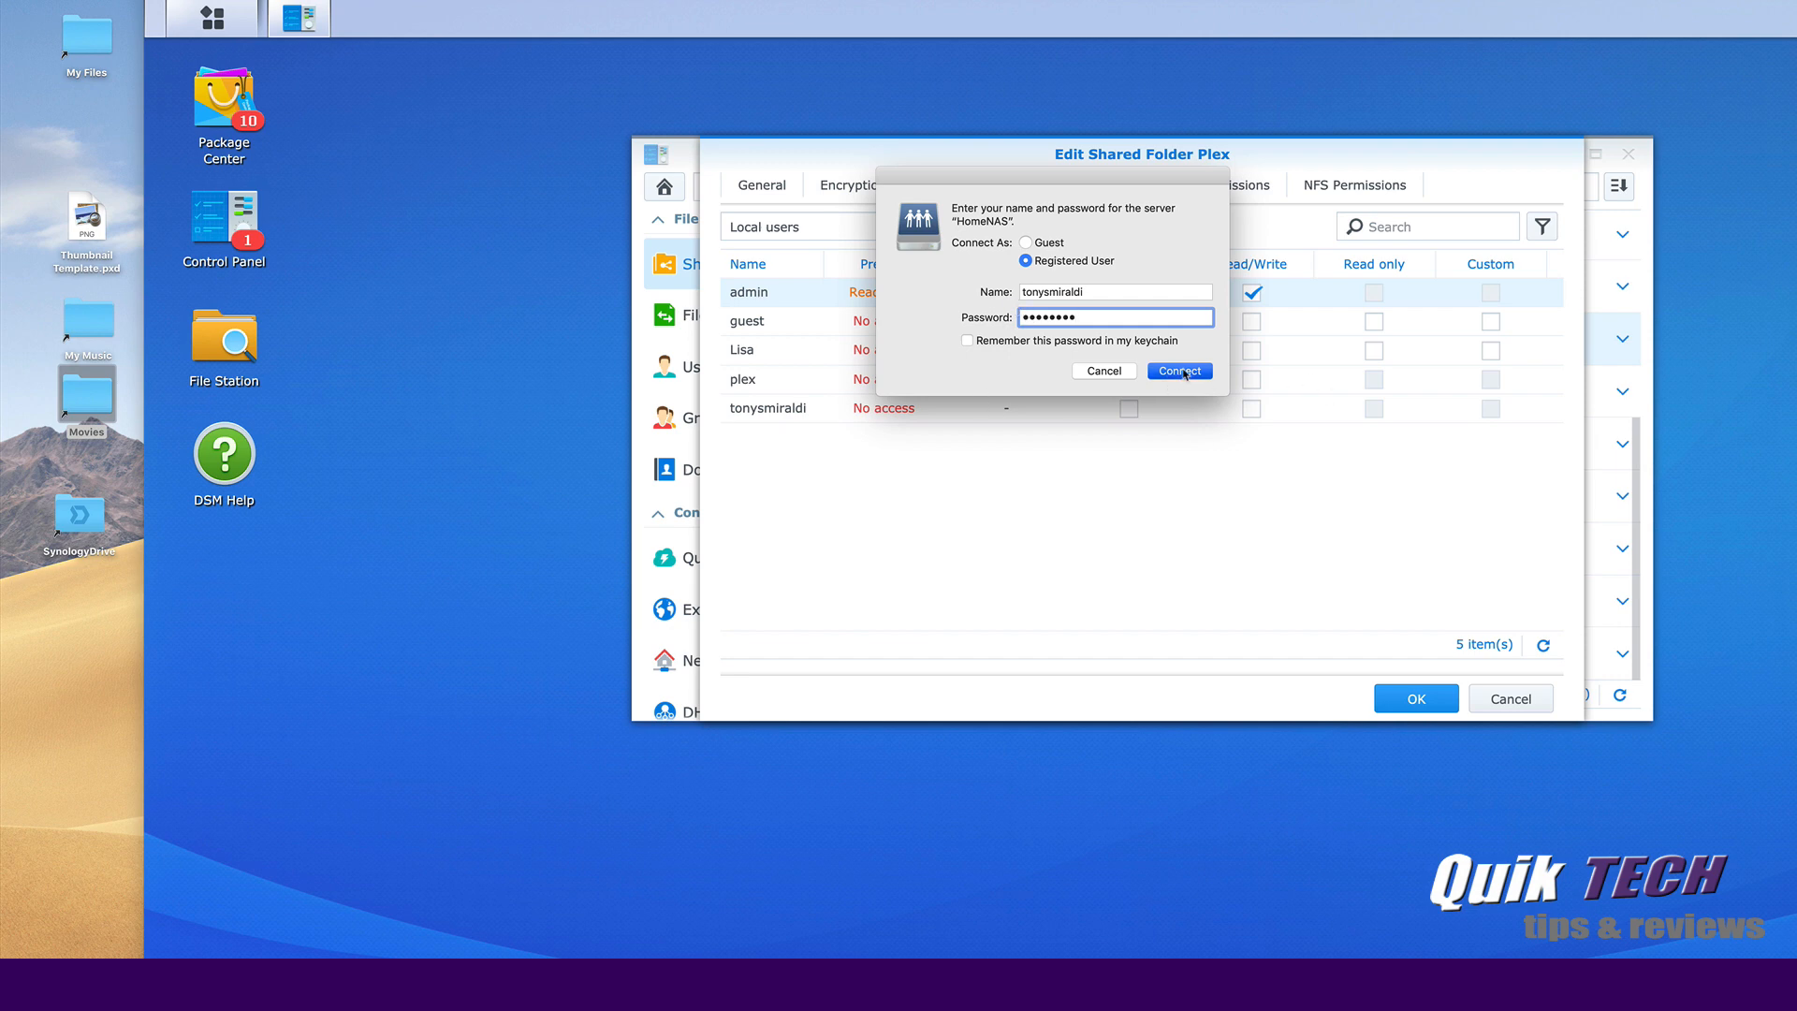
left_click(1178, 371)
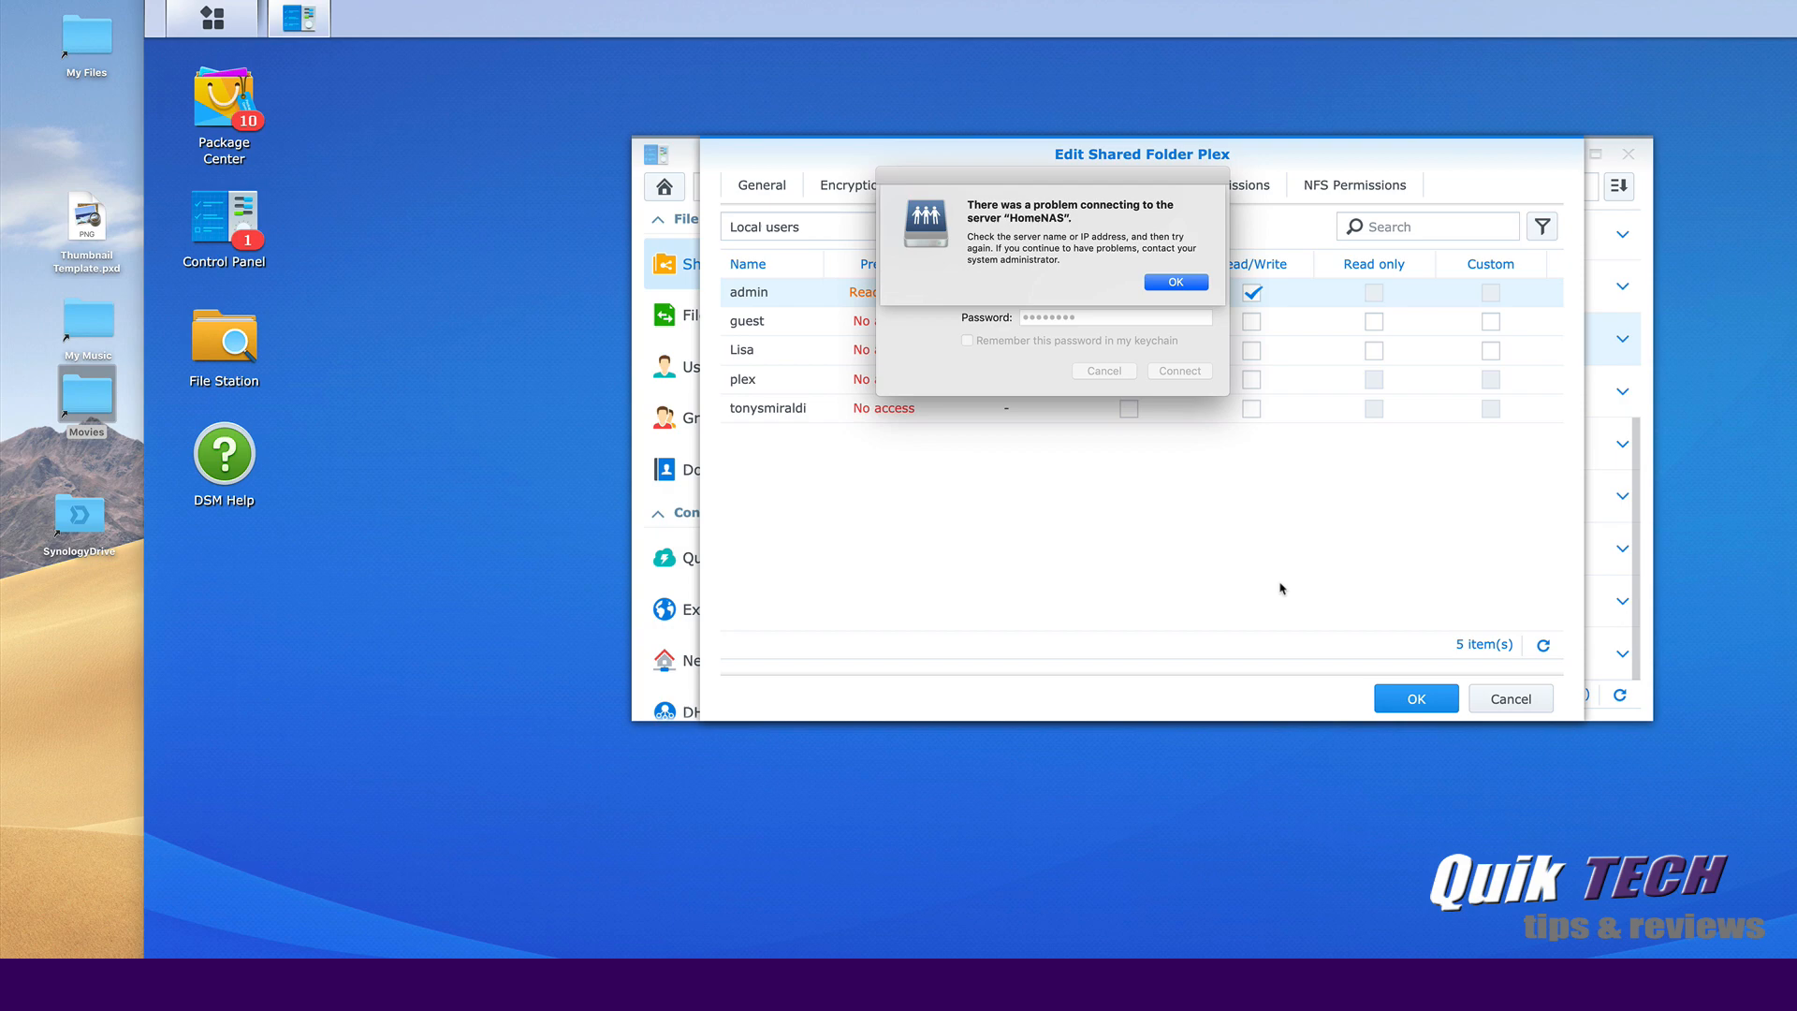
mouse_move(1327, 588)
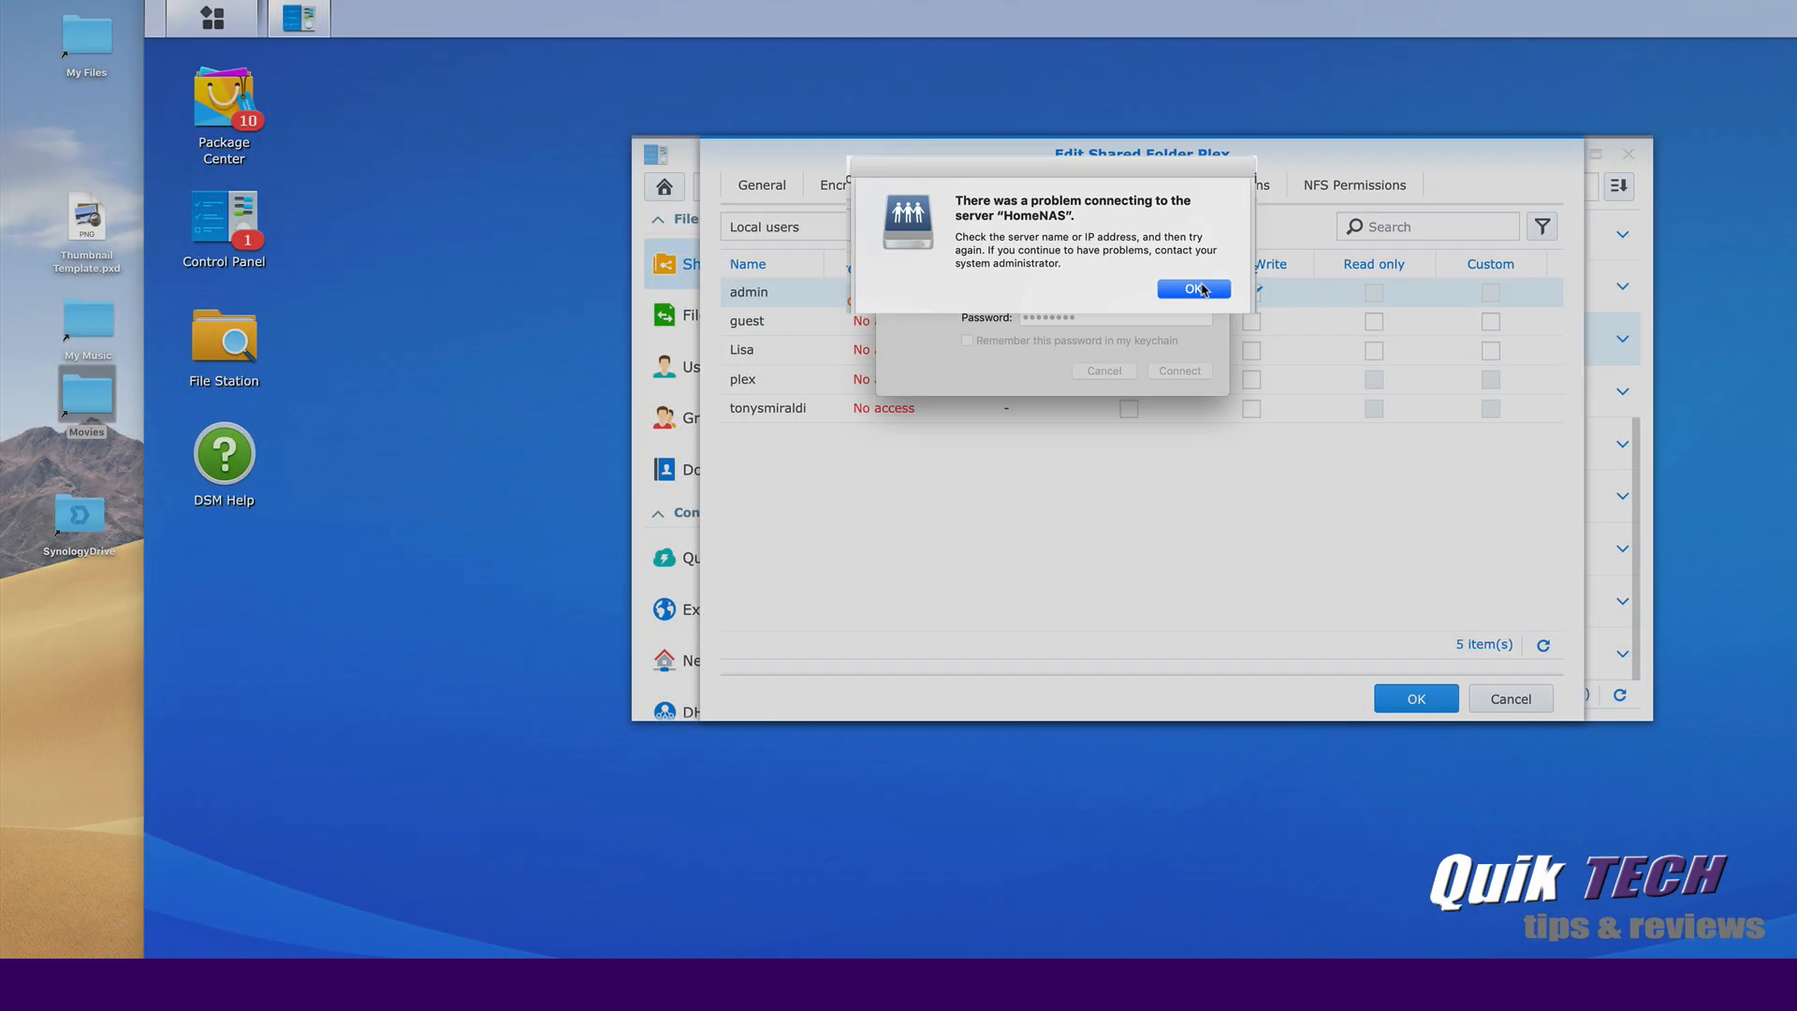
left_click(1193, 287)
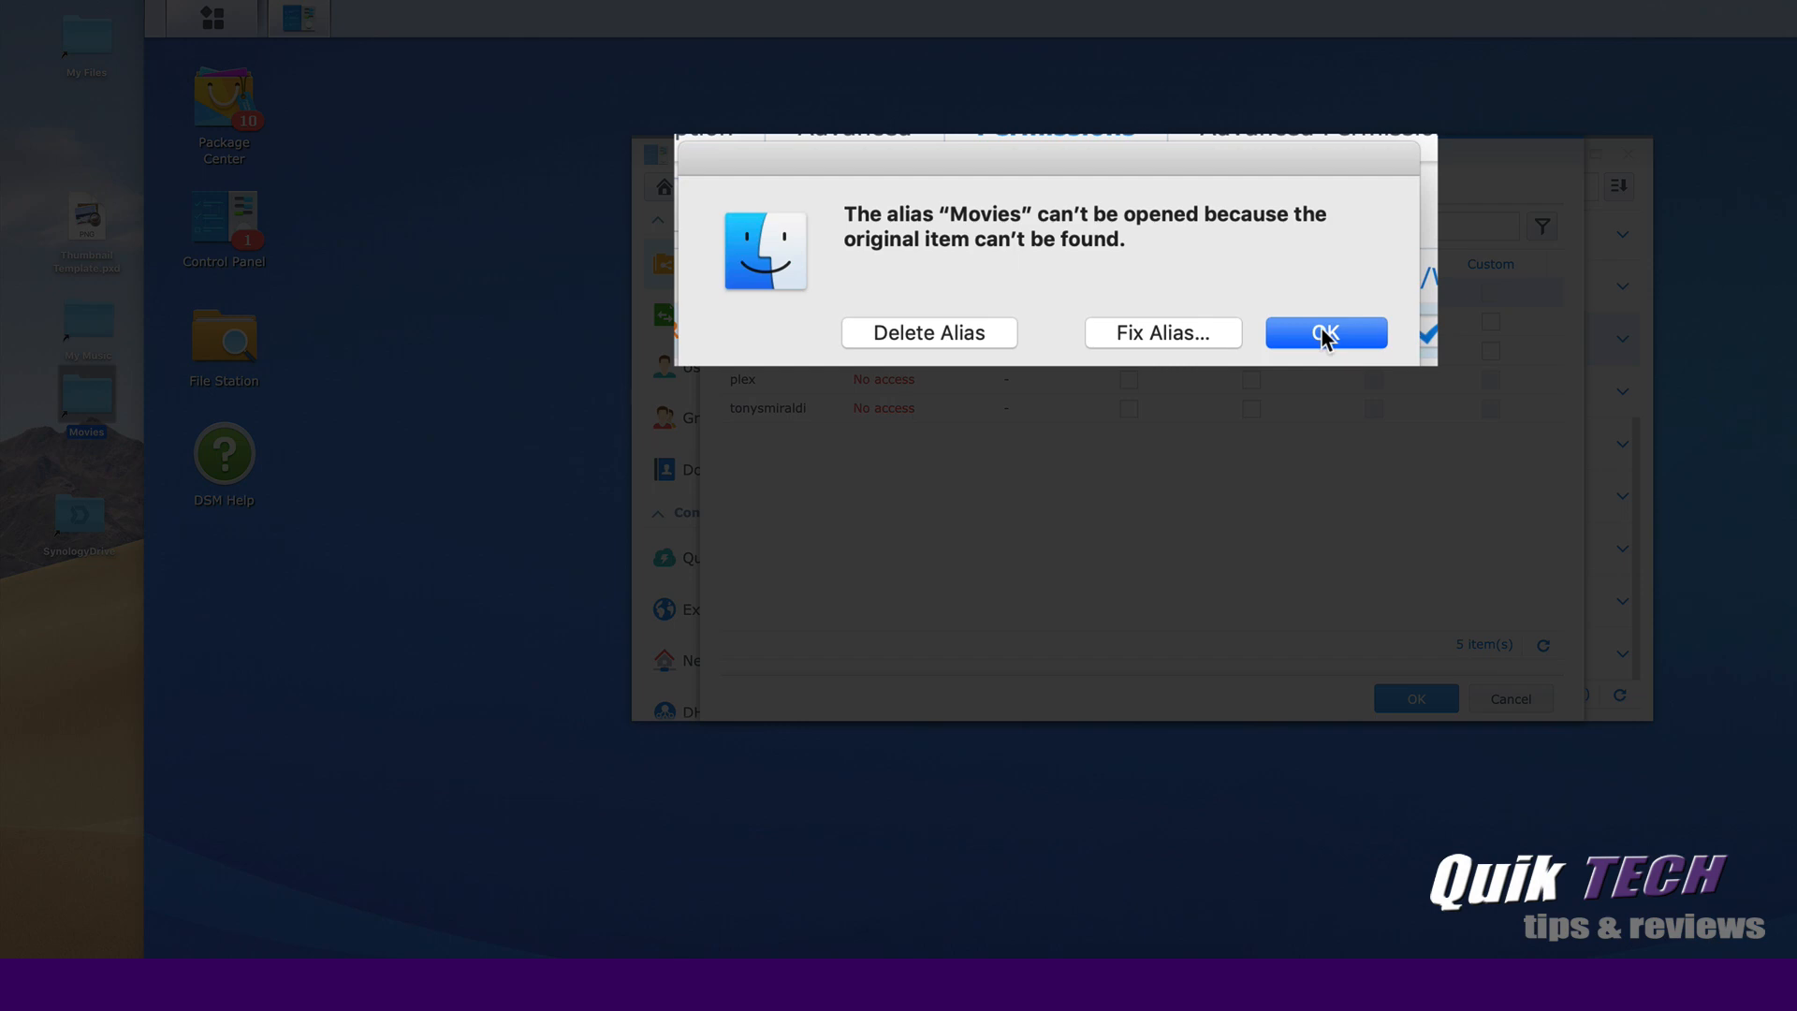
left_click(1325, 332)
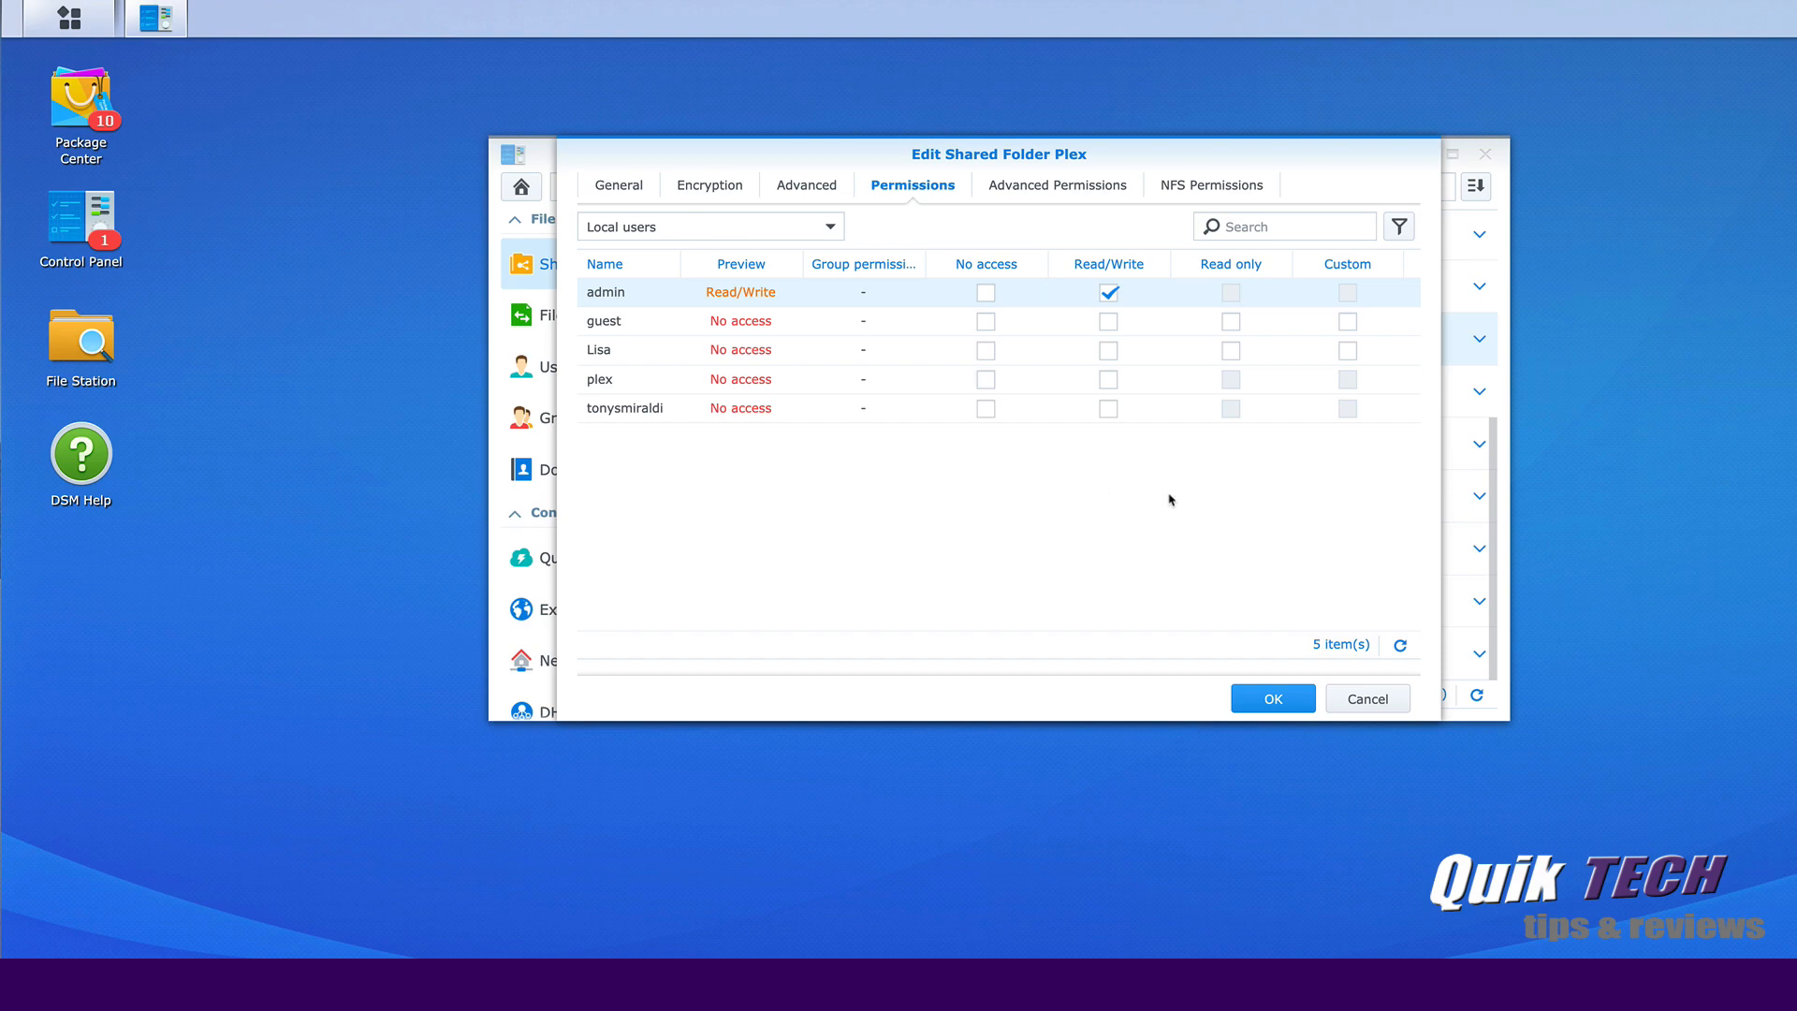
left_click(1107, 379)
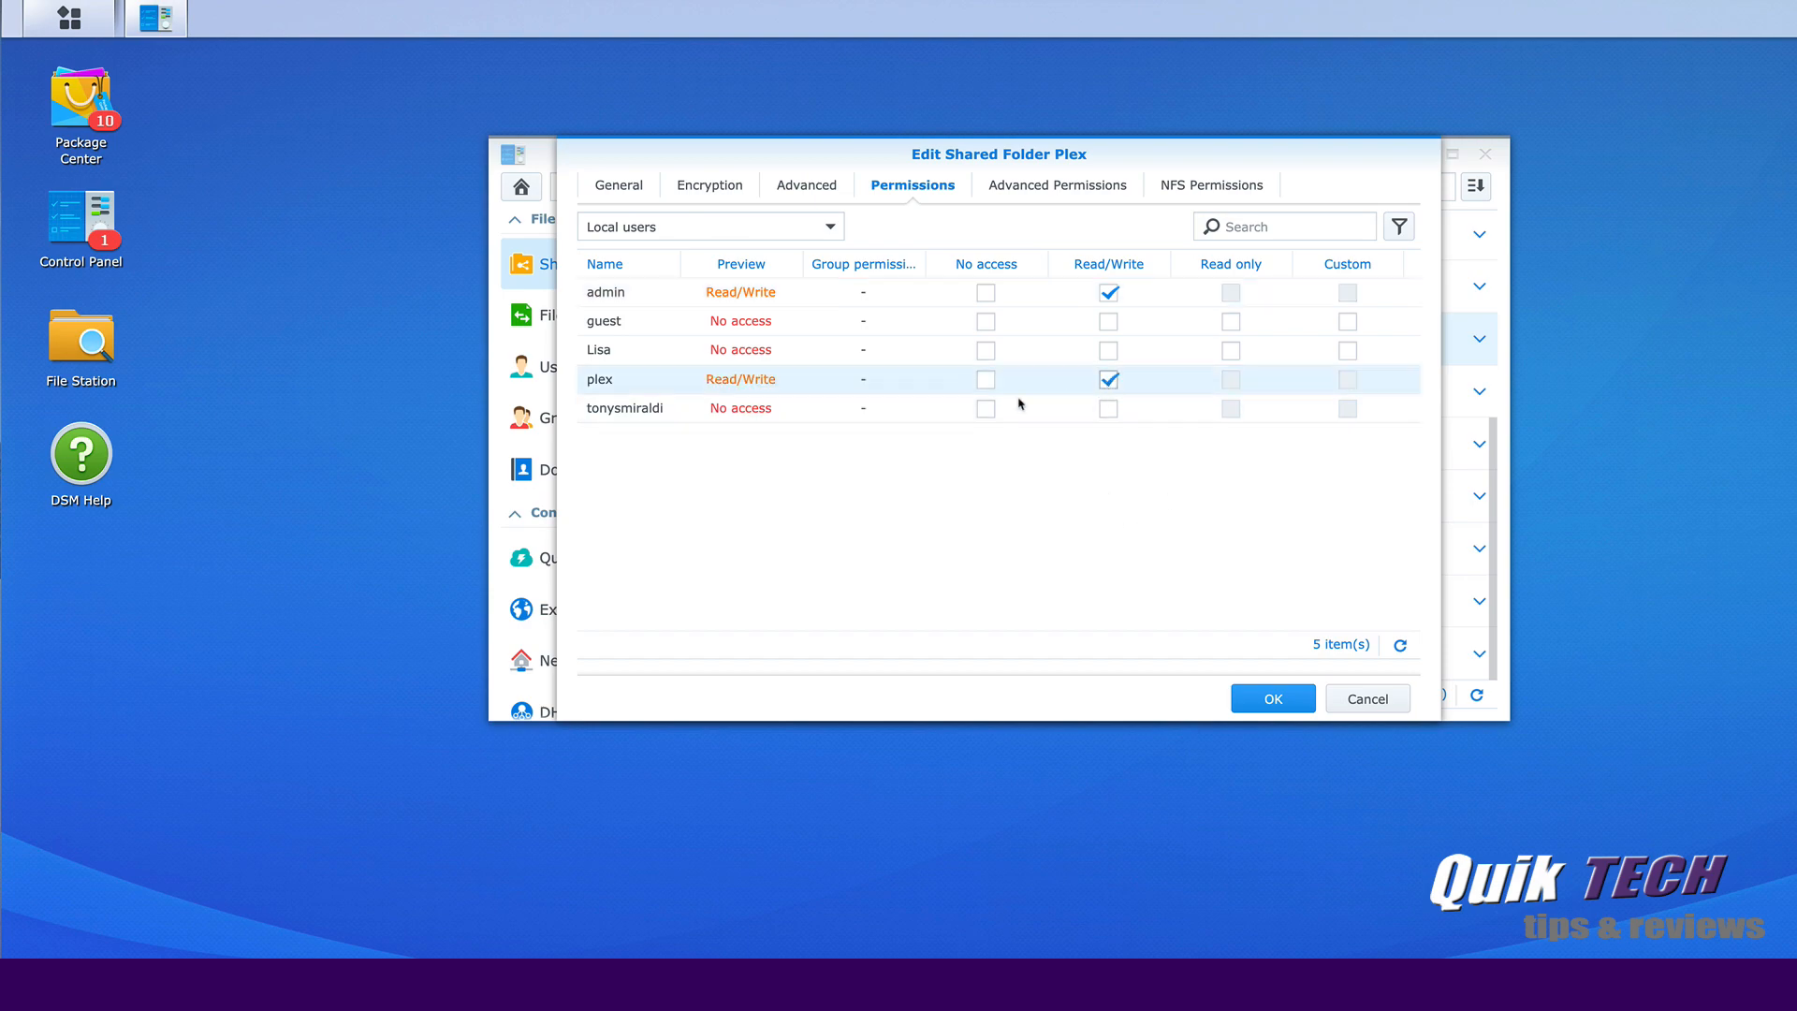
left_click(1107, 408)
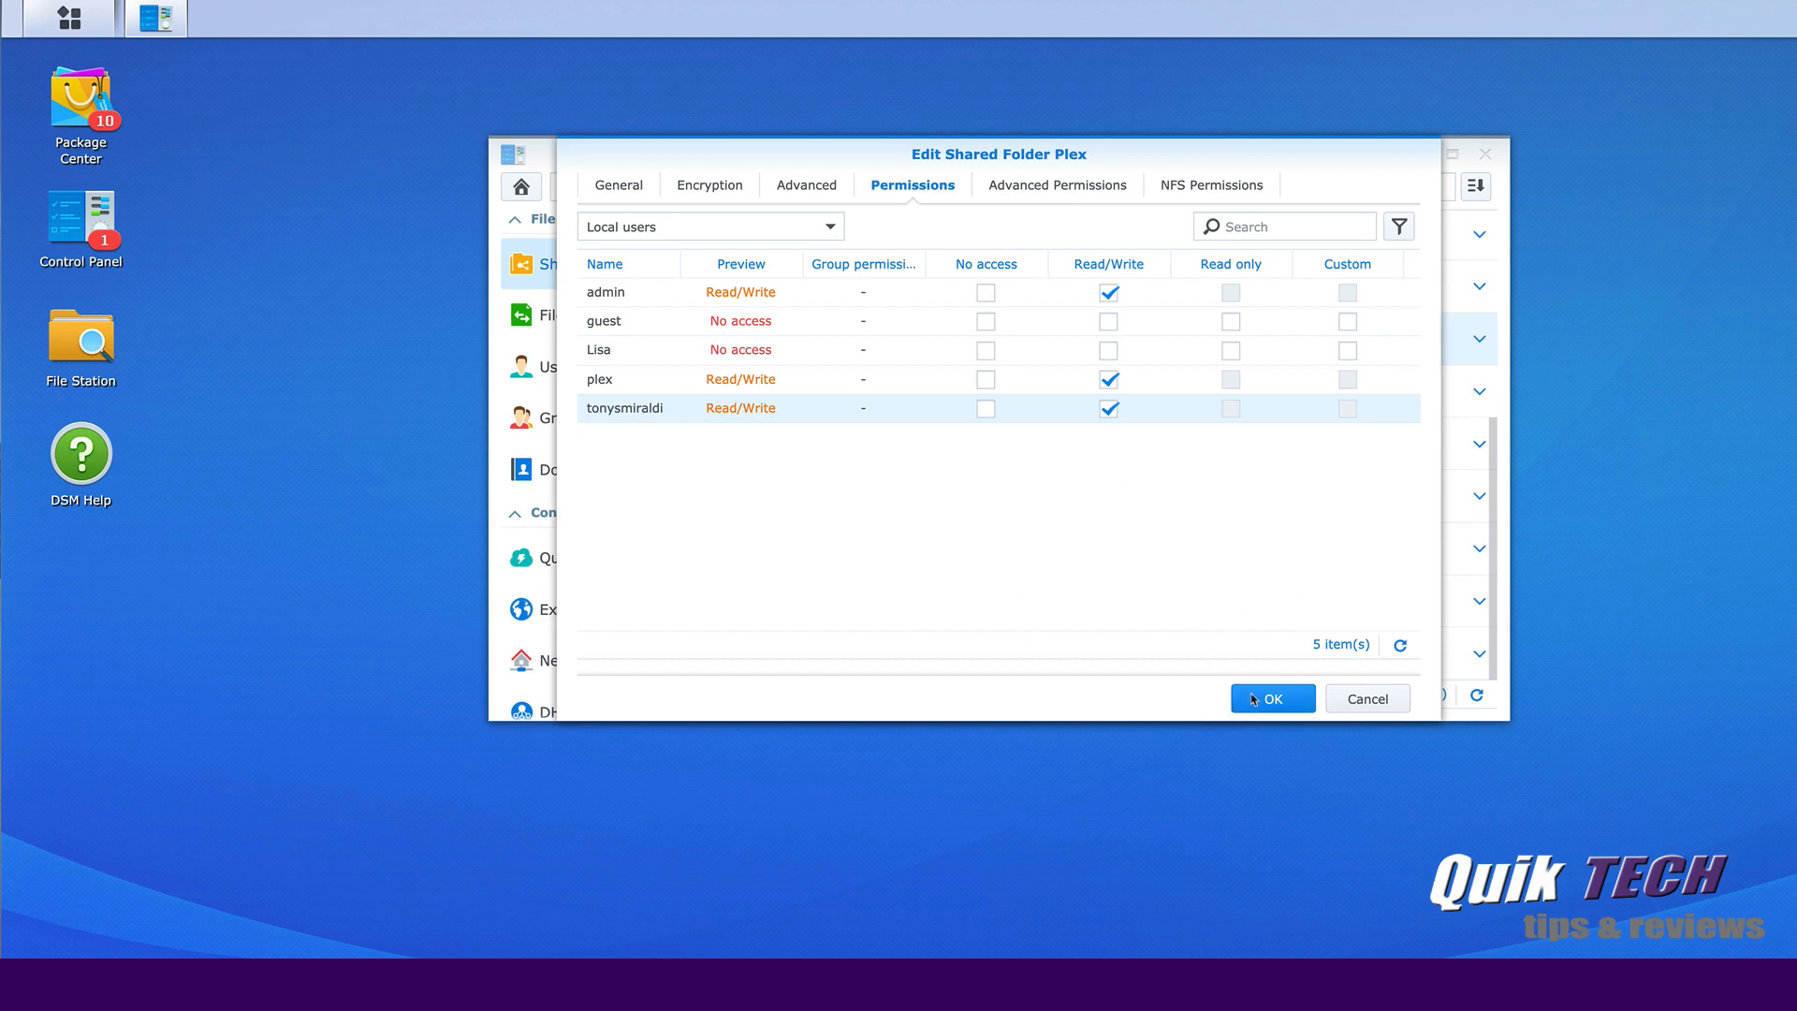
left_click(1271, 698)
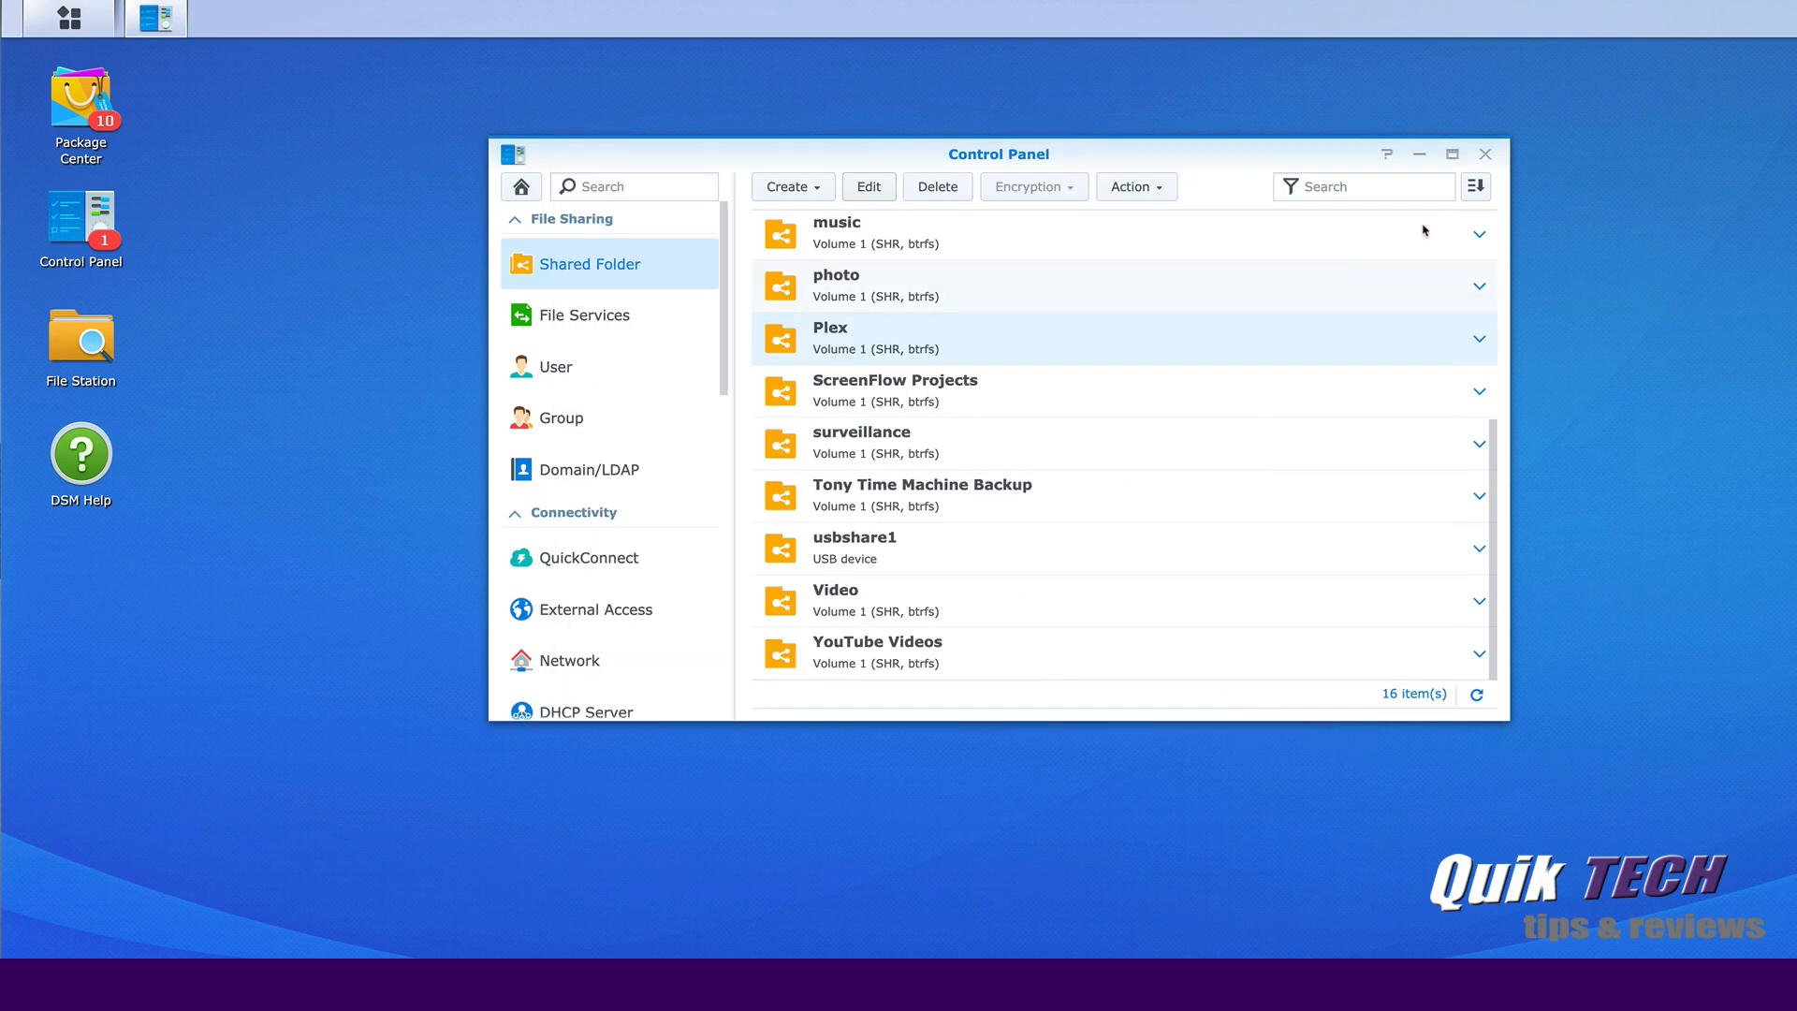
left_click(1483, 153)
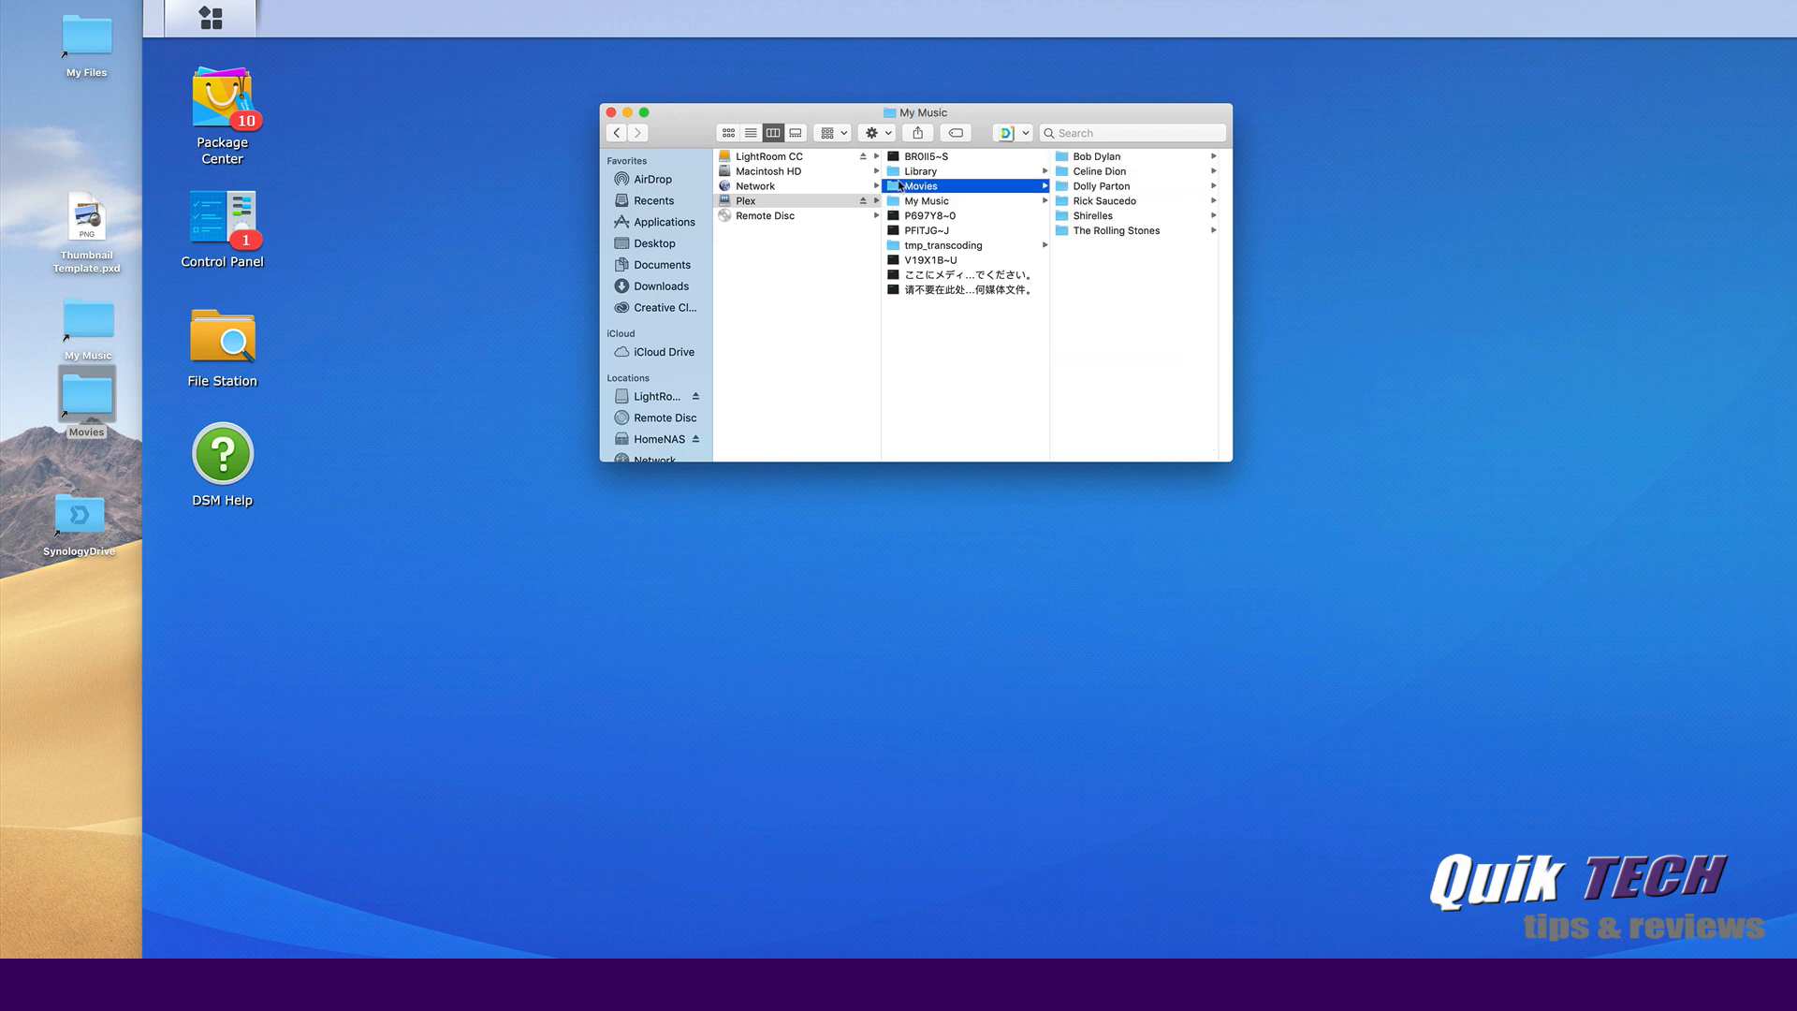
List the video files in Plex > Movies in Finder, then close the Finder window.
left_click(920, 185)
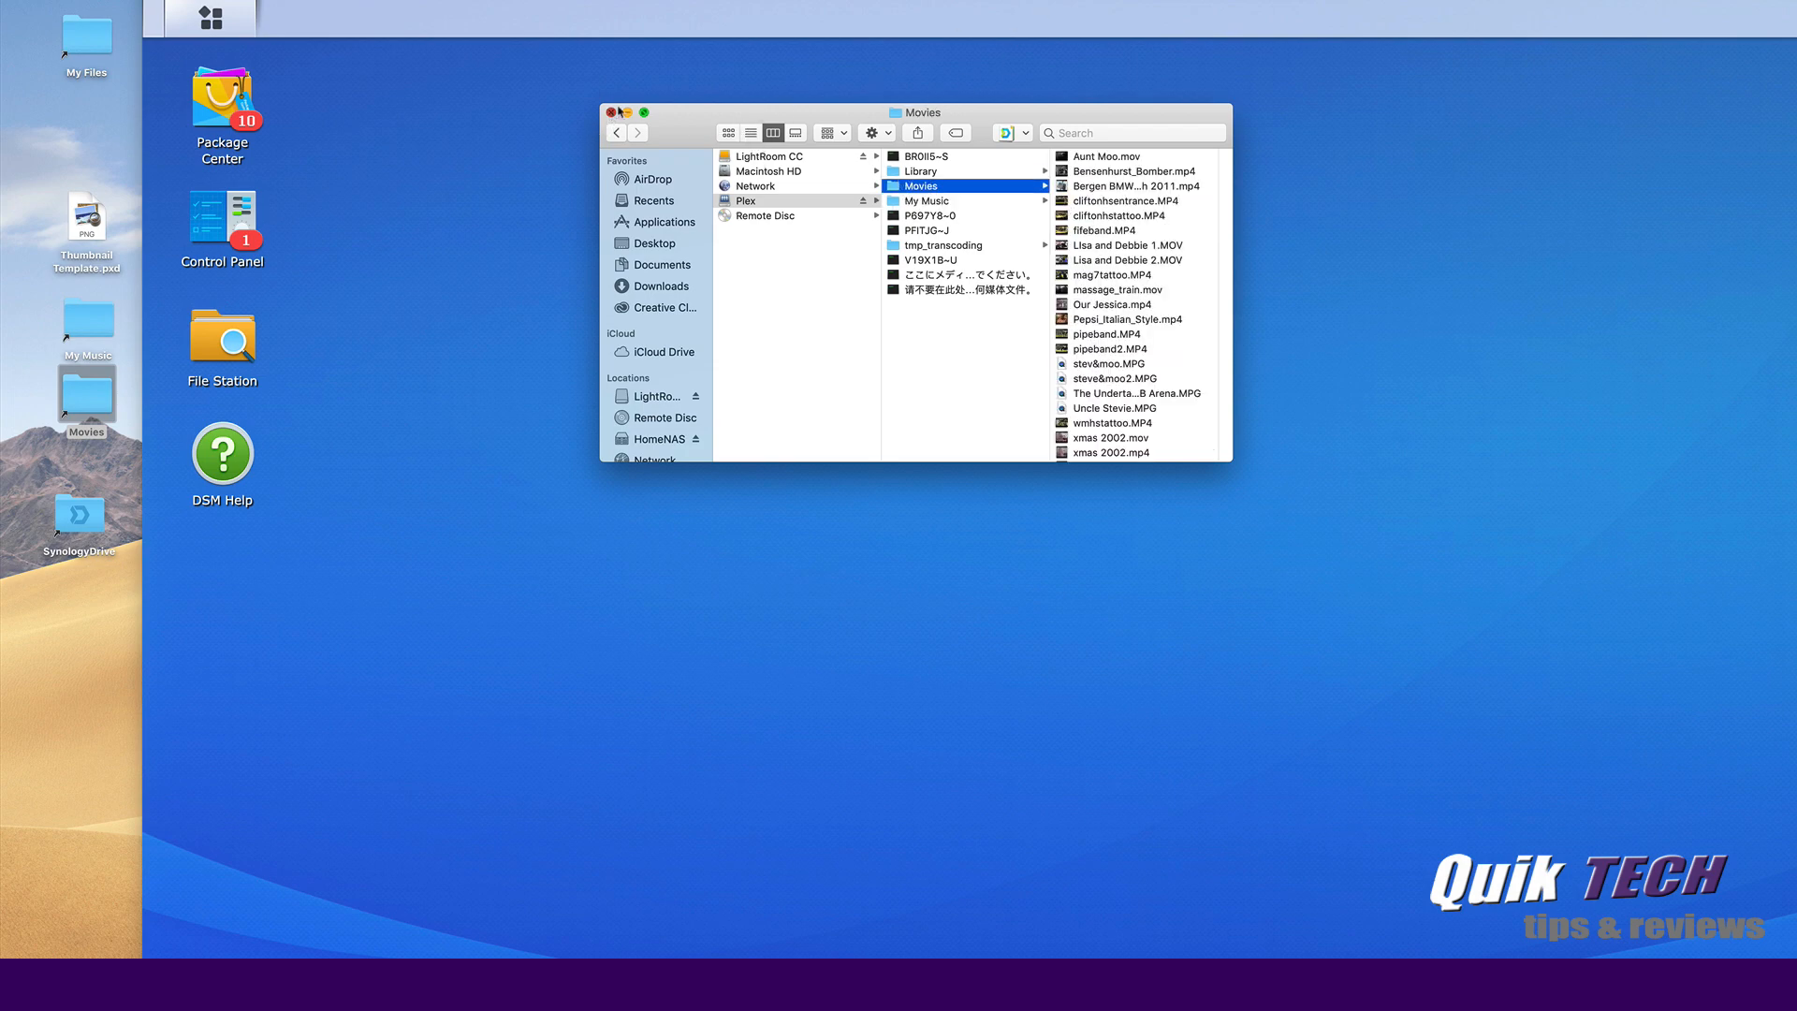
left_click(609, 112)
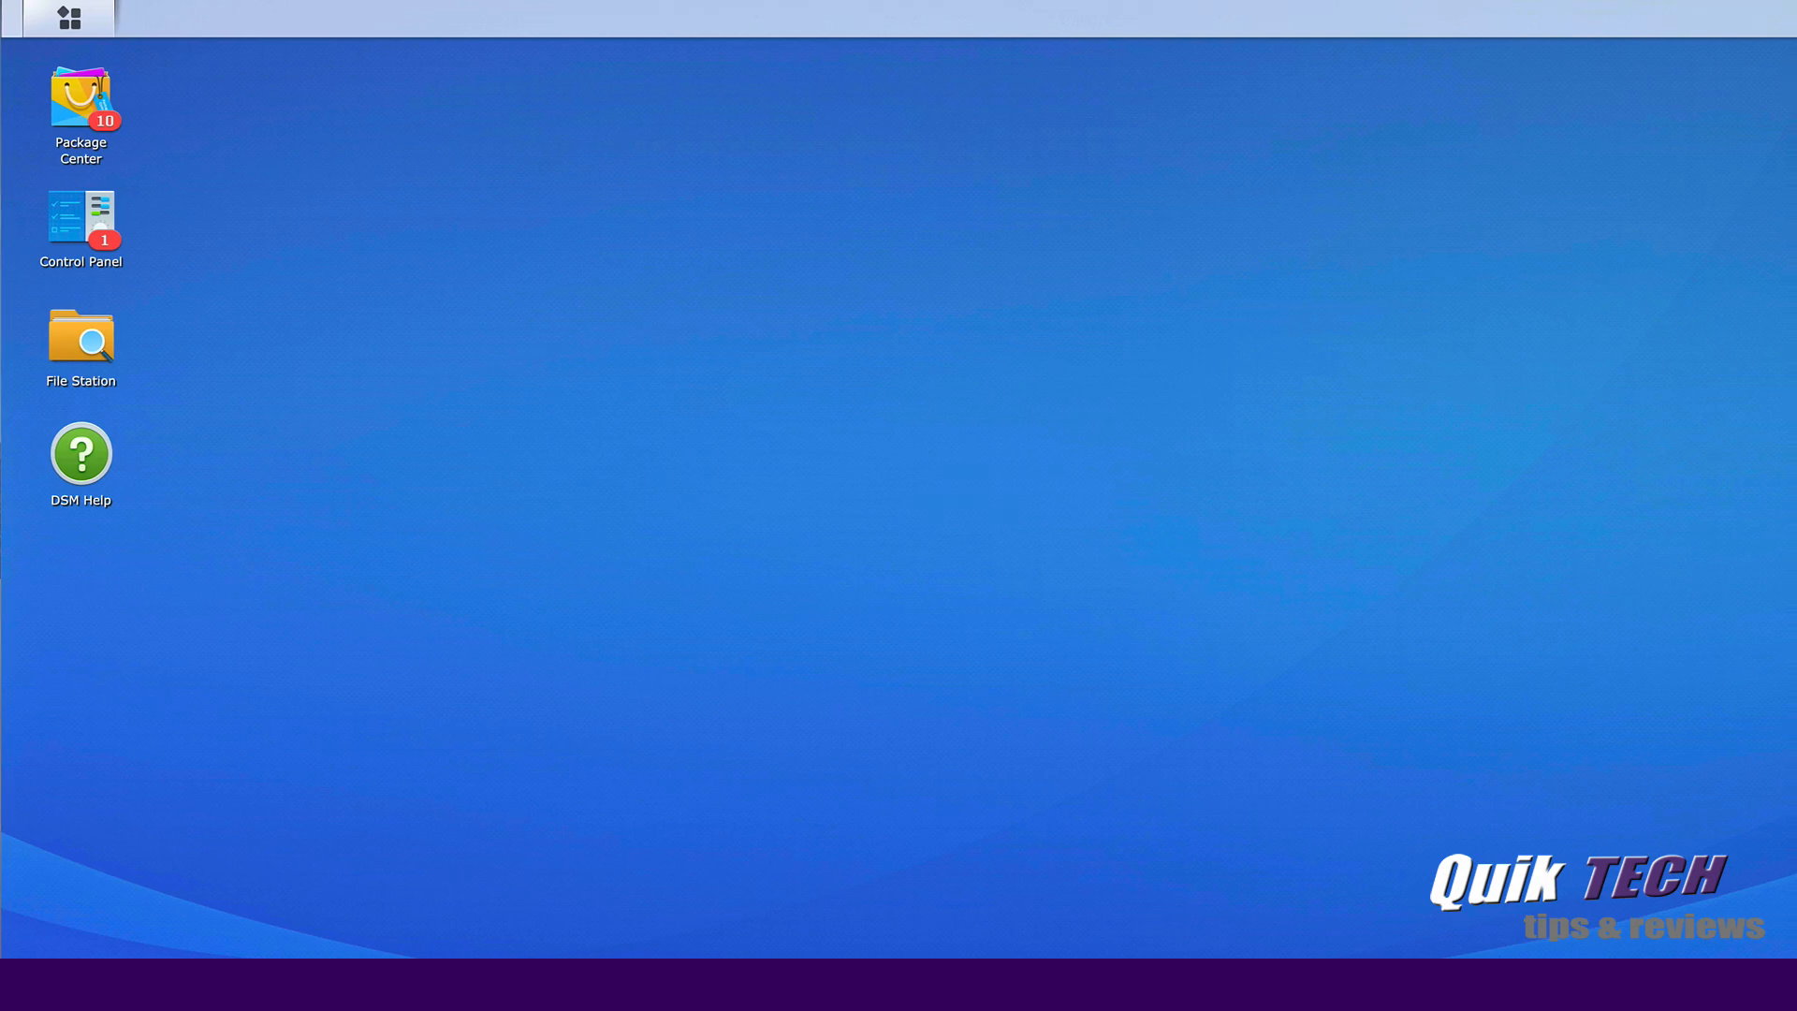
mouse_move(905, 316)
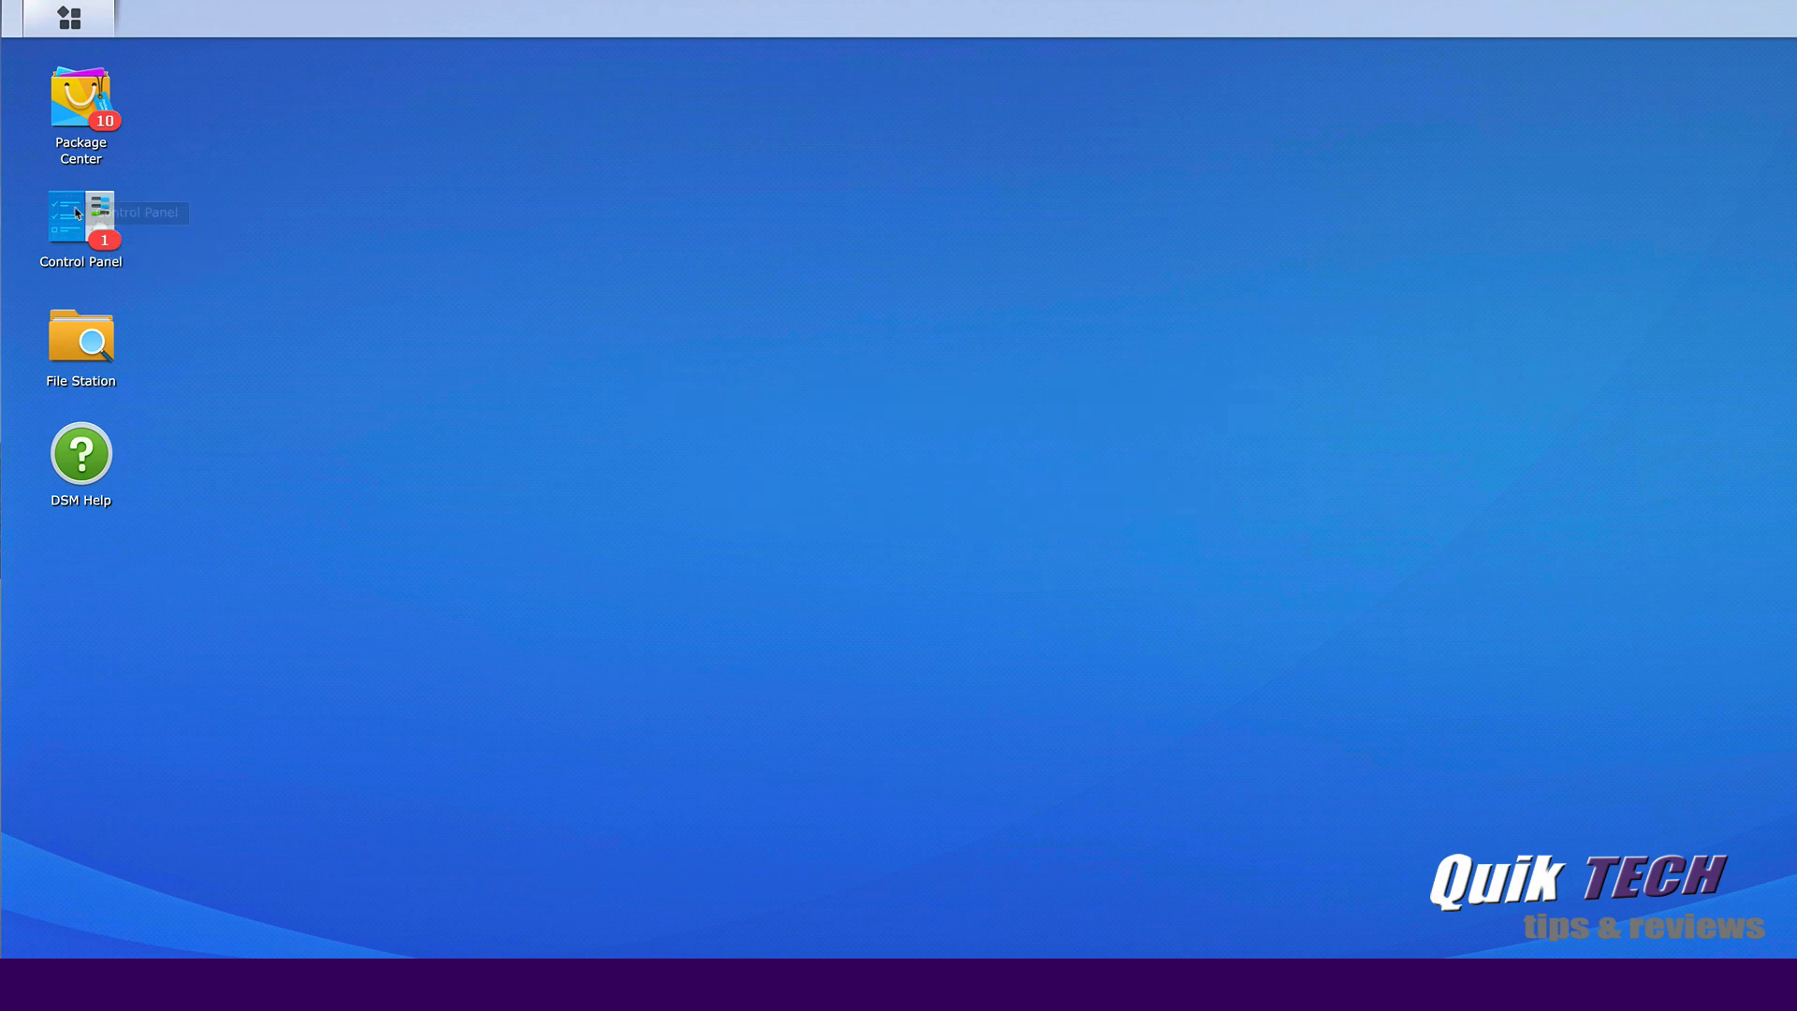
Return to Control Panel > Shared Folder and scroll the list down to the Plex share.
double_click(81, 220)
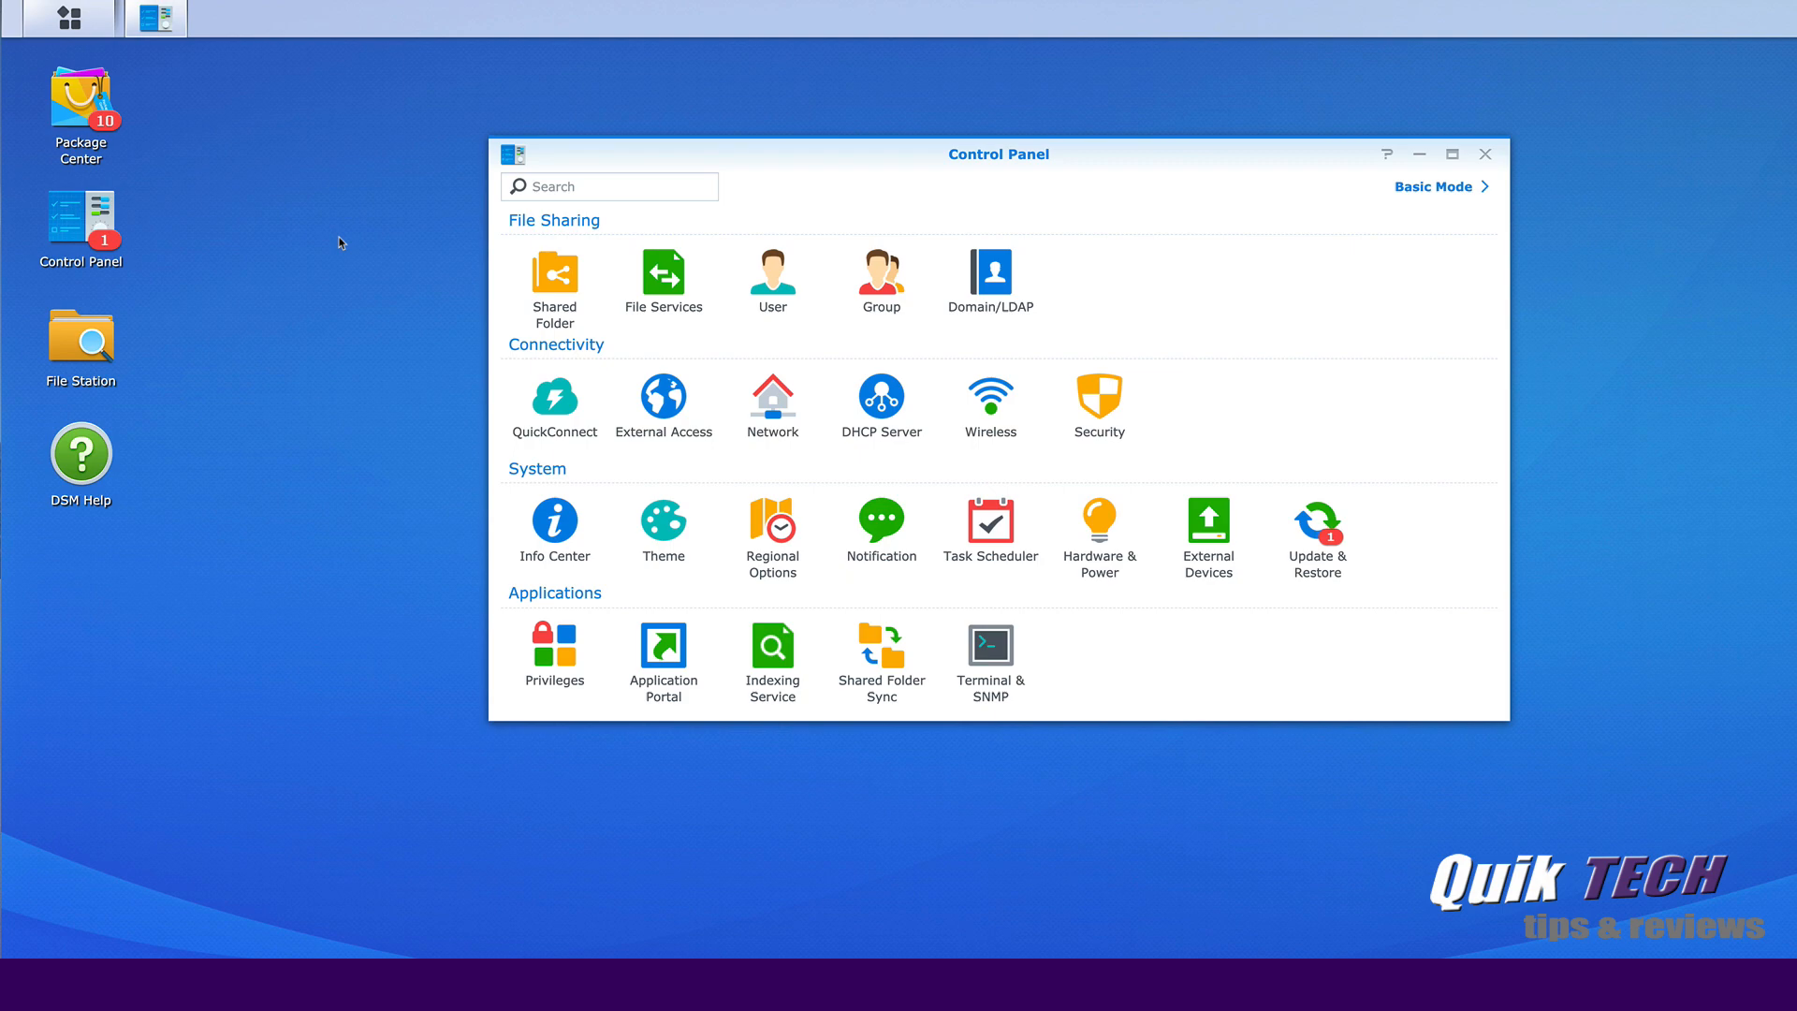
left_click(553, 281)
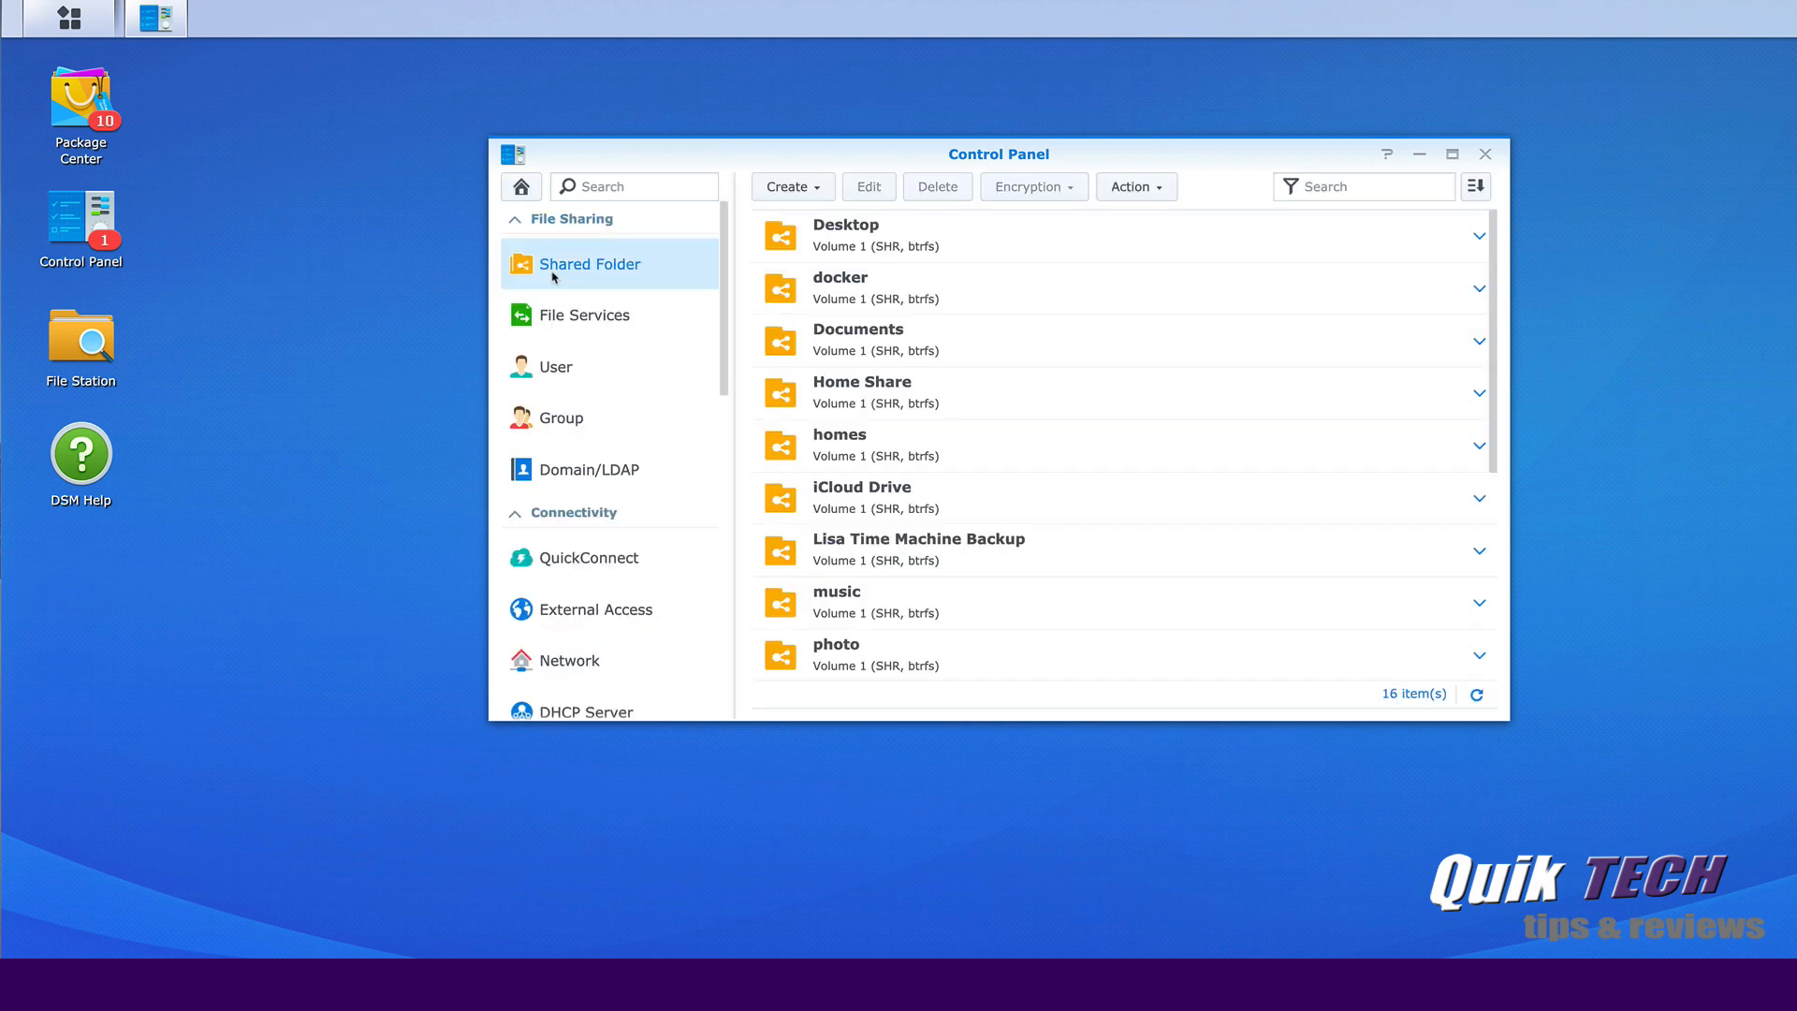
scroll("down", 3)
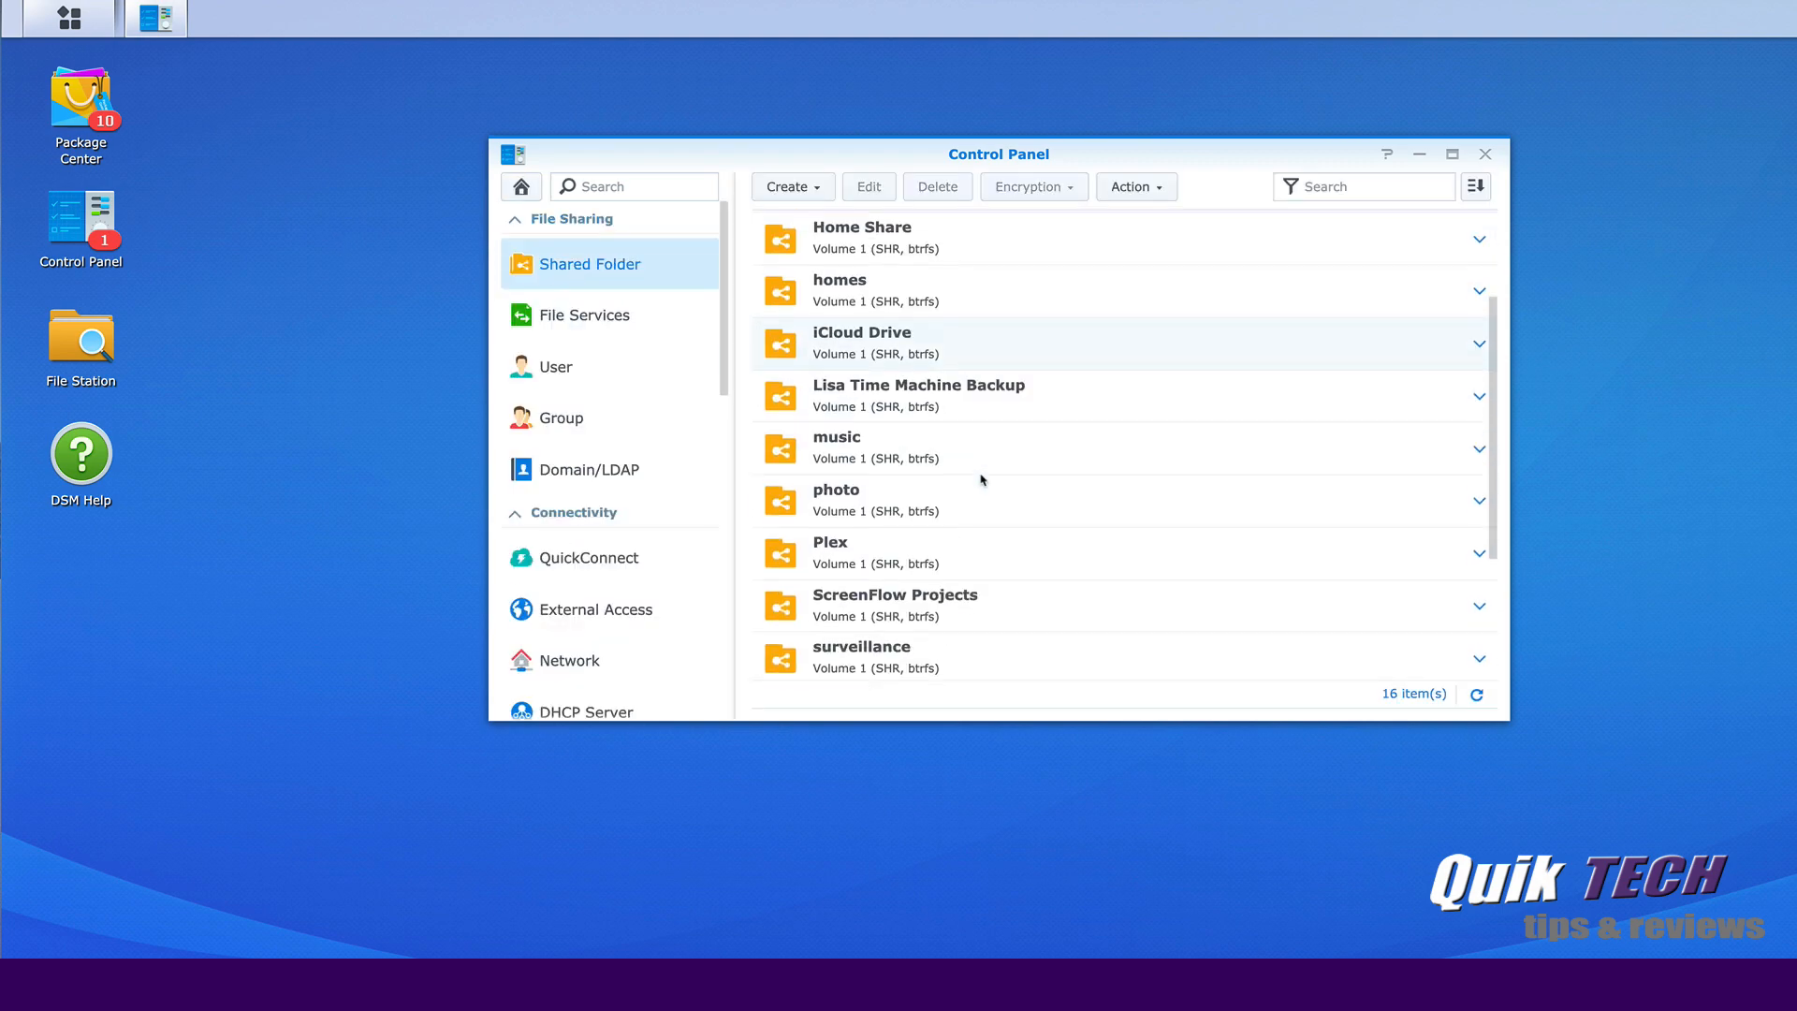
scroll("down", 3)
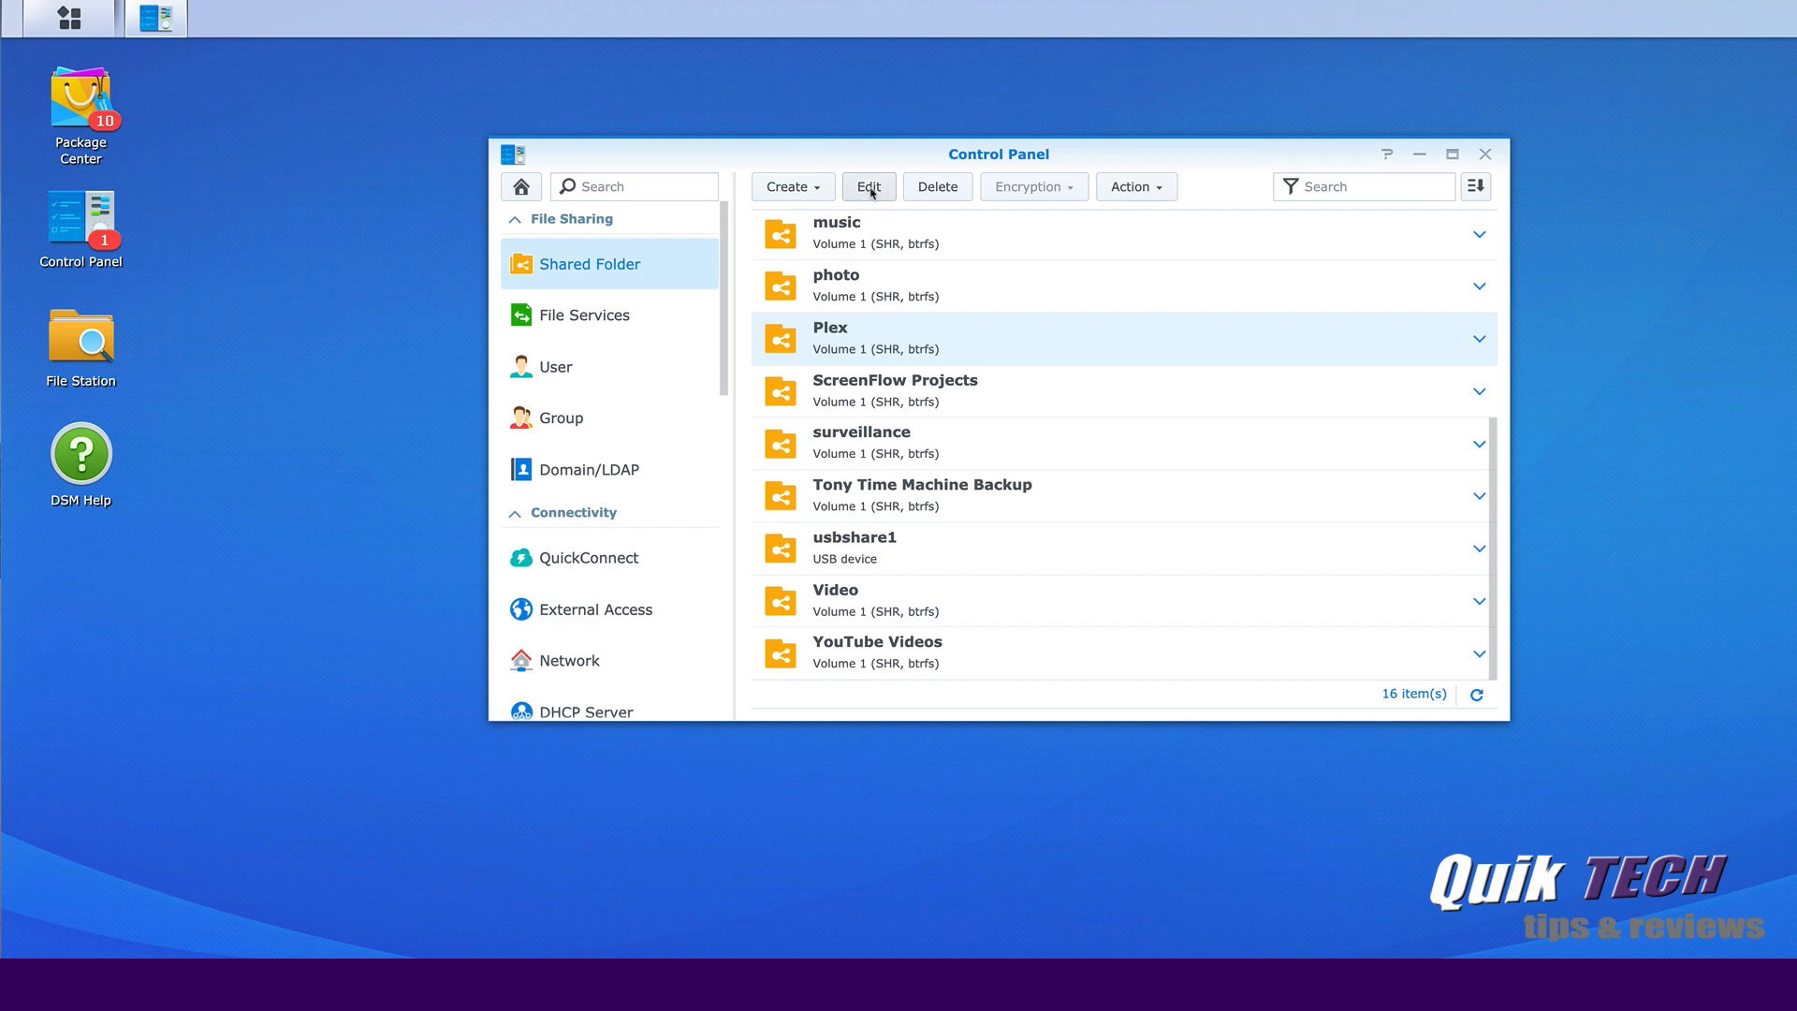
left_click(868, 185)
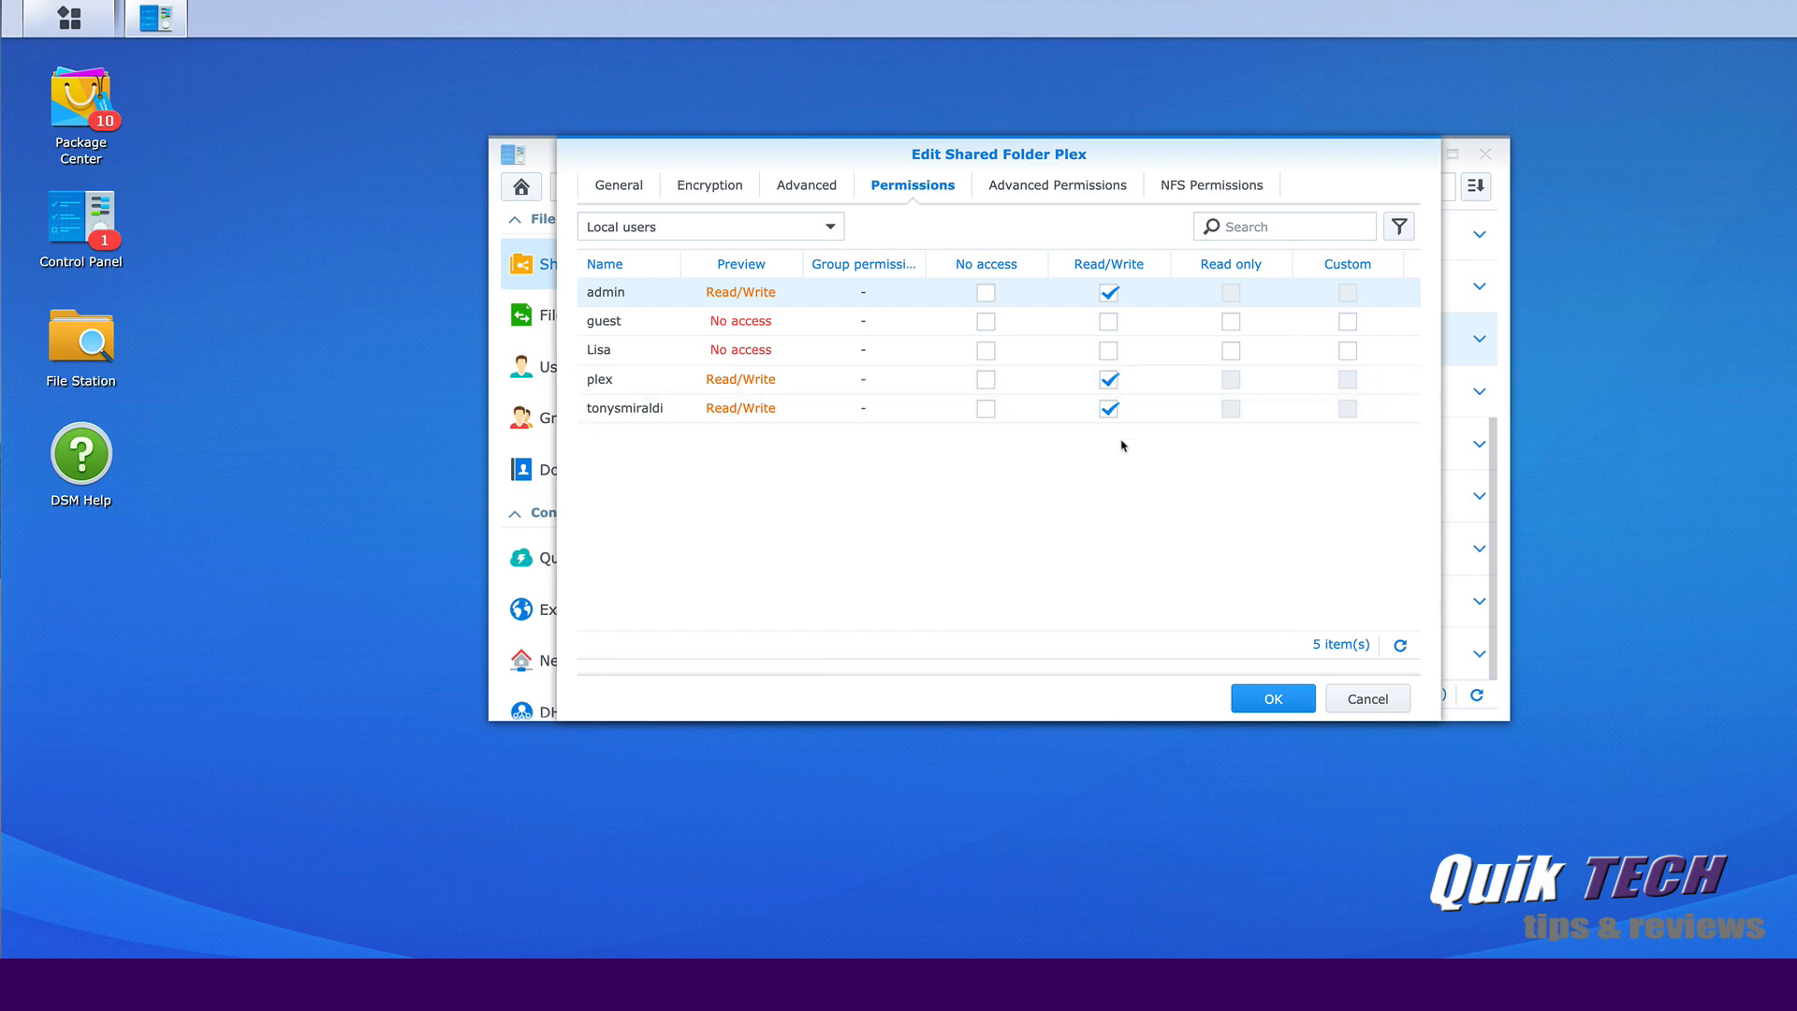
mouse_move(1128, 451)
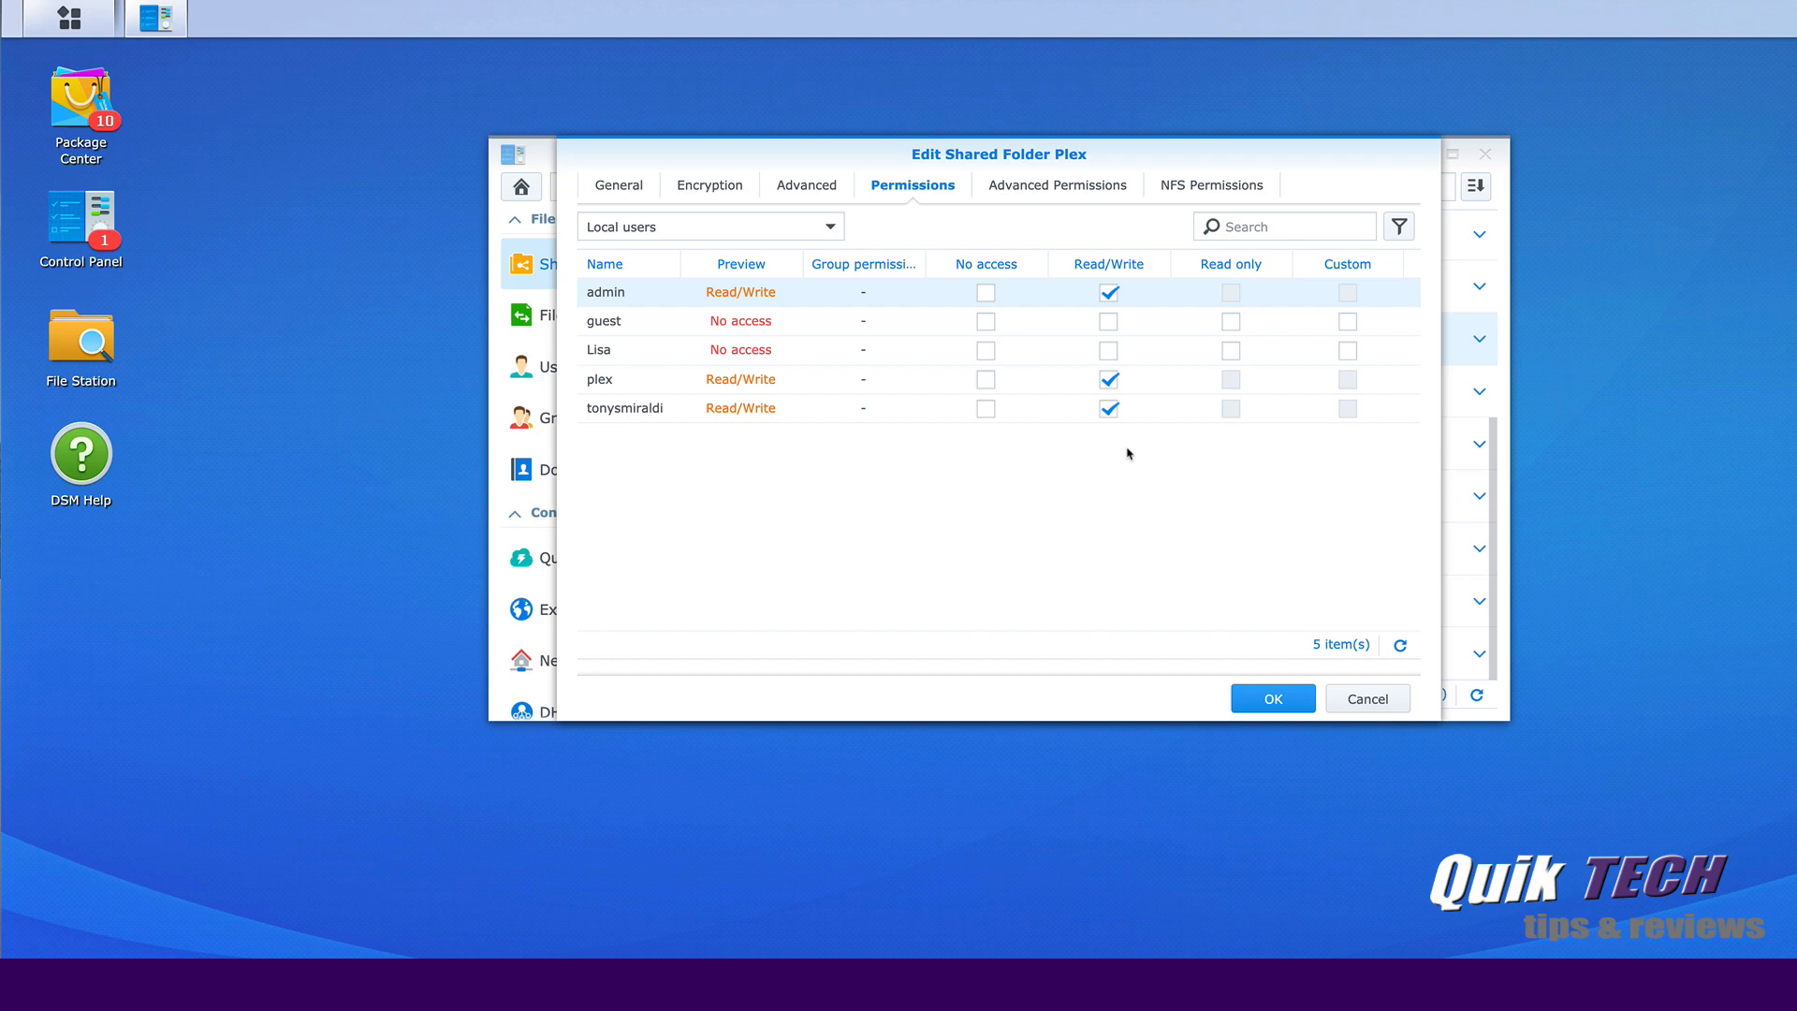
mouse_move(1129, 456)
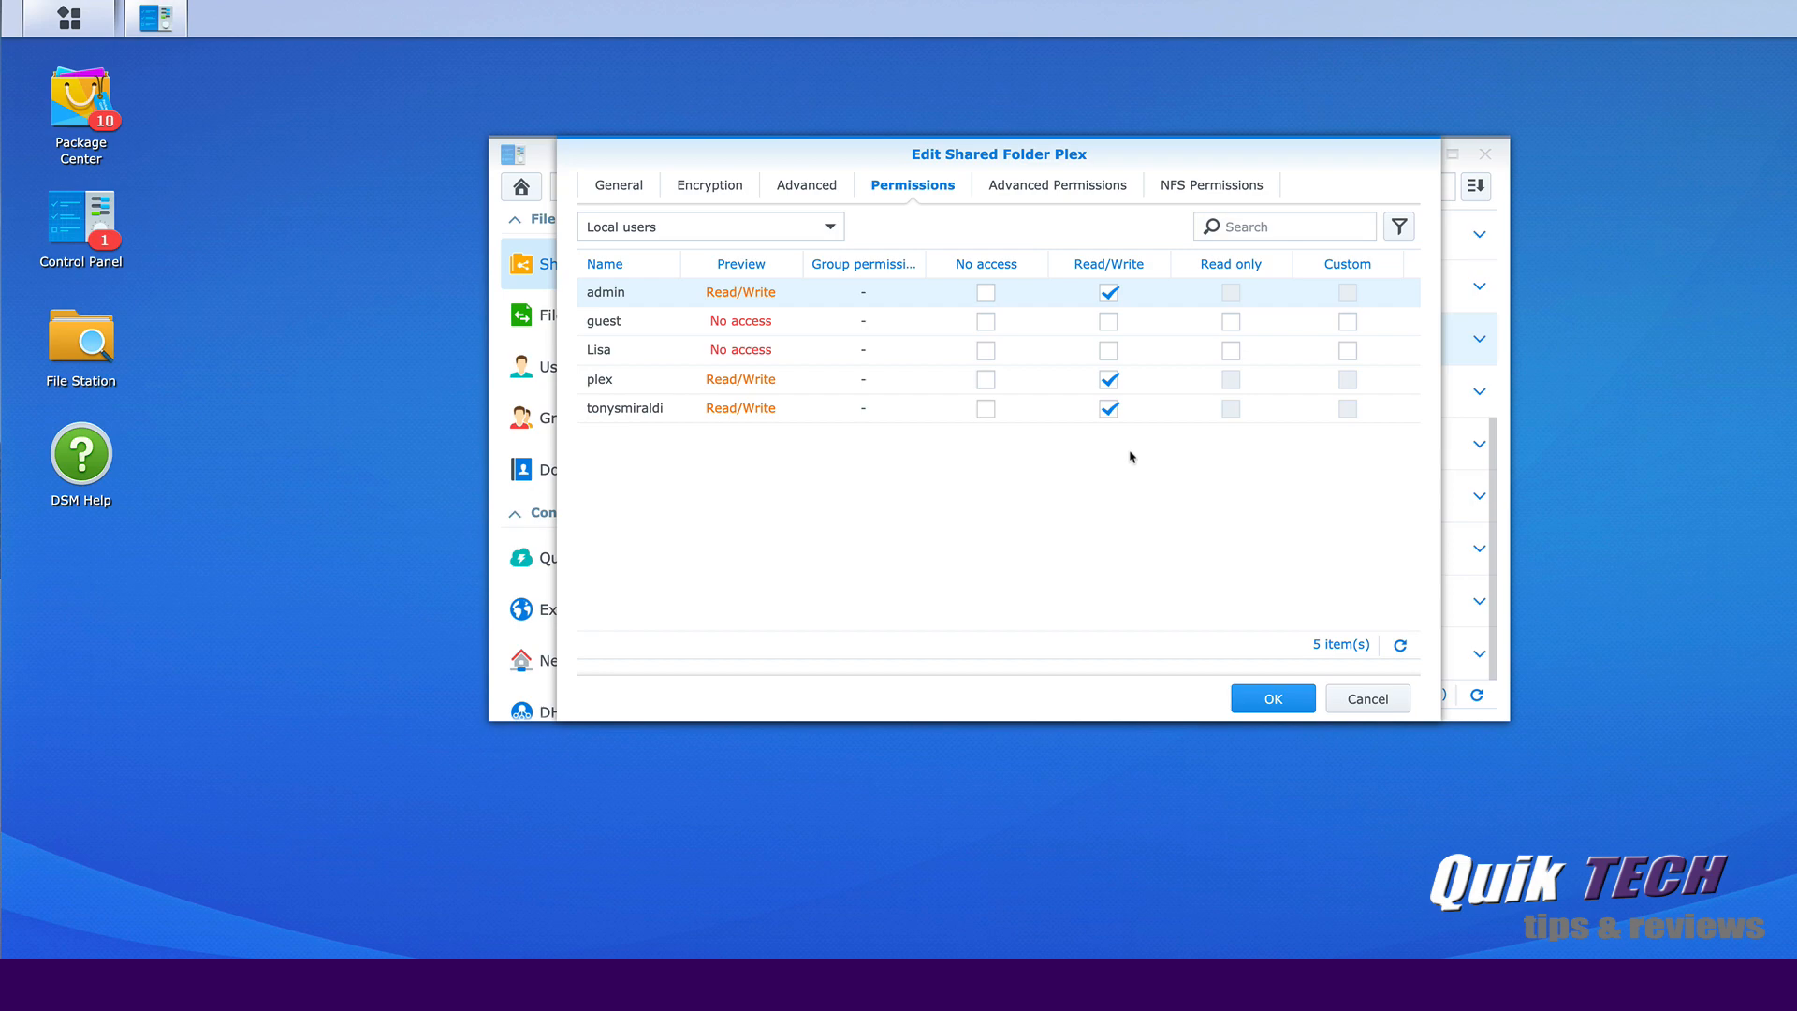
mouse_move(1171, 497)
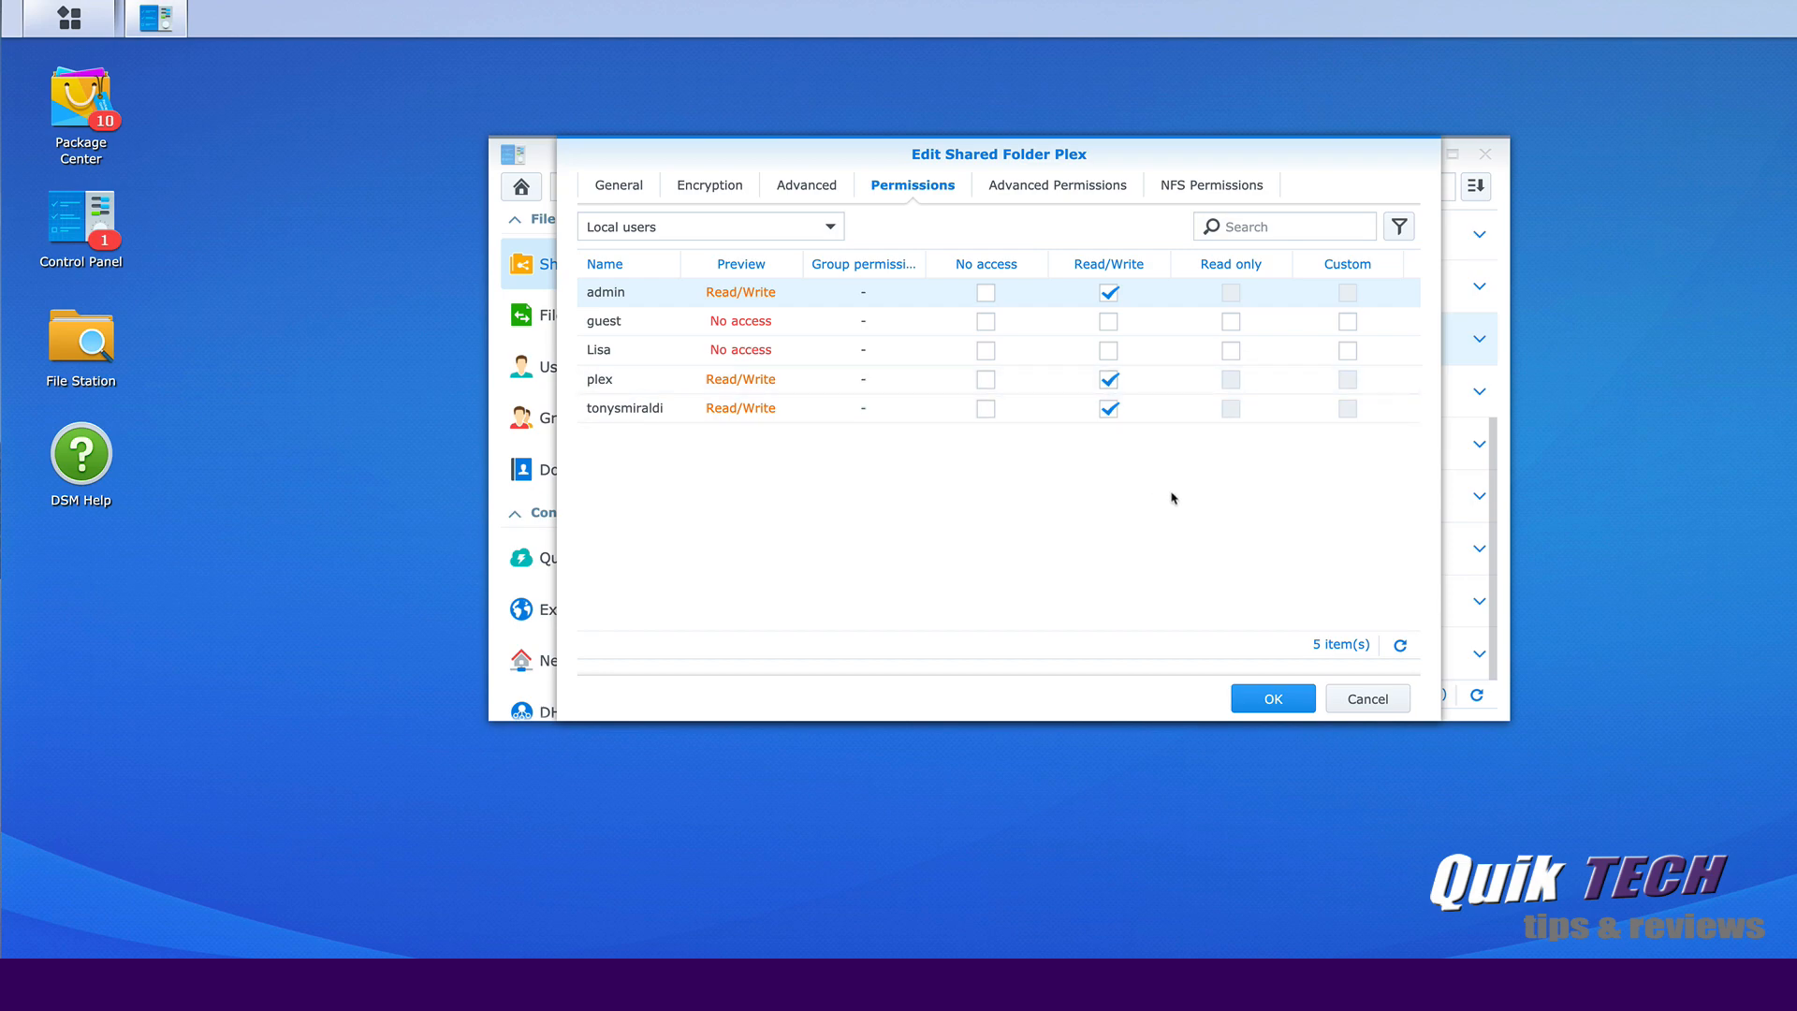